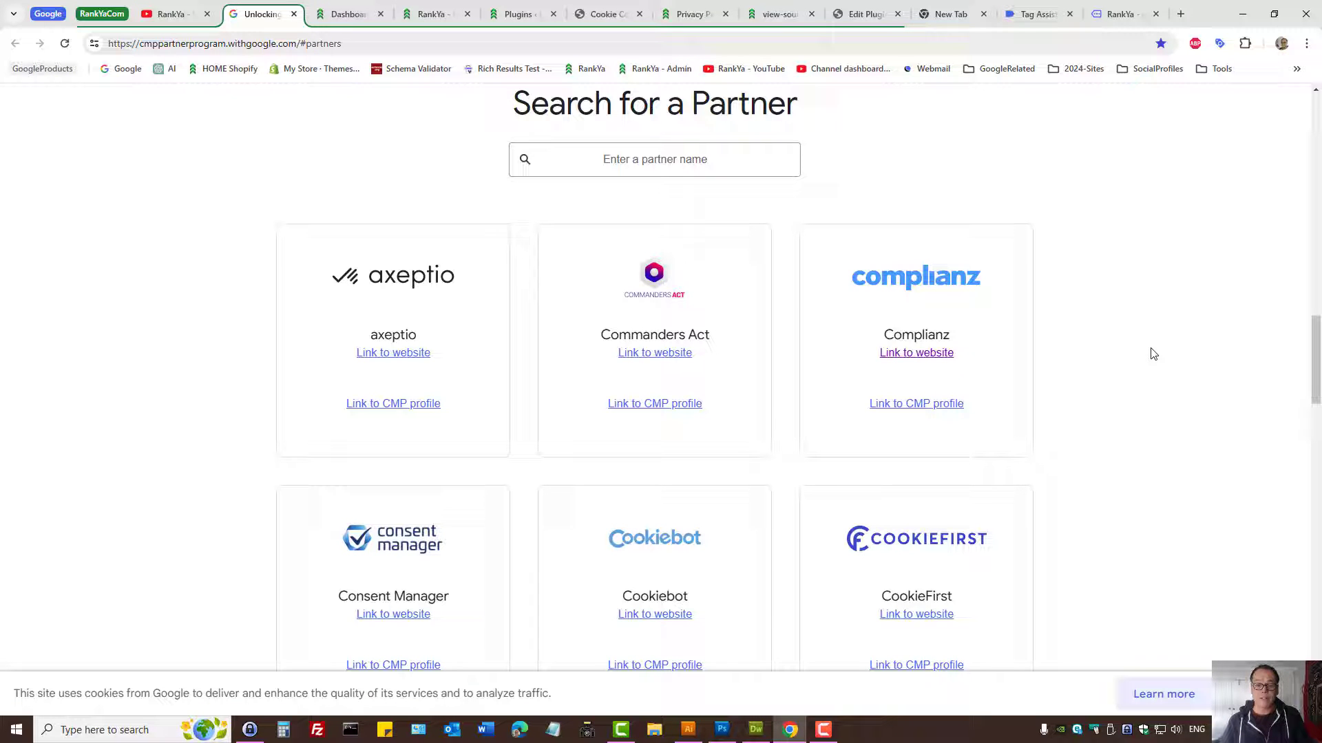
{"action": "mouse_move", "coordinate": [726, 135]}
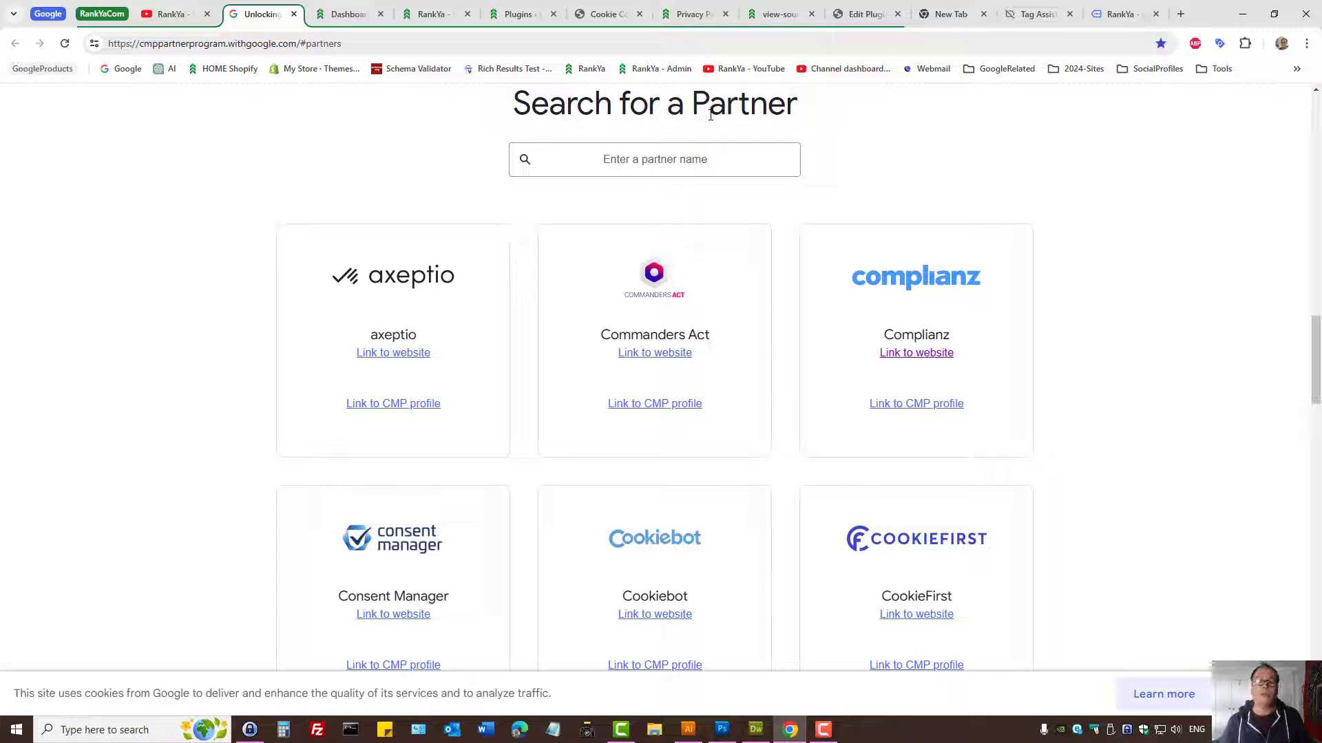
{"action": "mouse_move", "coordinate": [969, 139]}
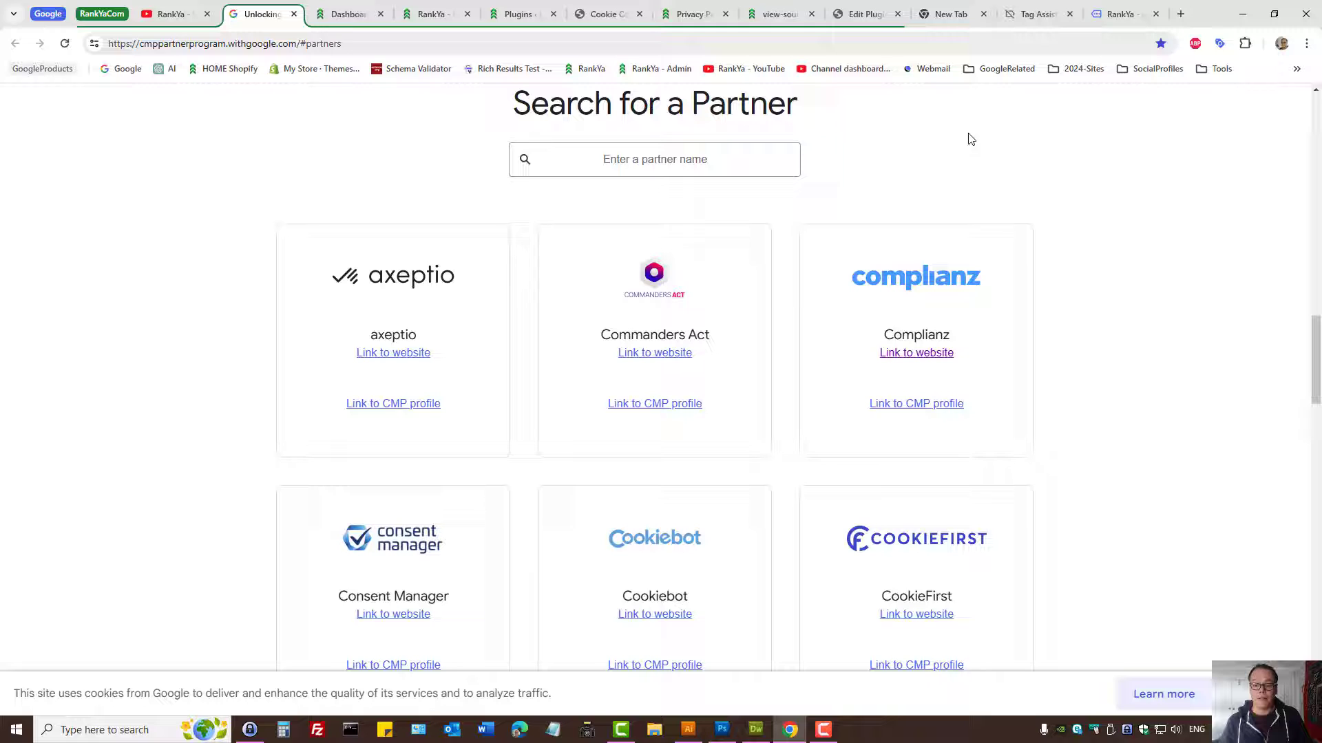
{"action": "mouse_move", "coordinate": [900, 280]}
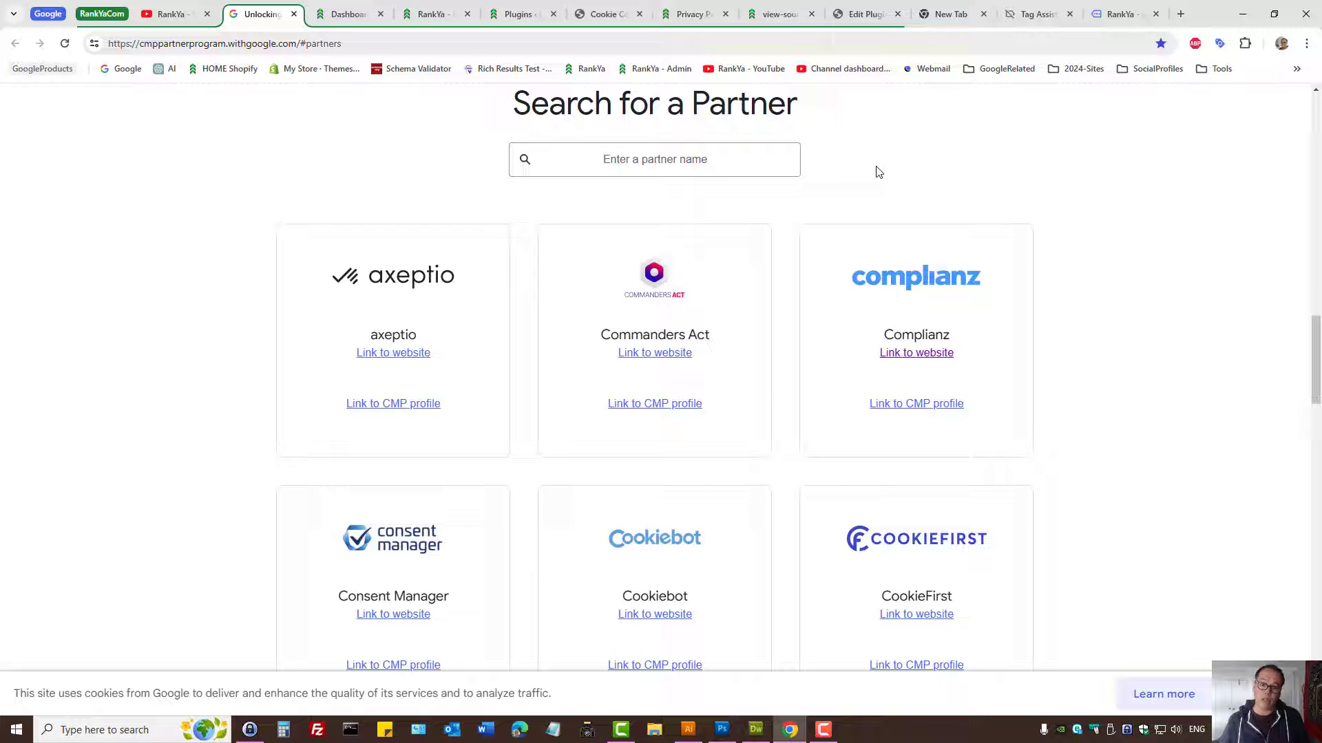
{"action": "mouse_move", "coordinate": [682, 202]}
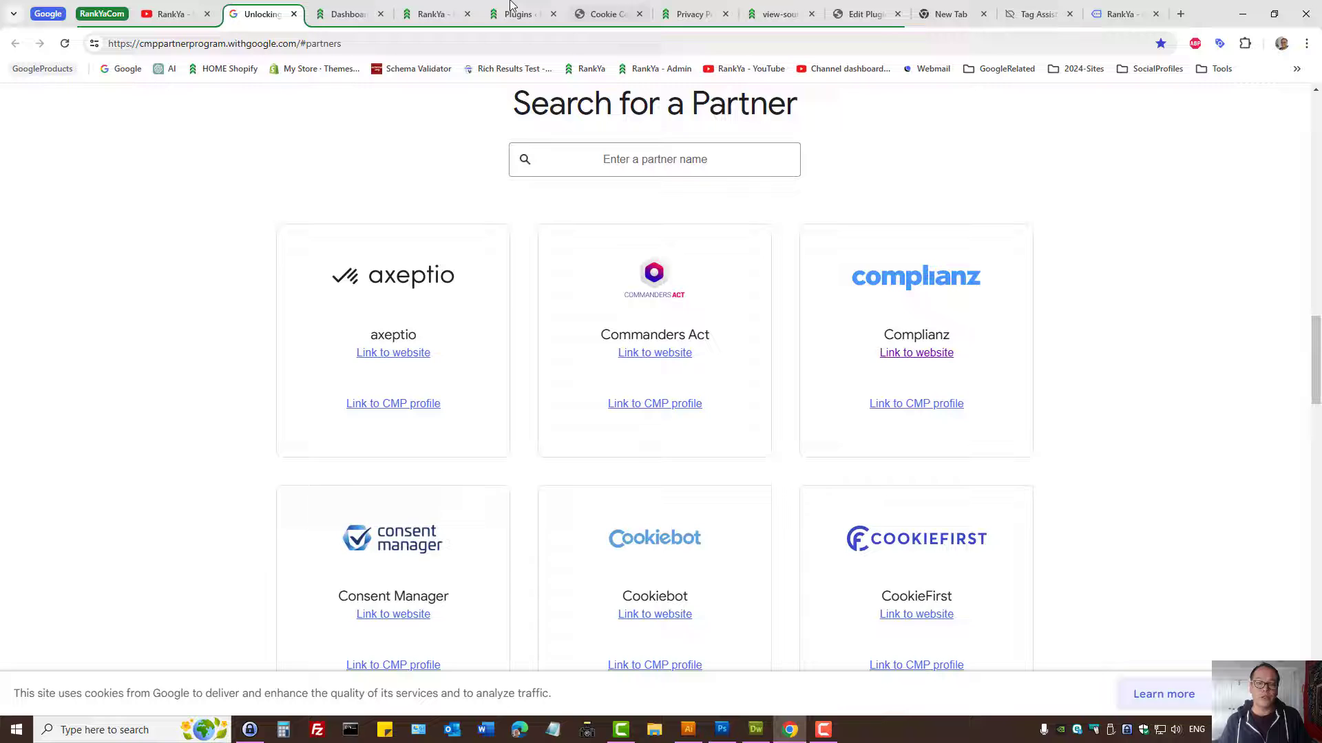
Bring up the Pressidium Cookie Consent plugin details: version 1.4.0, 300+ installations, already active
{"action": "left_click", "coordinate": [518, 15]}
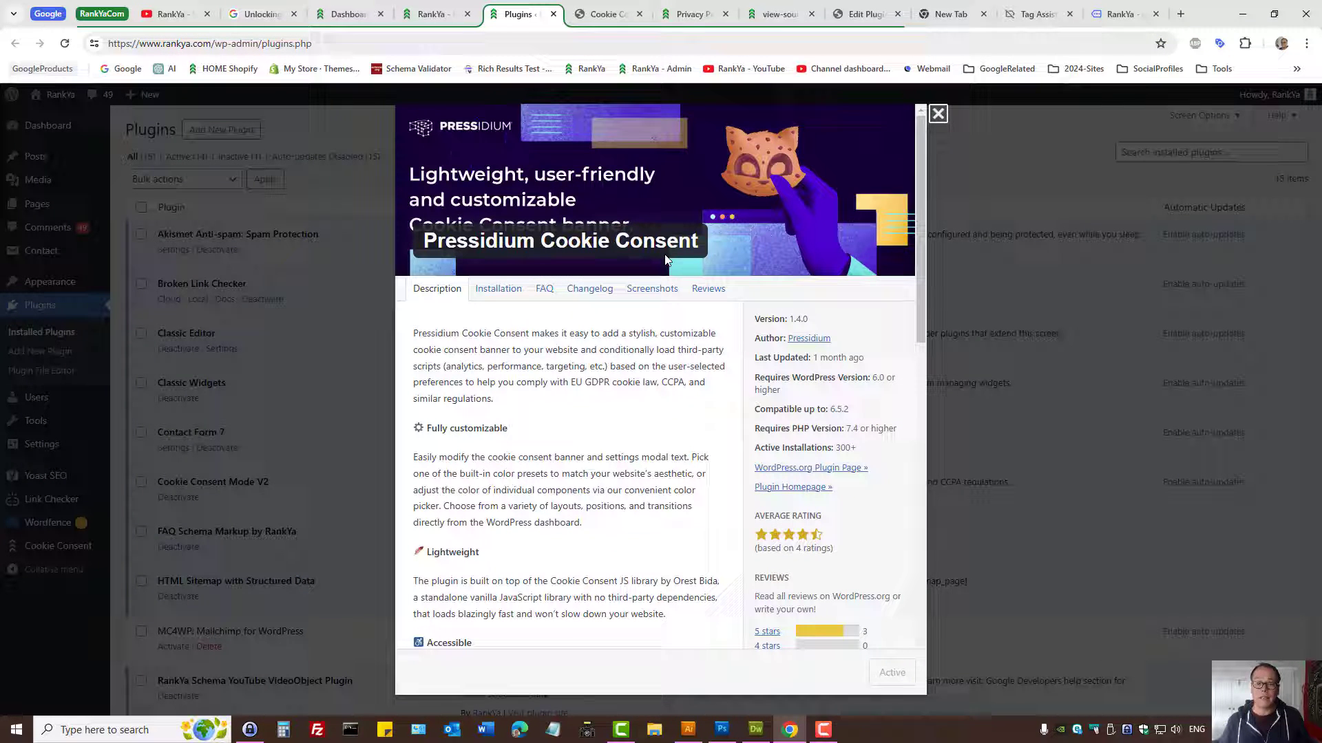
{"action": "mouse_move", "coordinate": [643, 327]}
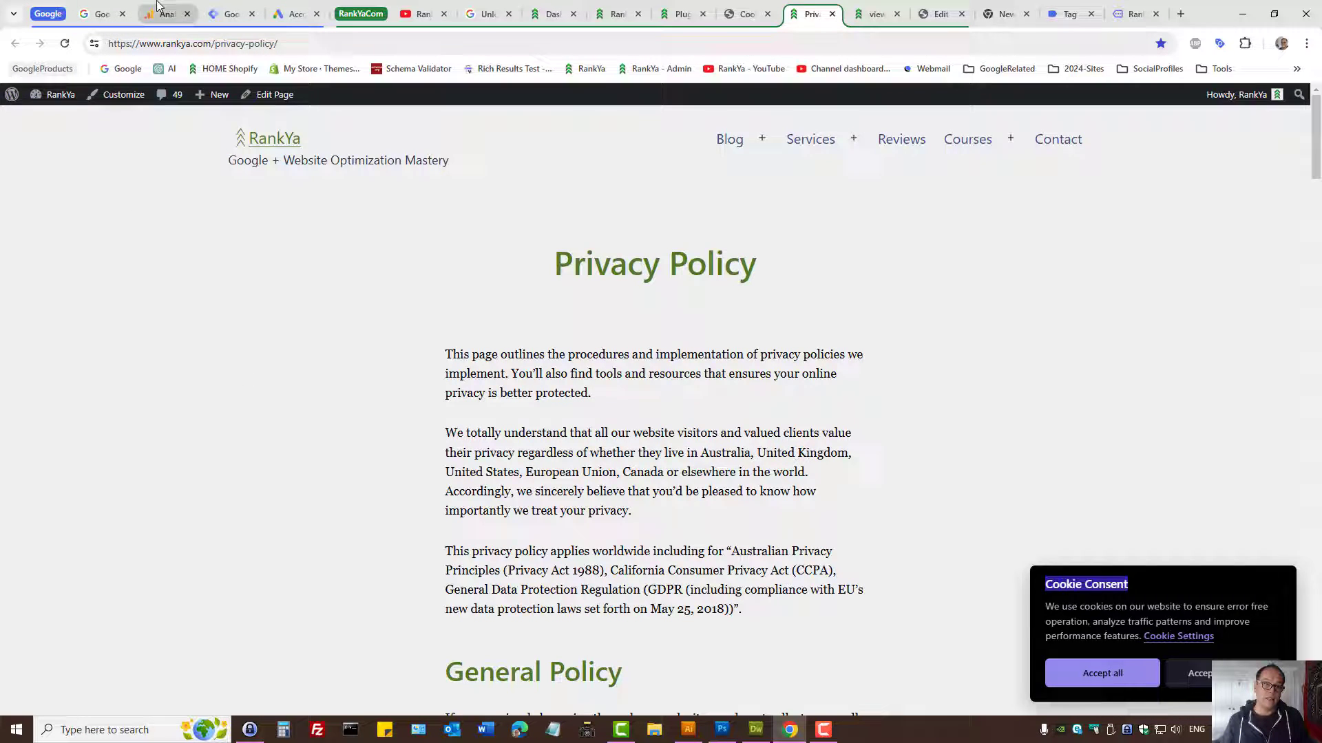
{"action": "left_click", "coordinate": [164, 15]}
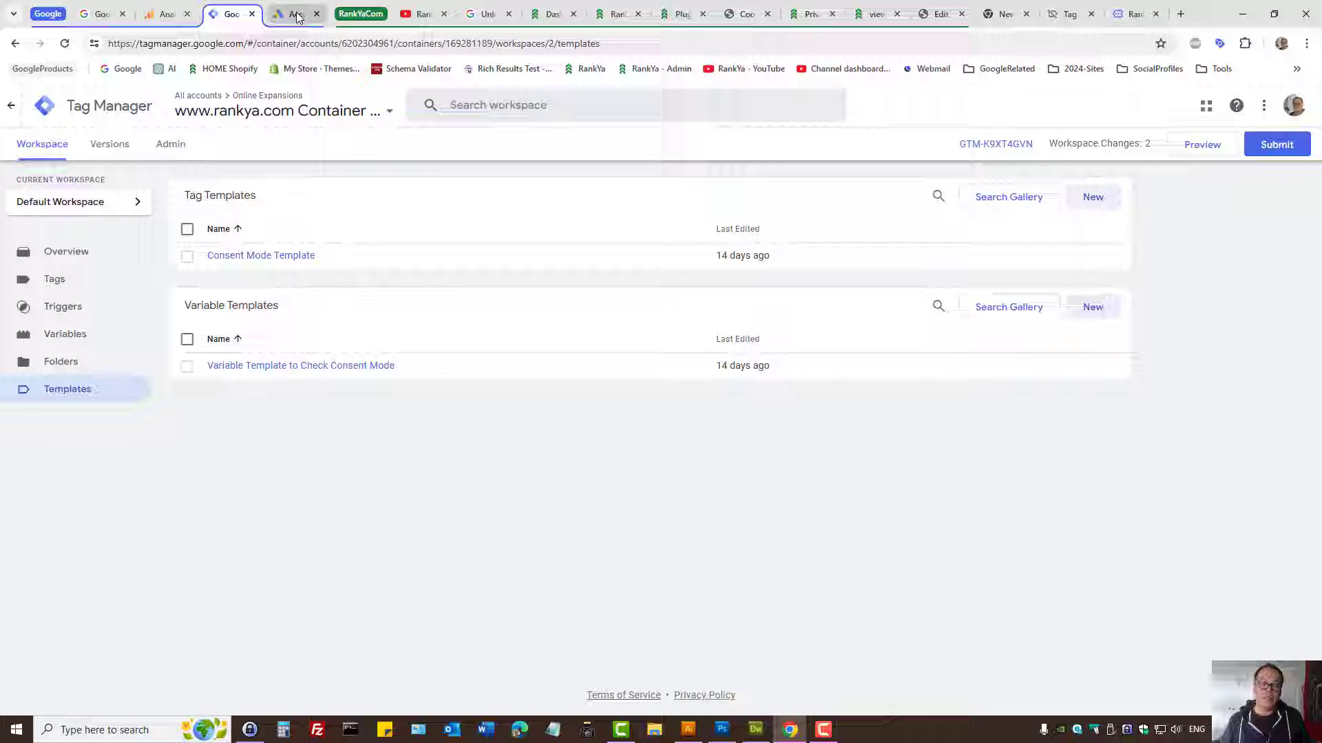
{"action": "left_click", "coordinate": [294, 15]}
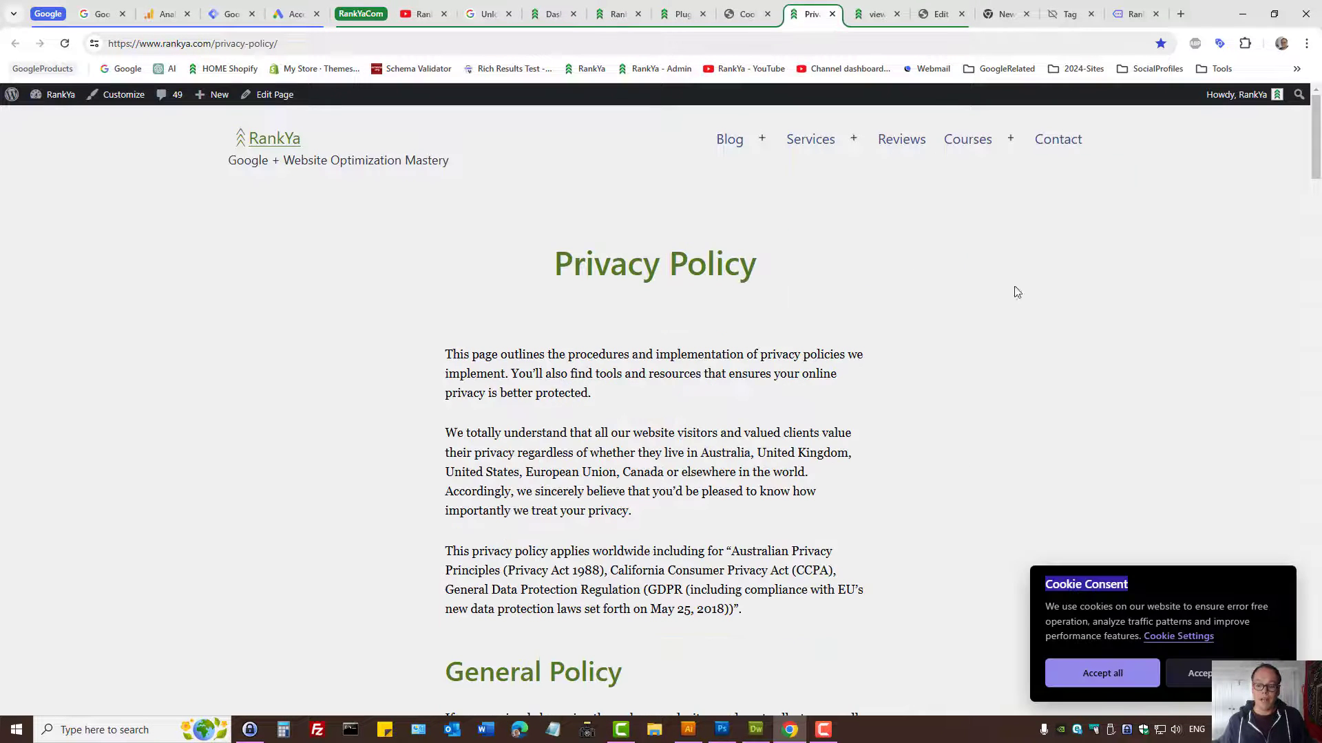
{"action": "mouse_move", "coordinate": [863, 338]}
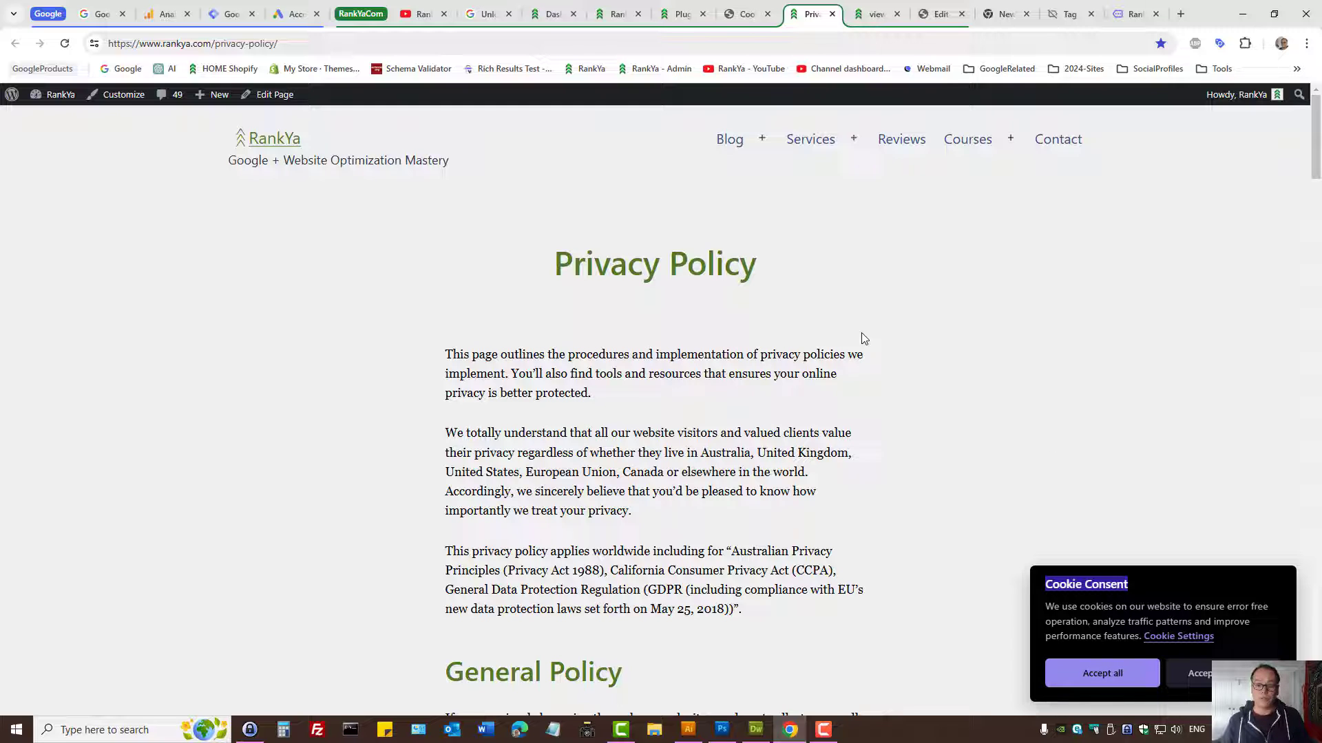
{"action": "mouse_move", "coordinate": [710, 214]}
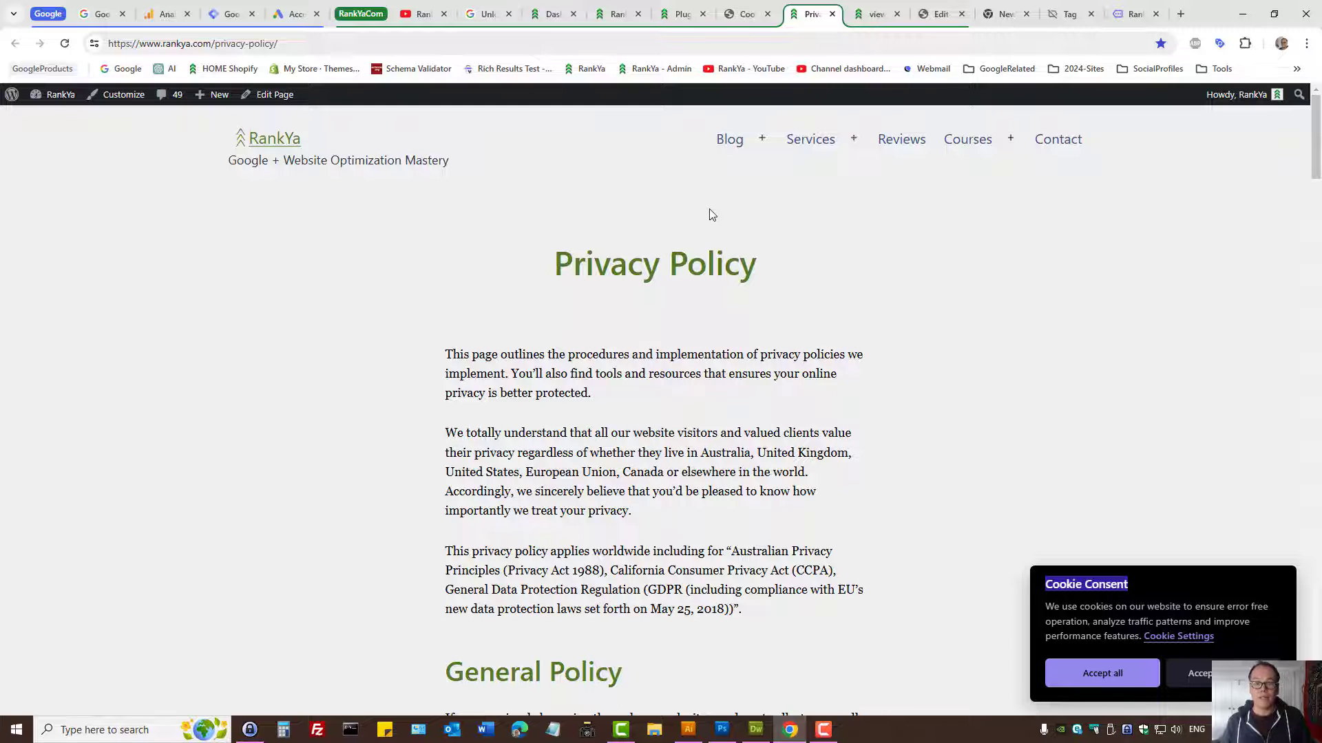
Open Cookie Consent's General settings, confirming Autorun, Auto-clear cookies and Page scripts are enabled
{"action": "left_click", "coordinate": [746, 15]}
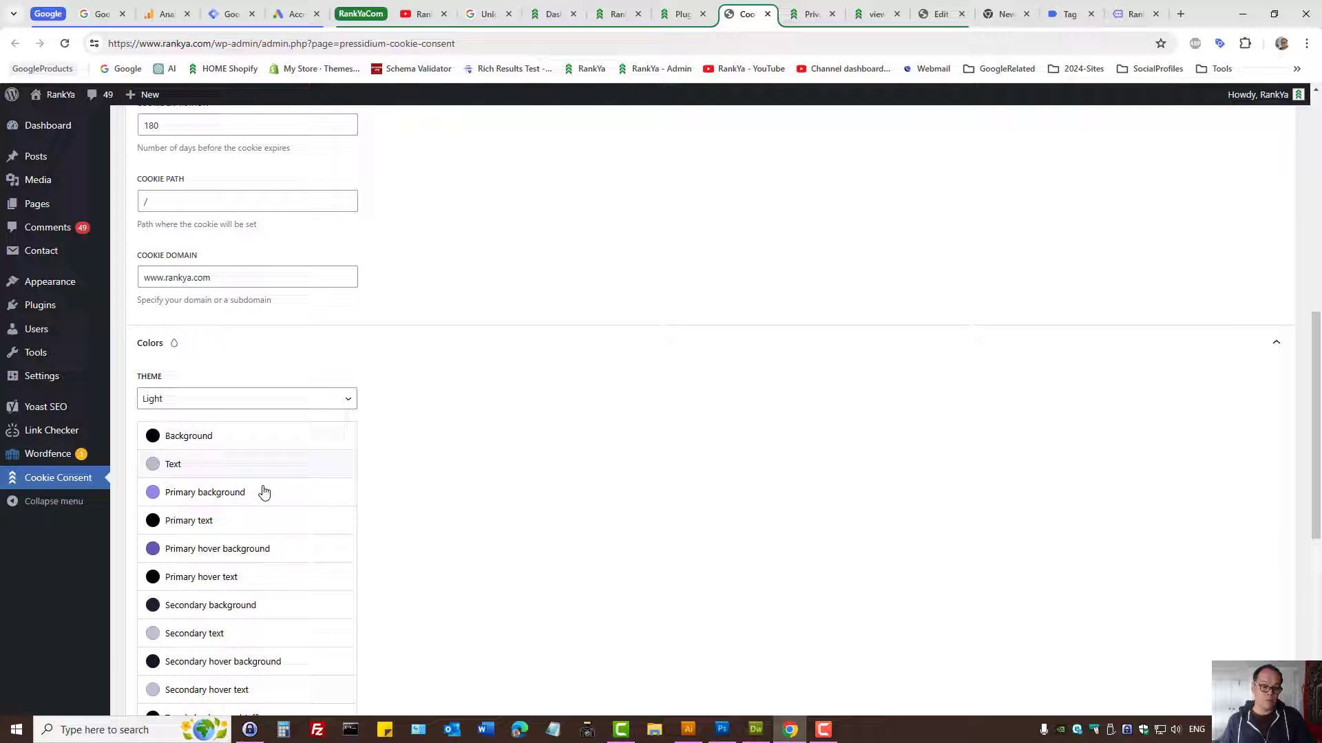
{"action": "left_click", "coordinate": [245, 398]}
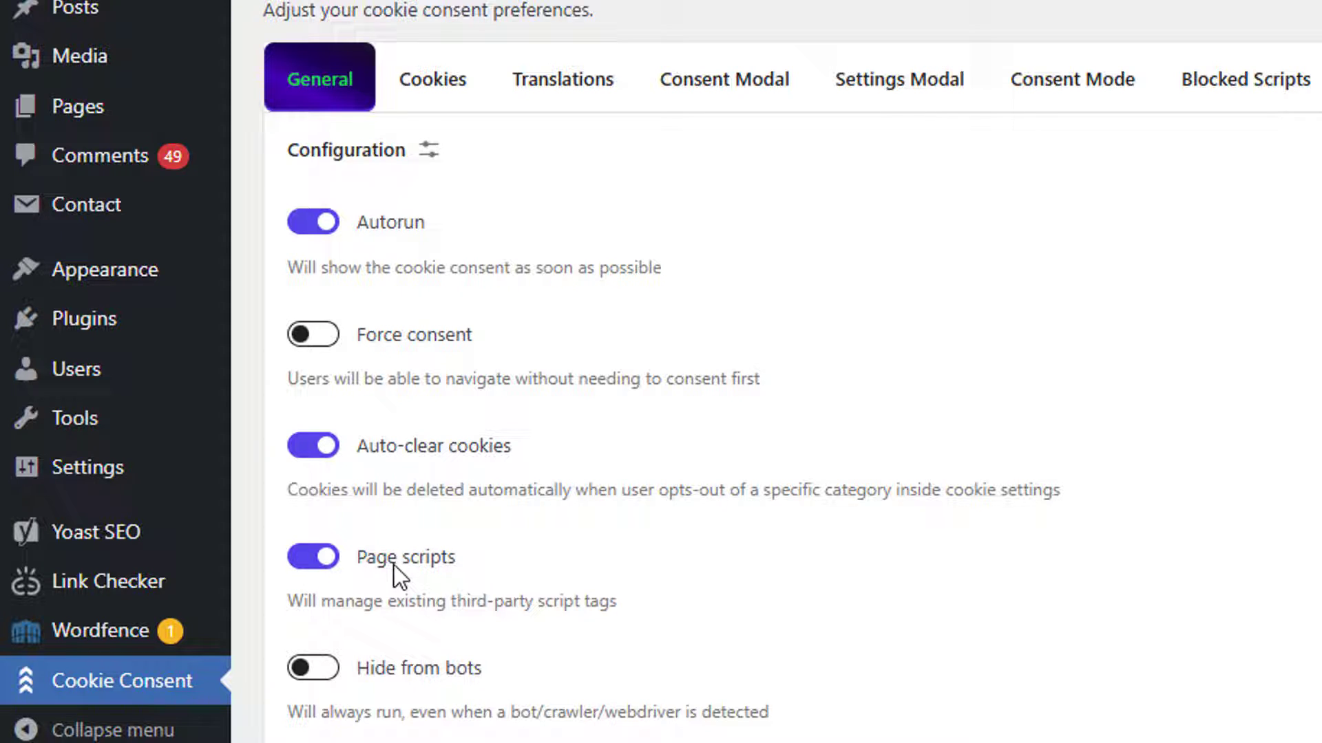
{"action": "mouse_move", "coordinate": [386, 575]}
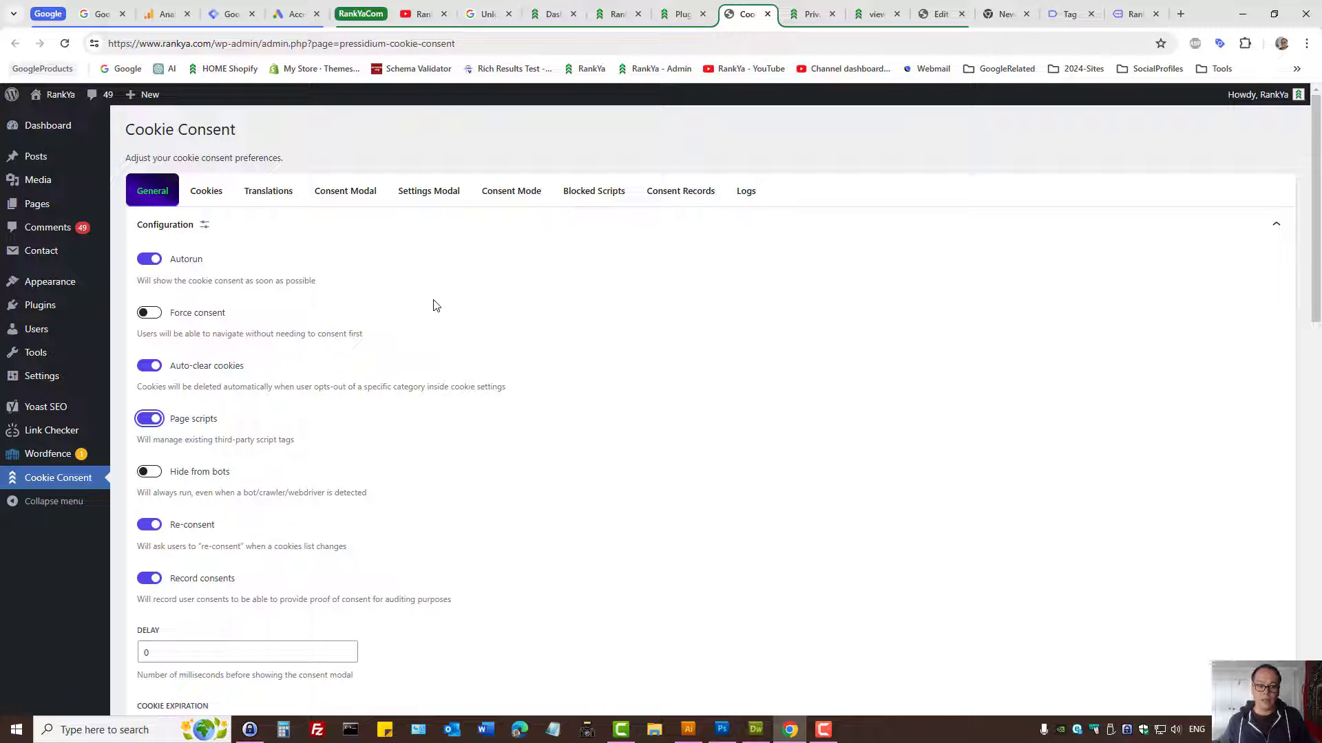
{"action": "mouse_move", "coordinate": [257, 431]}
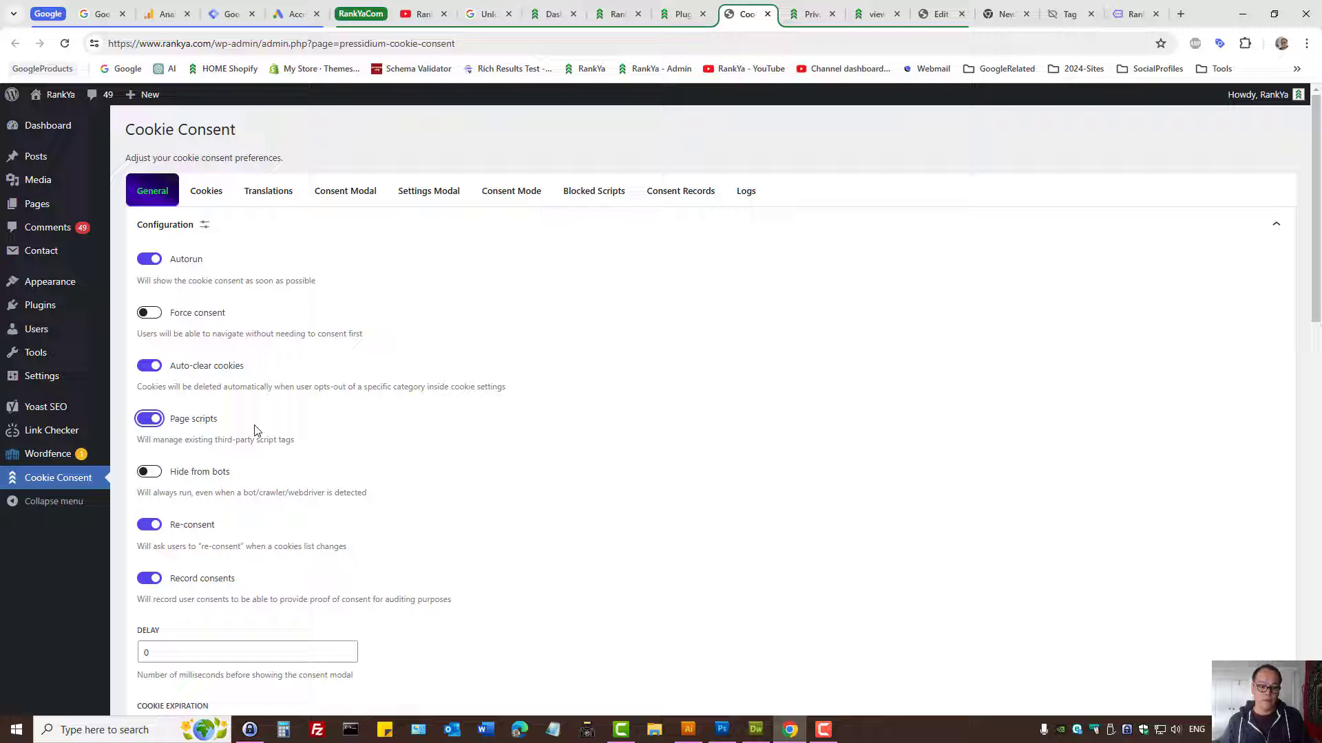
List the five Targeting blocked script rules: Google Analytics, Tag Manager, Facebook, DoubleClick, YouTube
{"action": "left_click", "coordinate": [593, 191]}
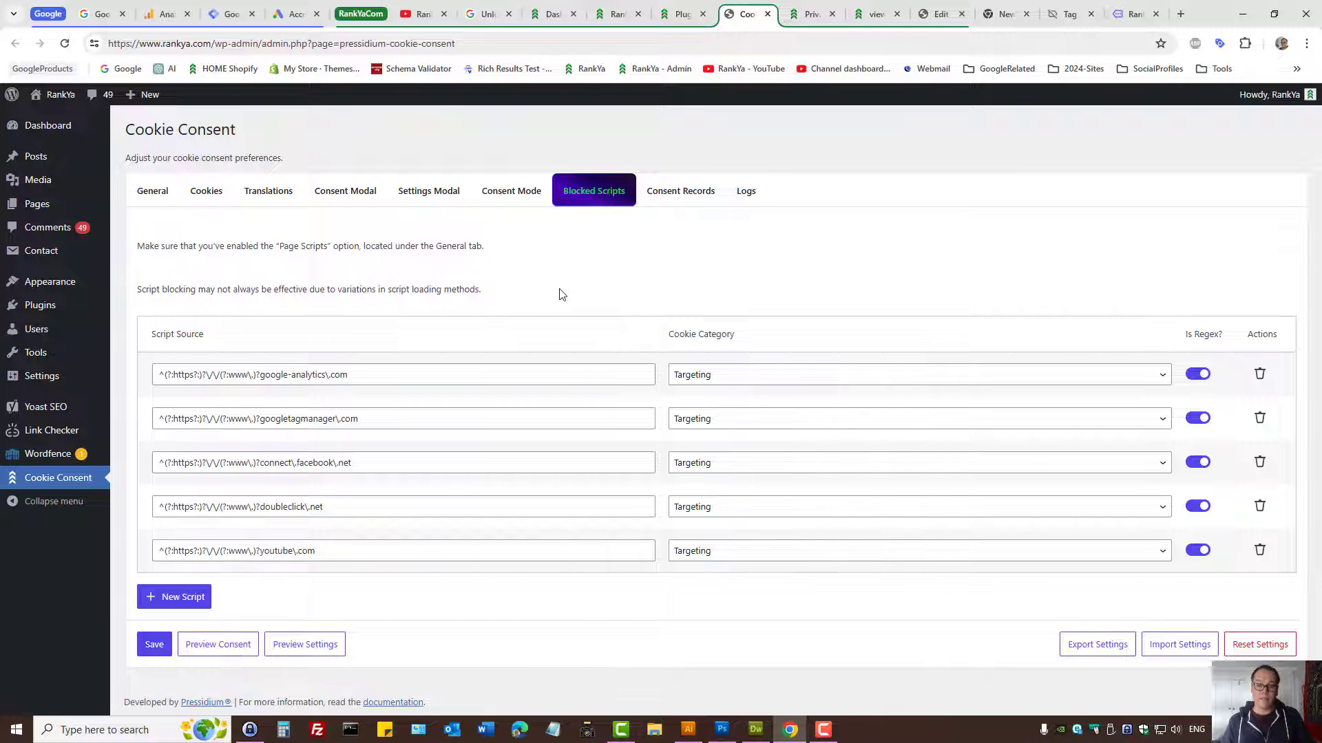
{"action": "left_click", "coordinate": [811, 14]}
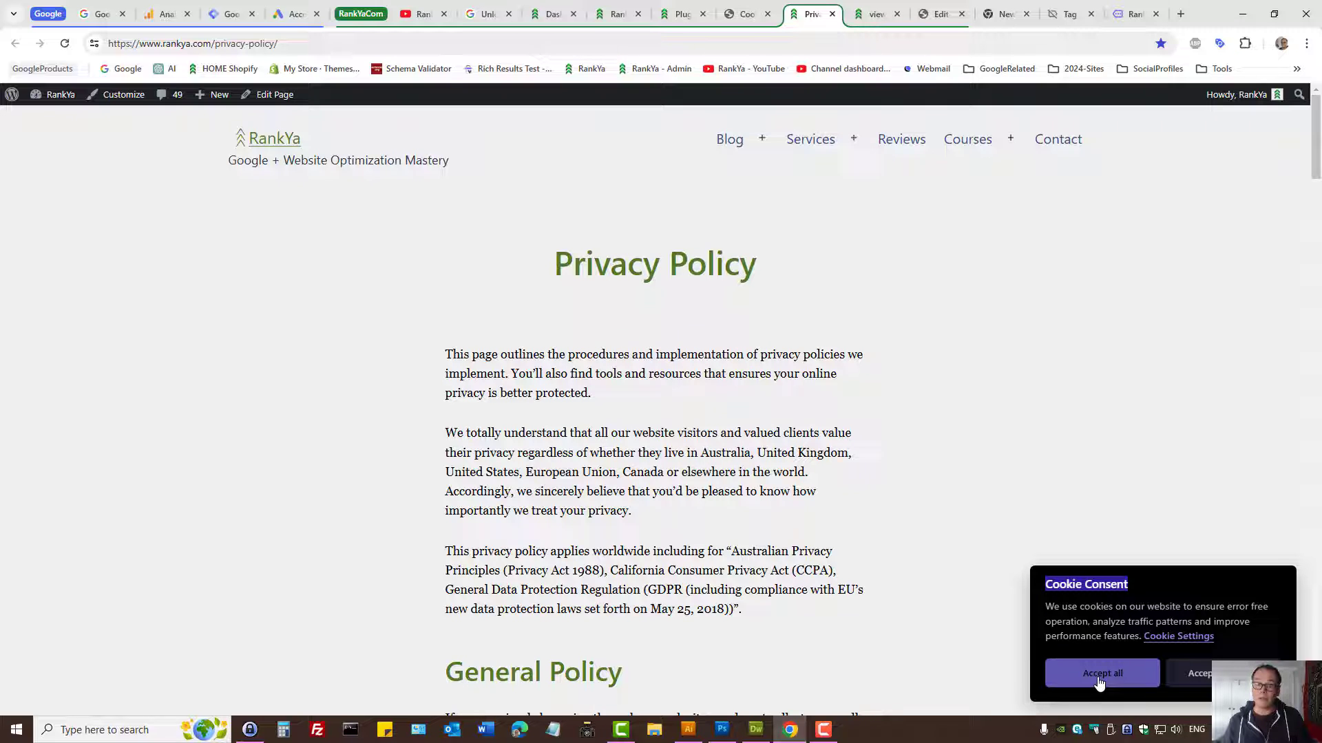
{"action": "left_click", "coordinate": [745, 14]}
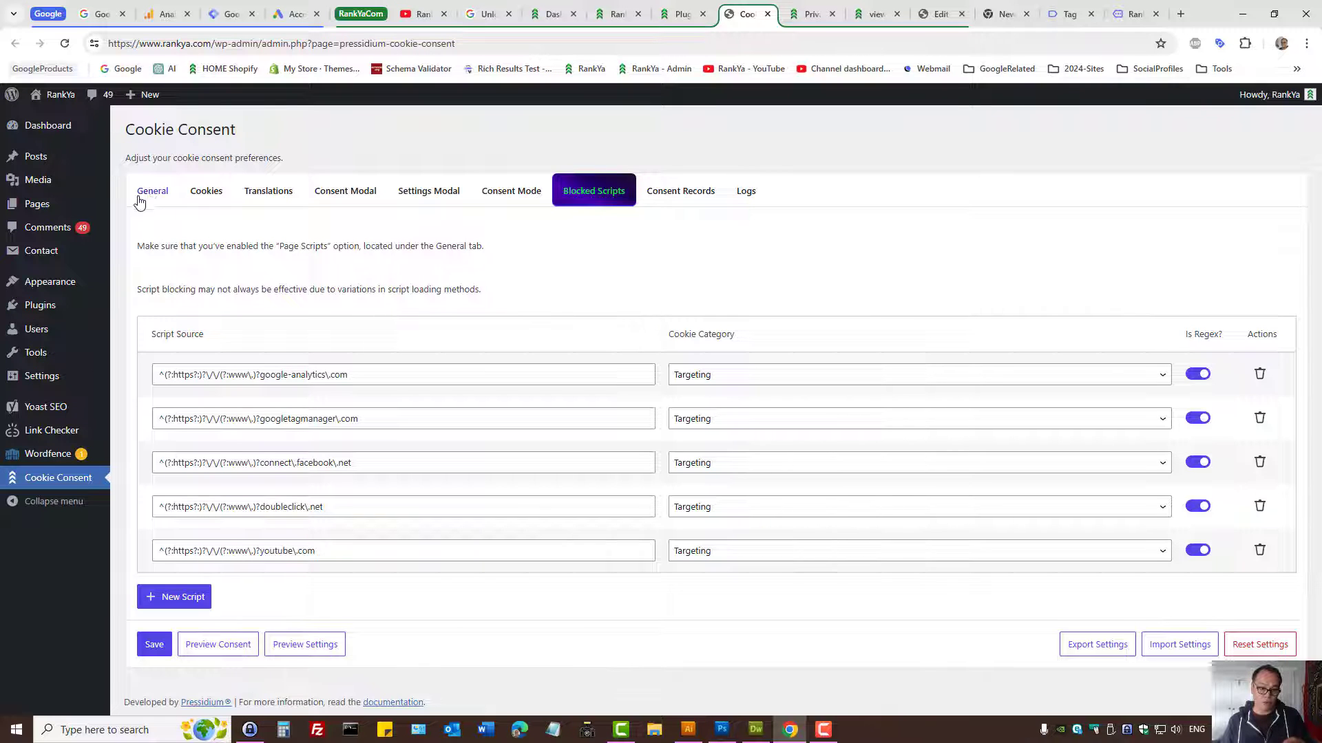
{"action": "left_click", "coordinate": [152, 191]}
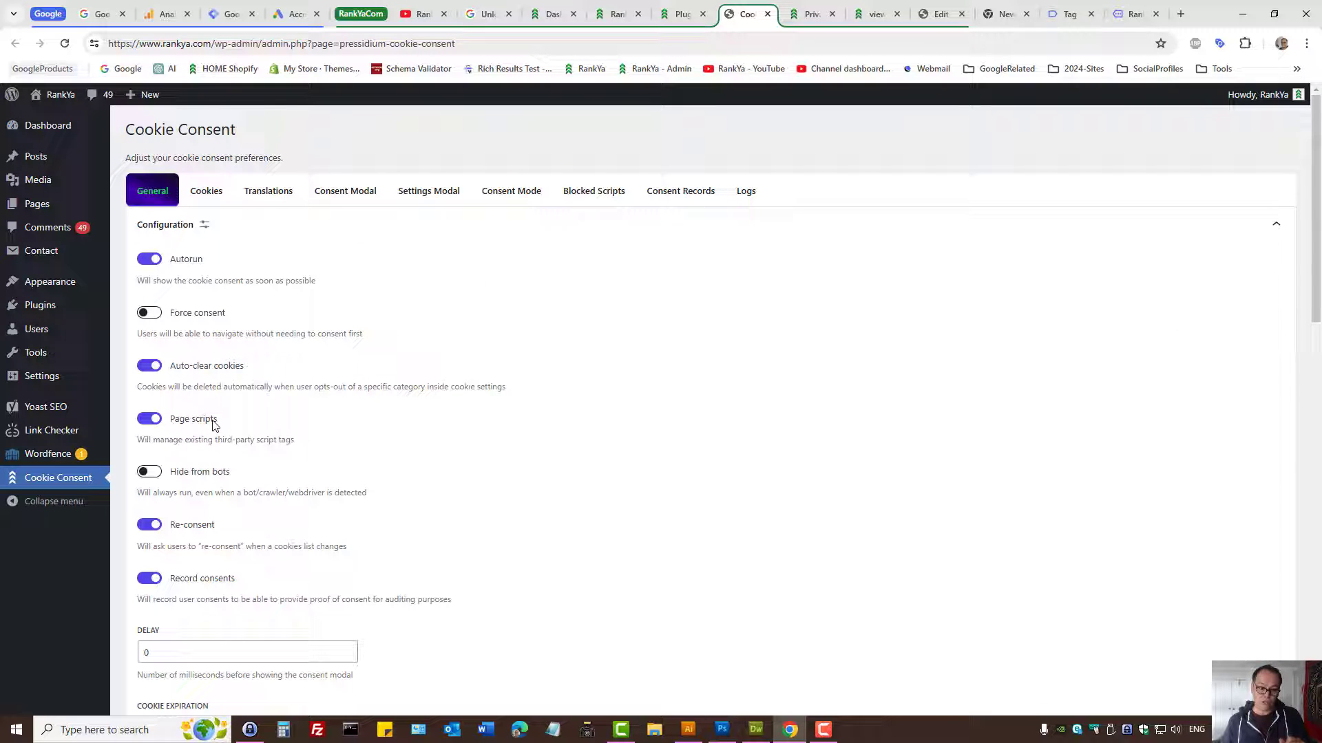
{"action": "mouse_move", "coordinate": [593, 190]}
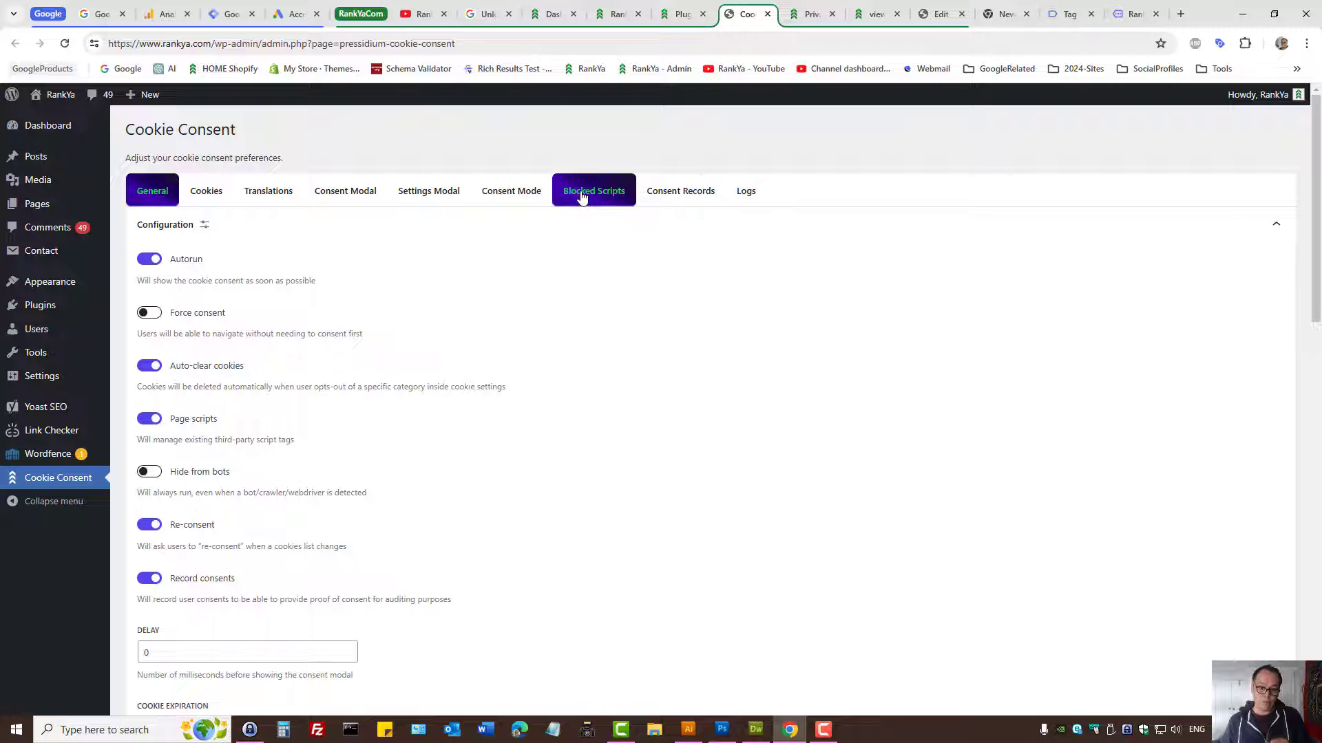
{"action": "left_click", "coordinate": [594, 191]}
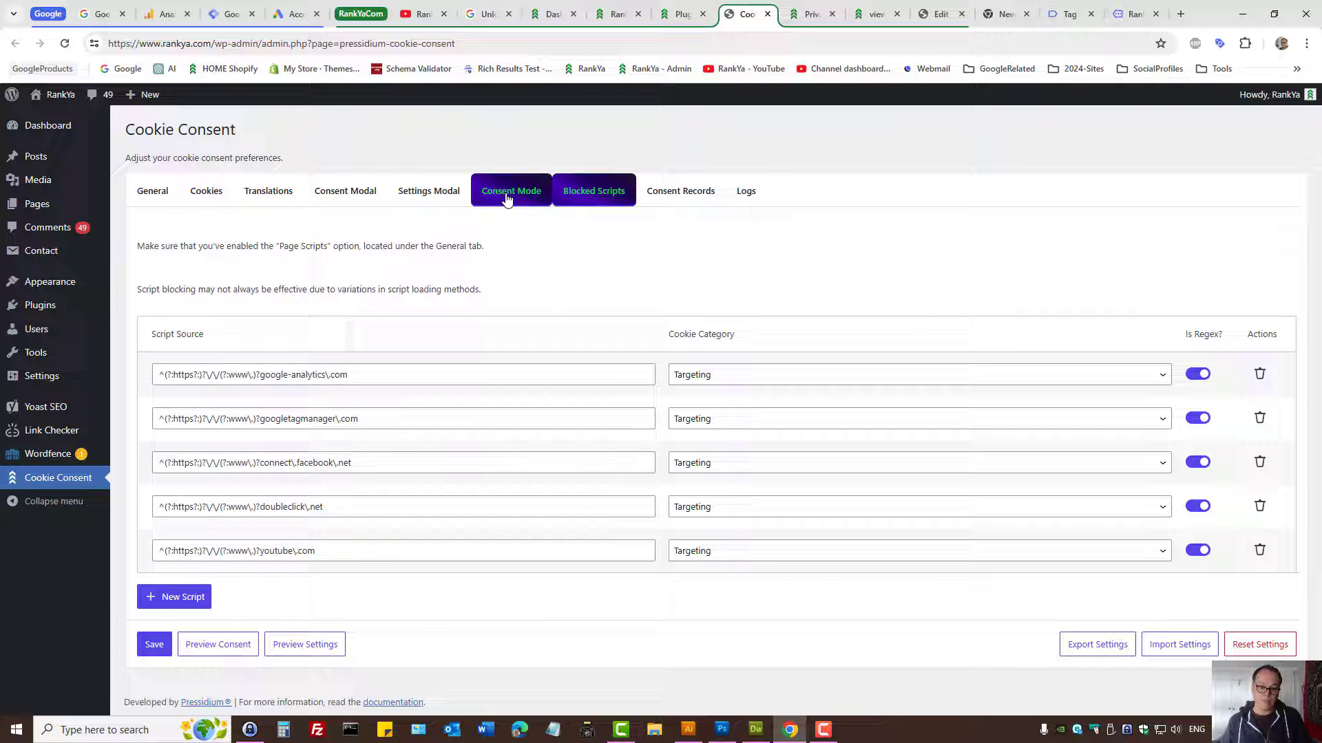
Toggle Google Consent Mode v2 off and back on, keeping the Google tag (gtag.js) implementation
{"action": "left_click", "coordinate": [511, 190]}
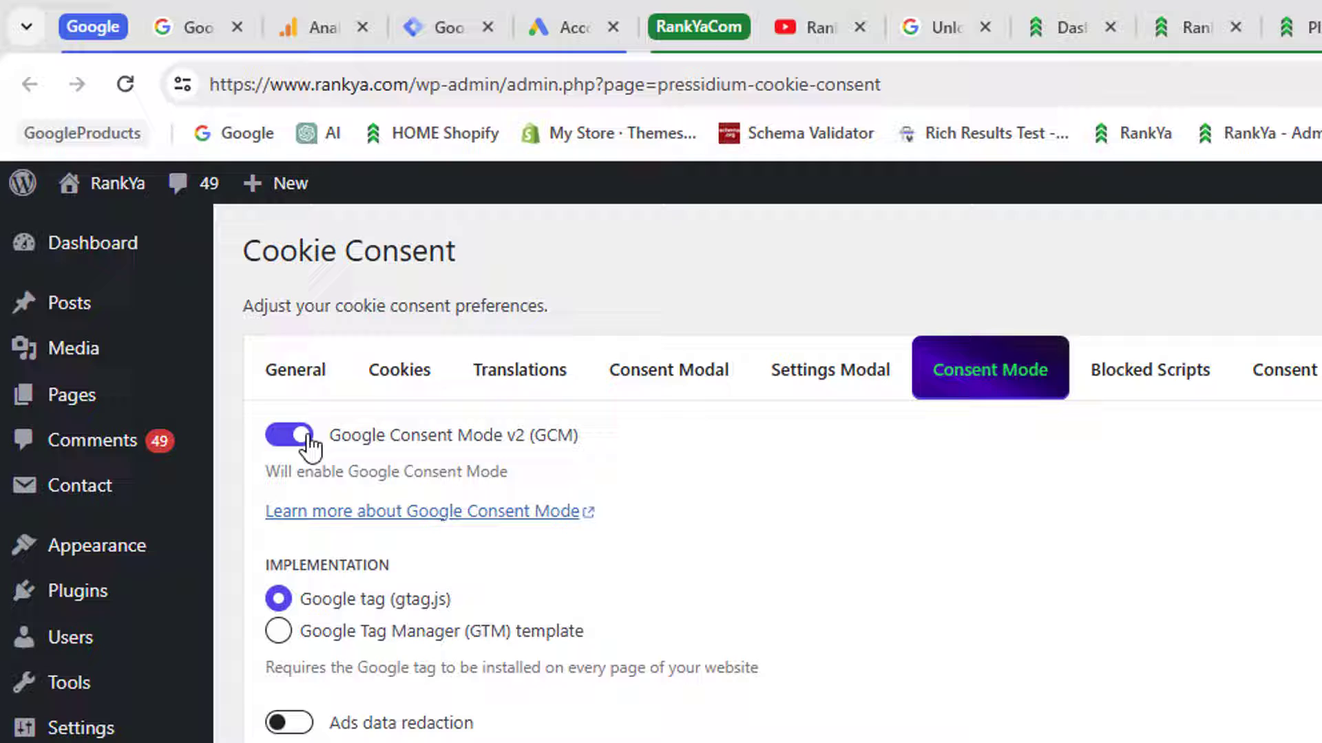
{"action": "left_click", "coordinate": [288, 435]}
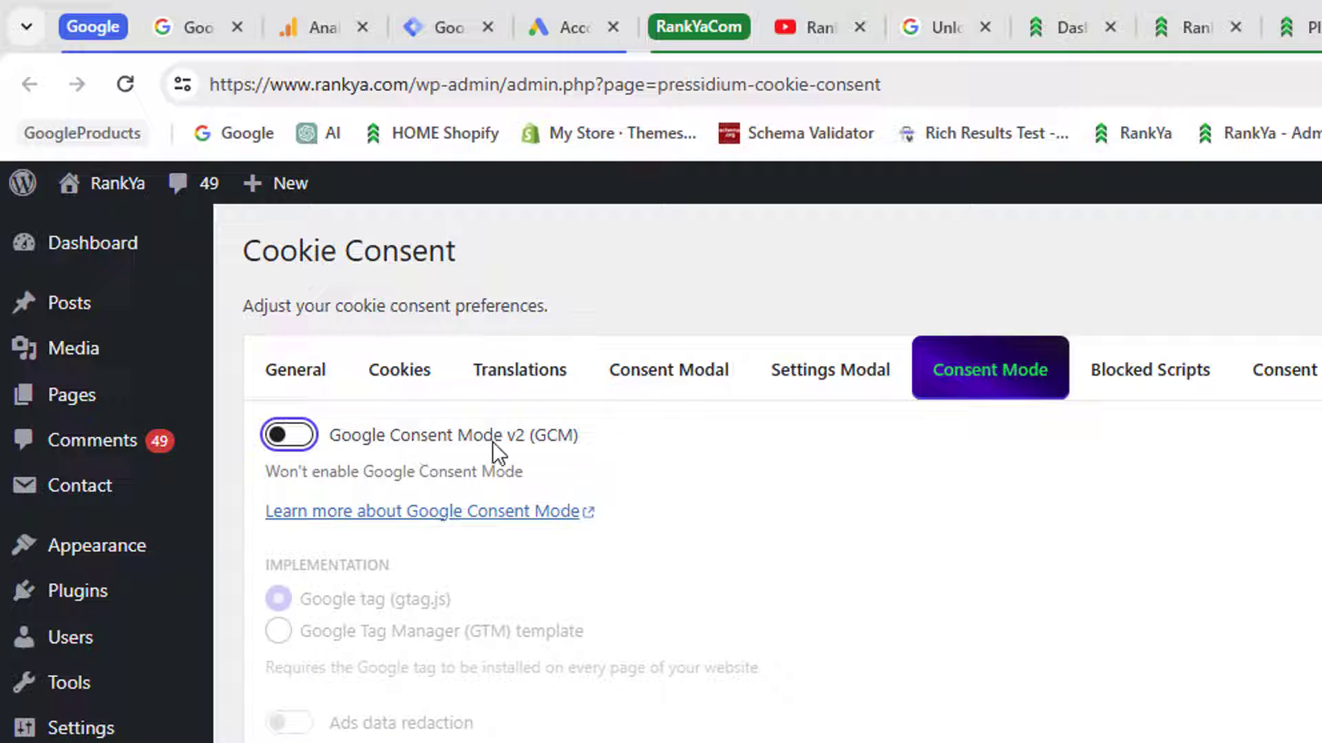
{"action": "left_click", "coordinate": [289, 434]}
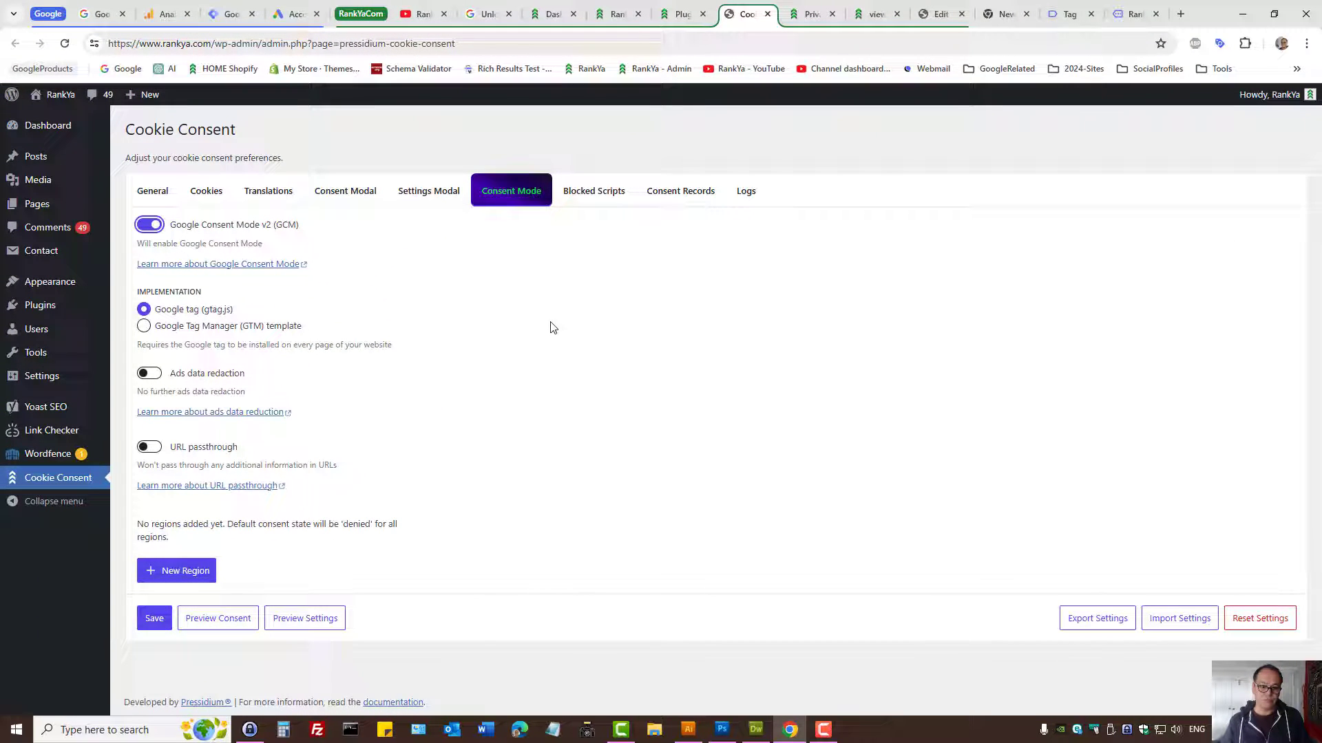
{"action": "left_click", "coordinate": [773, 15]}
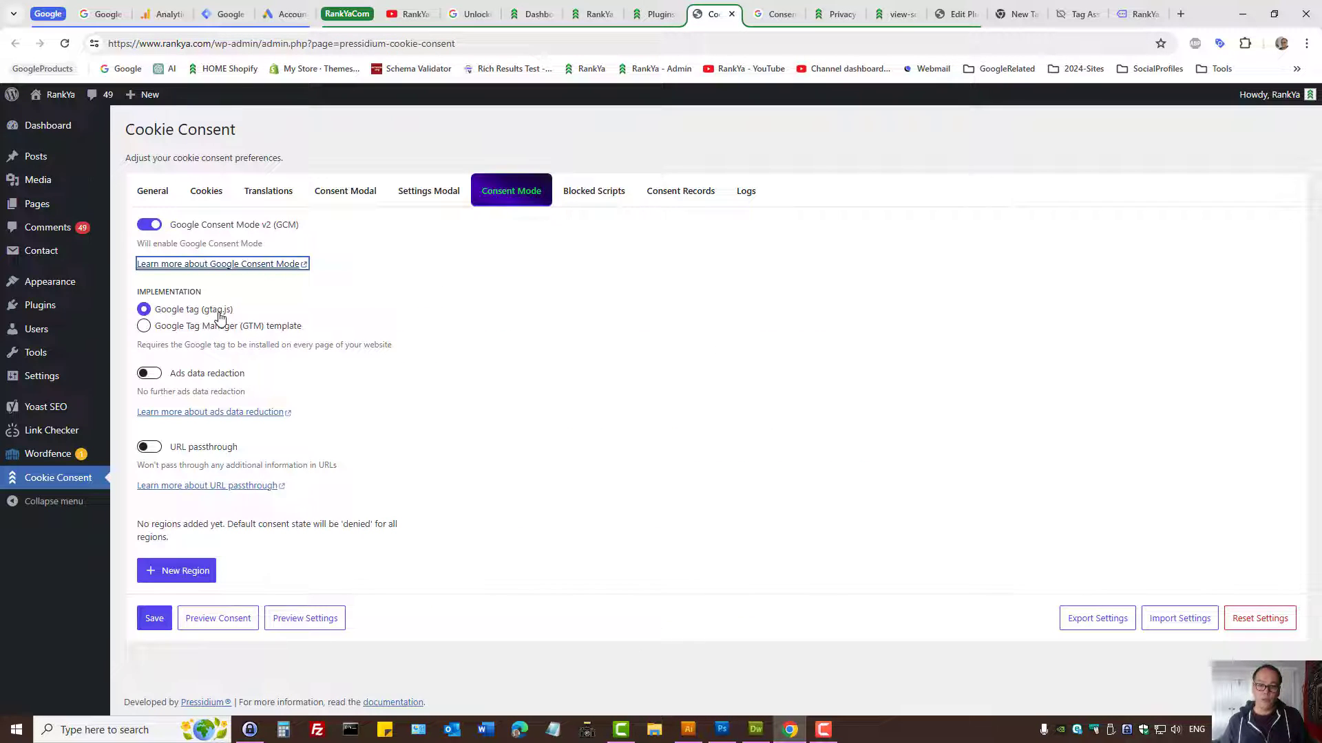
{"action": "key", "text": "ctrl+plus"}
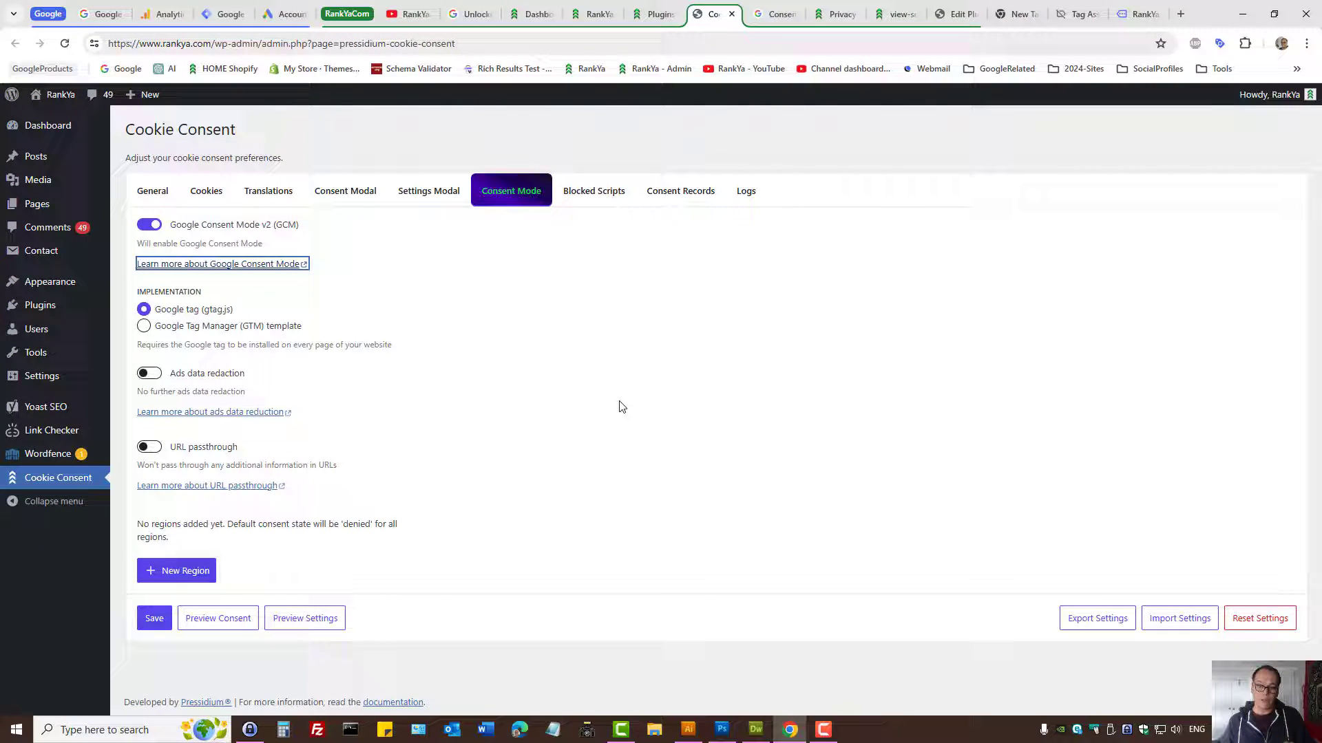
{"action": "mouse_move", "coordinate": [616, 405]}
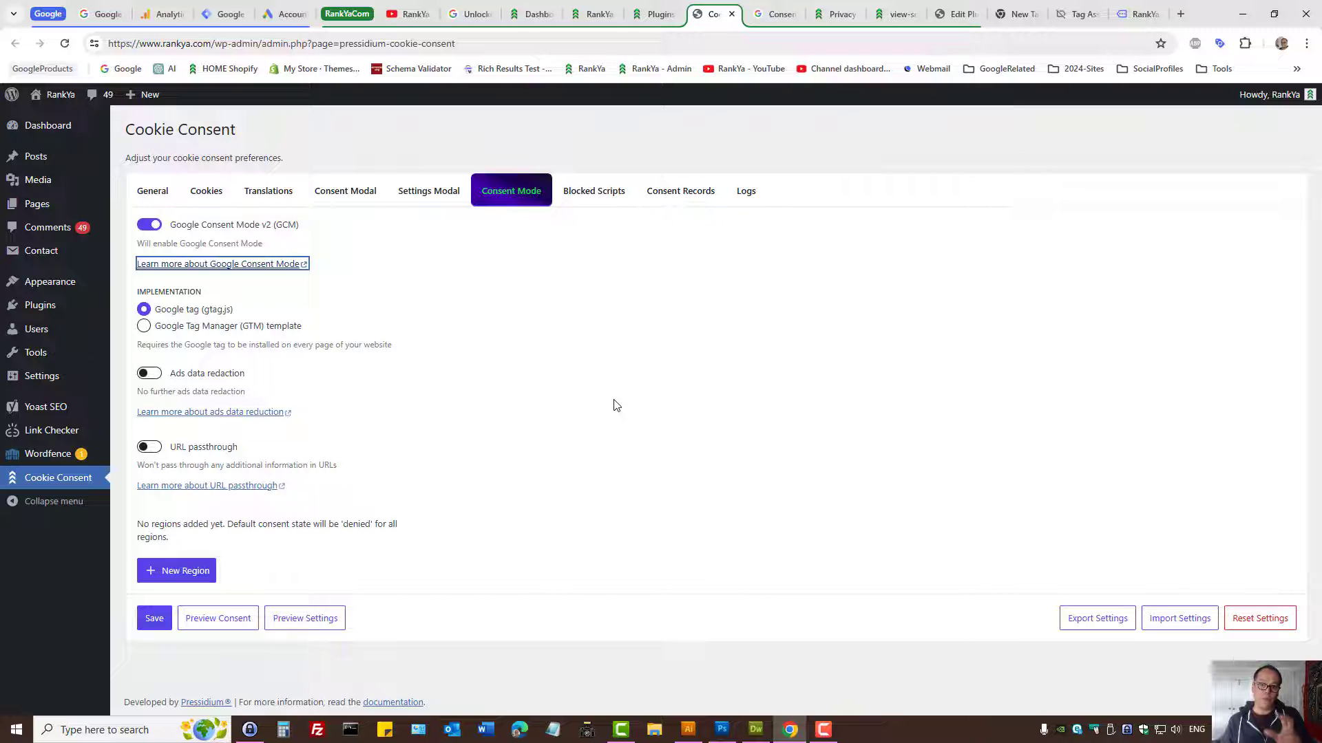
{"action": "mouse_move", "coordinate": [609, 401]}
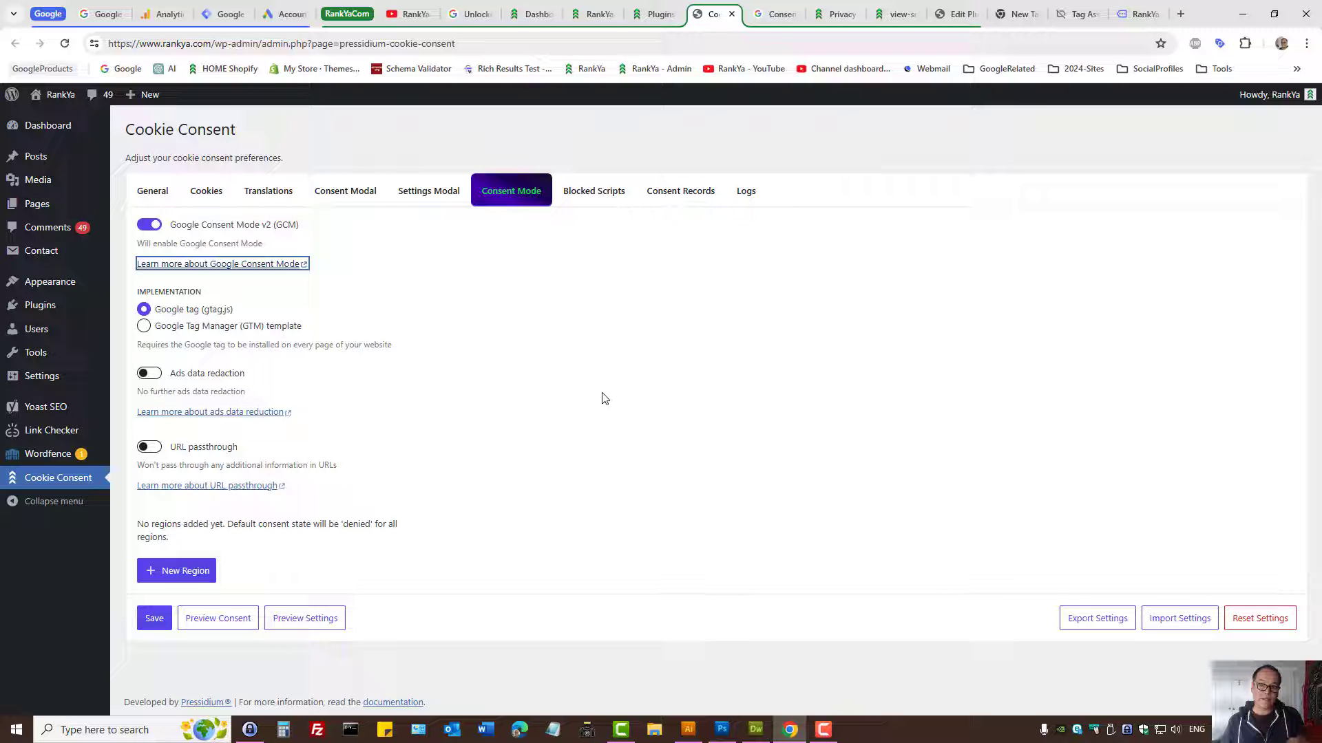
{"action": "mouse_move", "coordinate": [516, 378]}
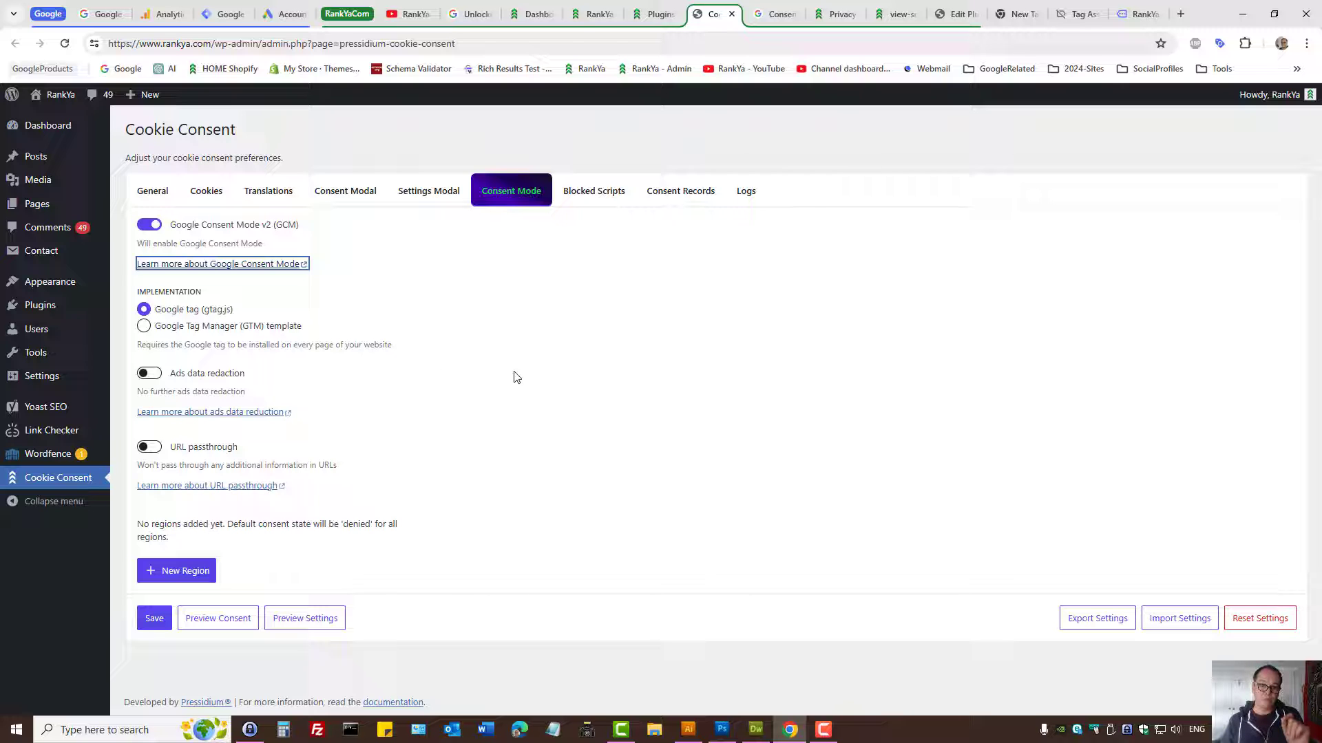
{"action": "mouse_move", "coordinate": [746, 448]}
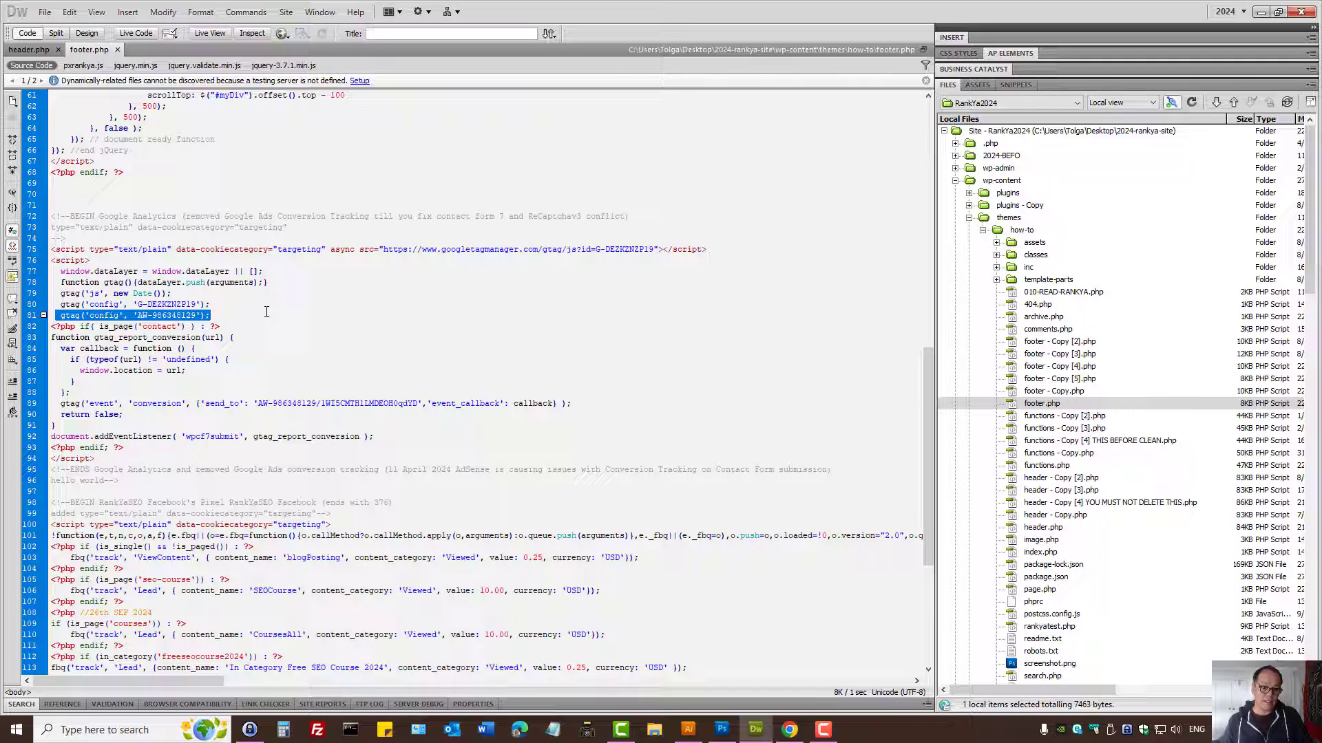
Check footer.php's gtag.js script is typed text/plain as a targeting cookie, then return to Chrome
{"action": "left_click", "coordinate": [97, 248]}
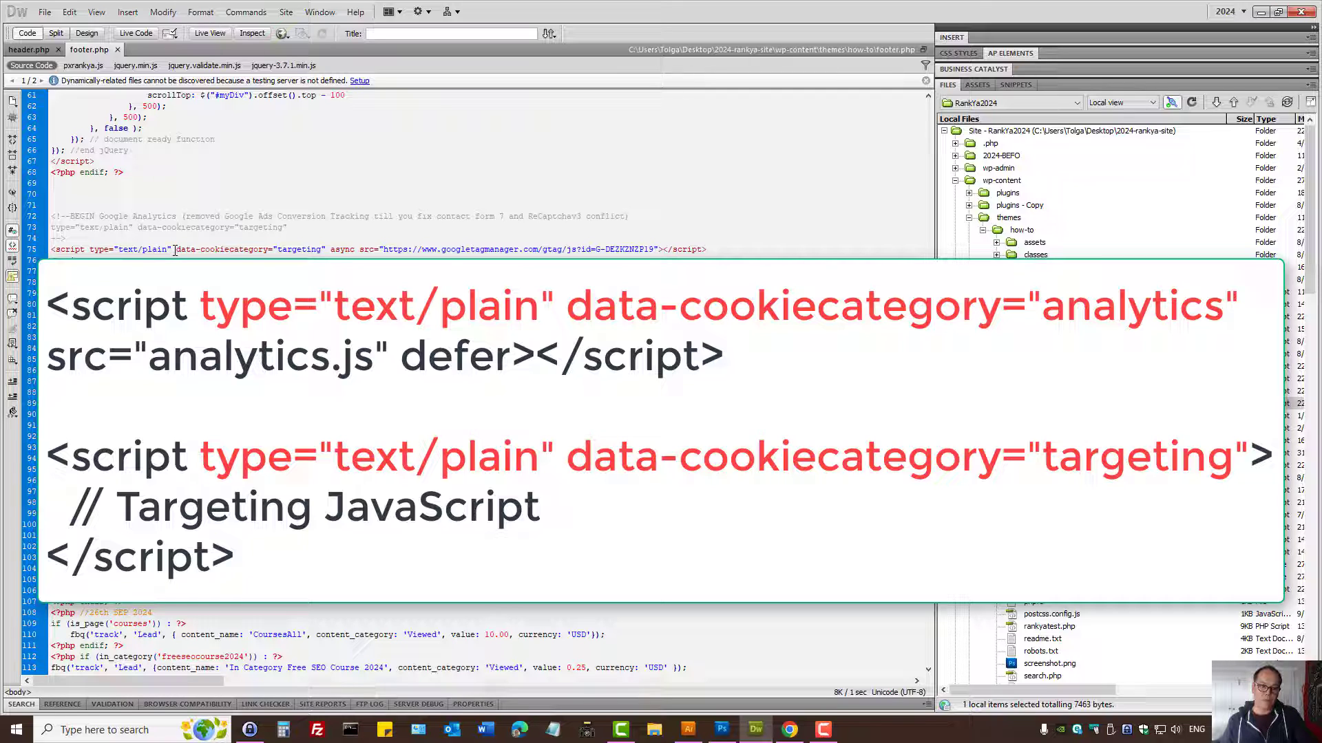
{"action": "double_click", "coordinate": [221, 249]}
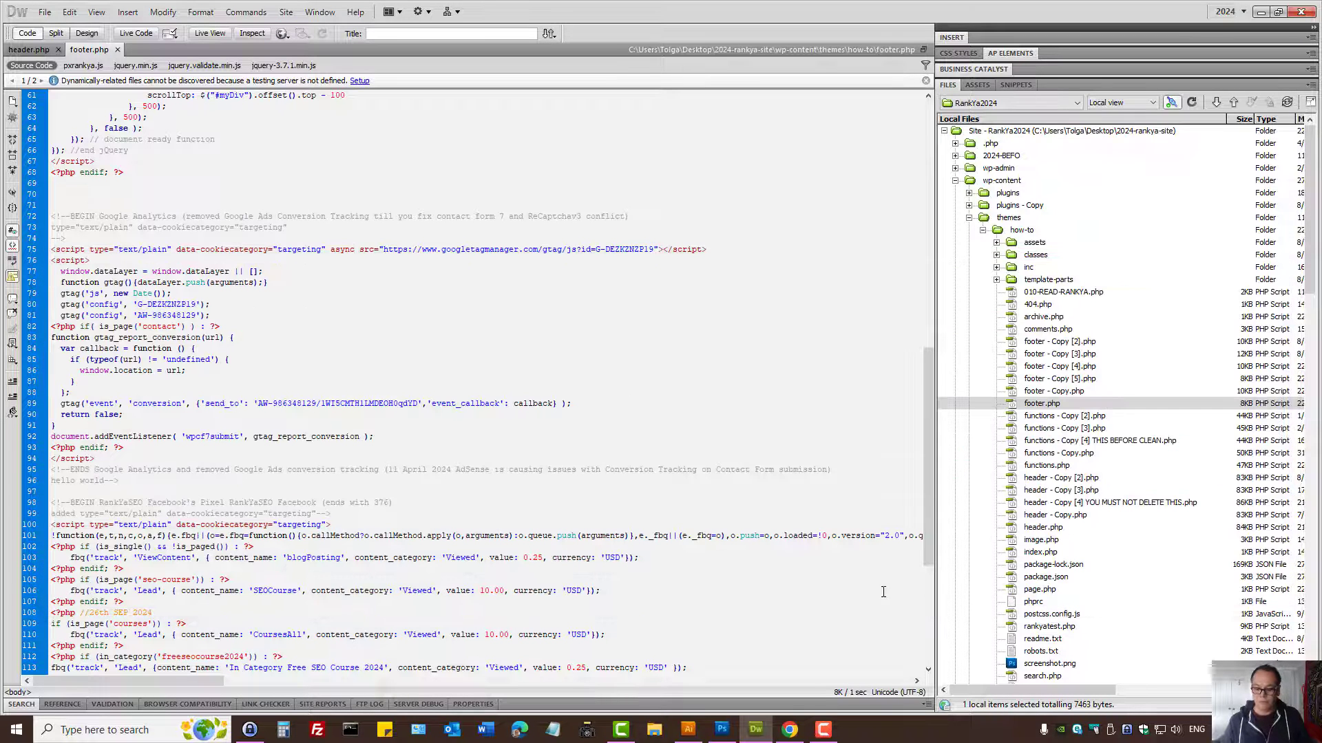
{"action": "mouse_move", "coordinate": [788, 729]}
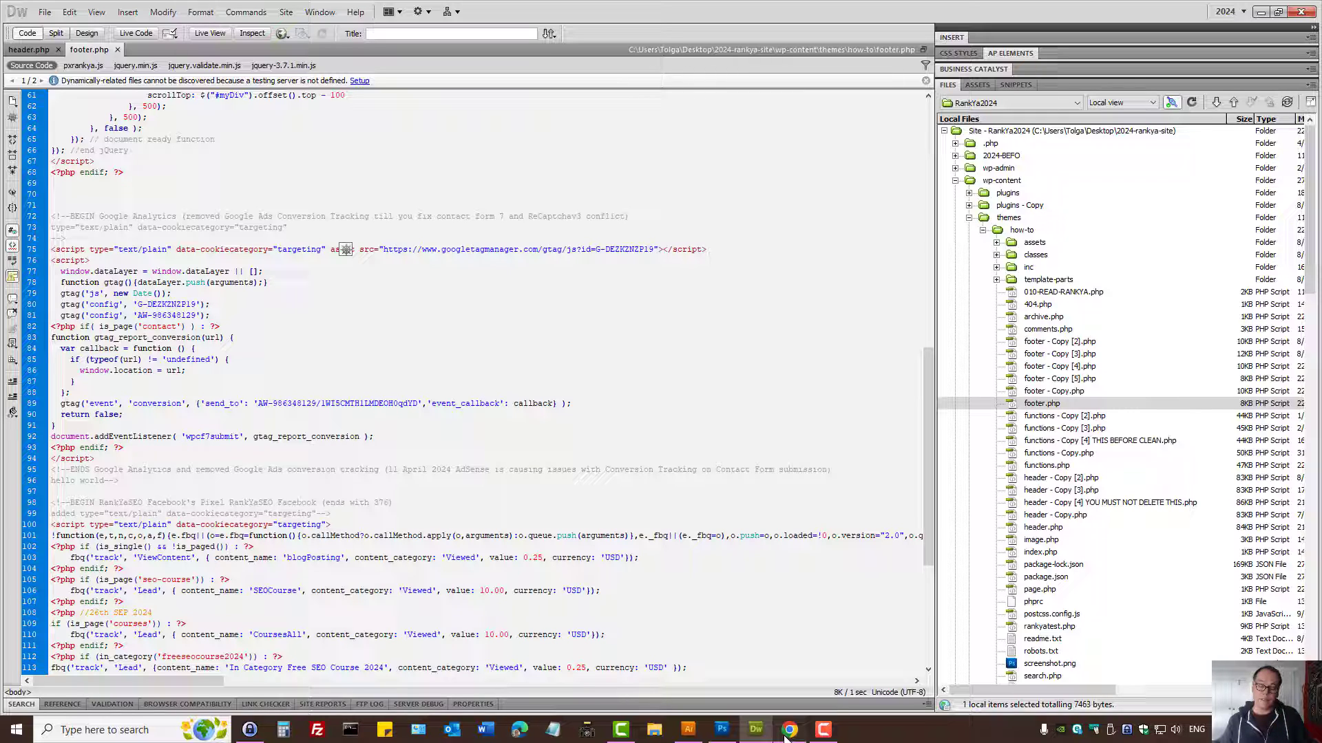
{"action": "left_click", "coordinate": [788, 730]}
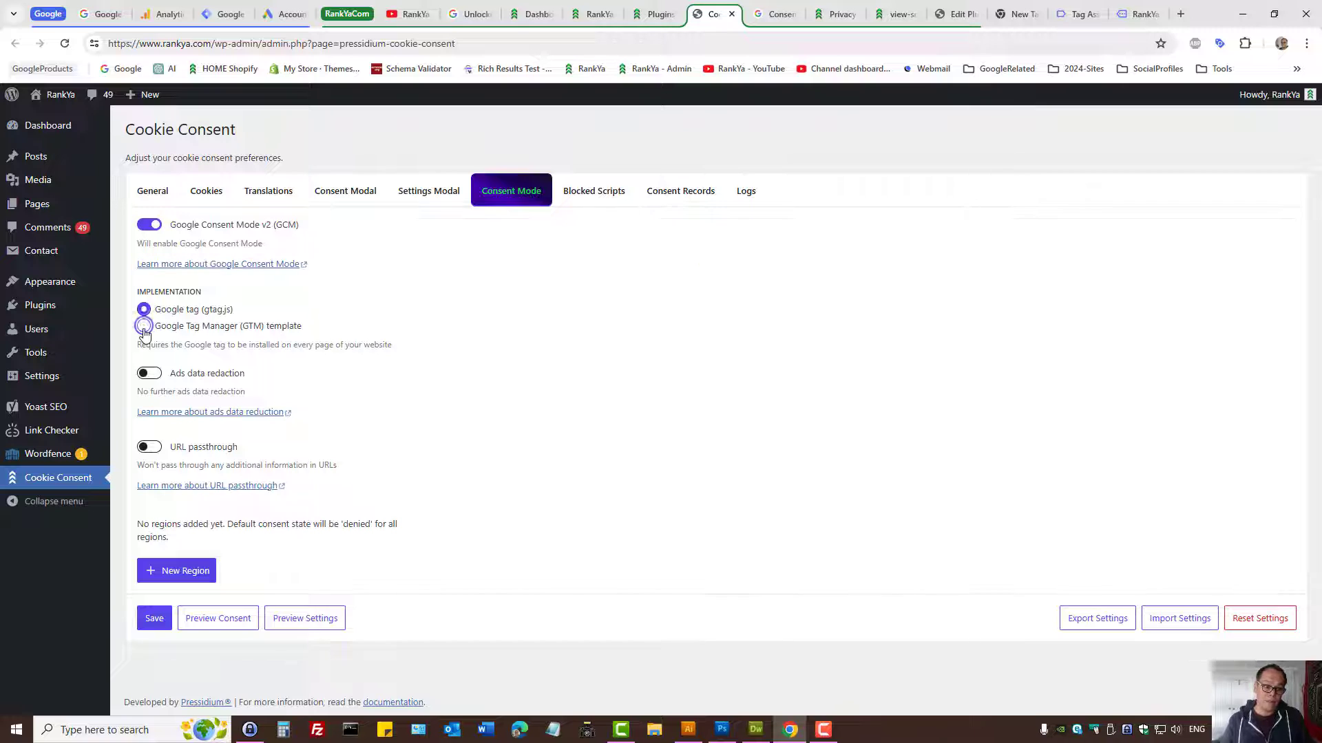
Select the Google Tag Manager template implementation to reveal the custom template import steps
{"action": "left_click", "coordinate": [143, 326]}
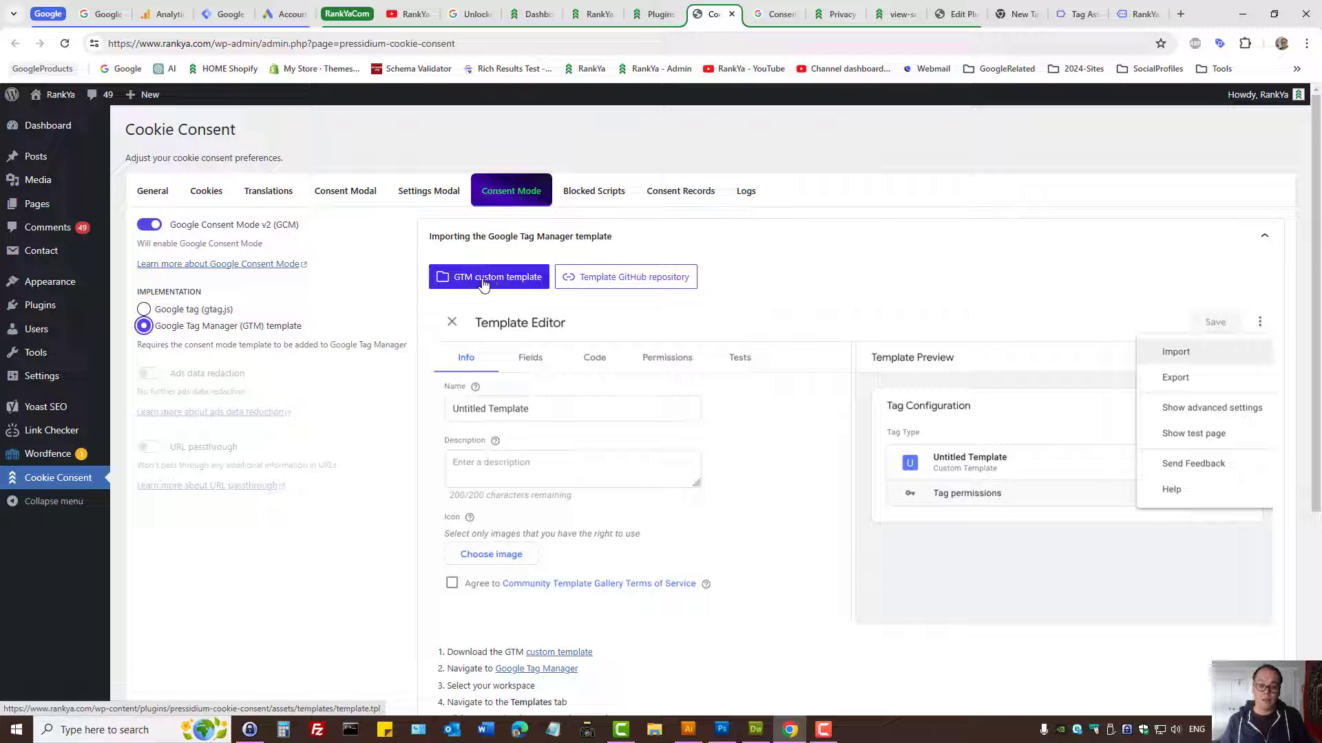
{"action": "scroll", "scroll_direction": "down", "scroll_amount": 3}
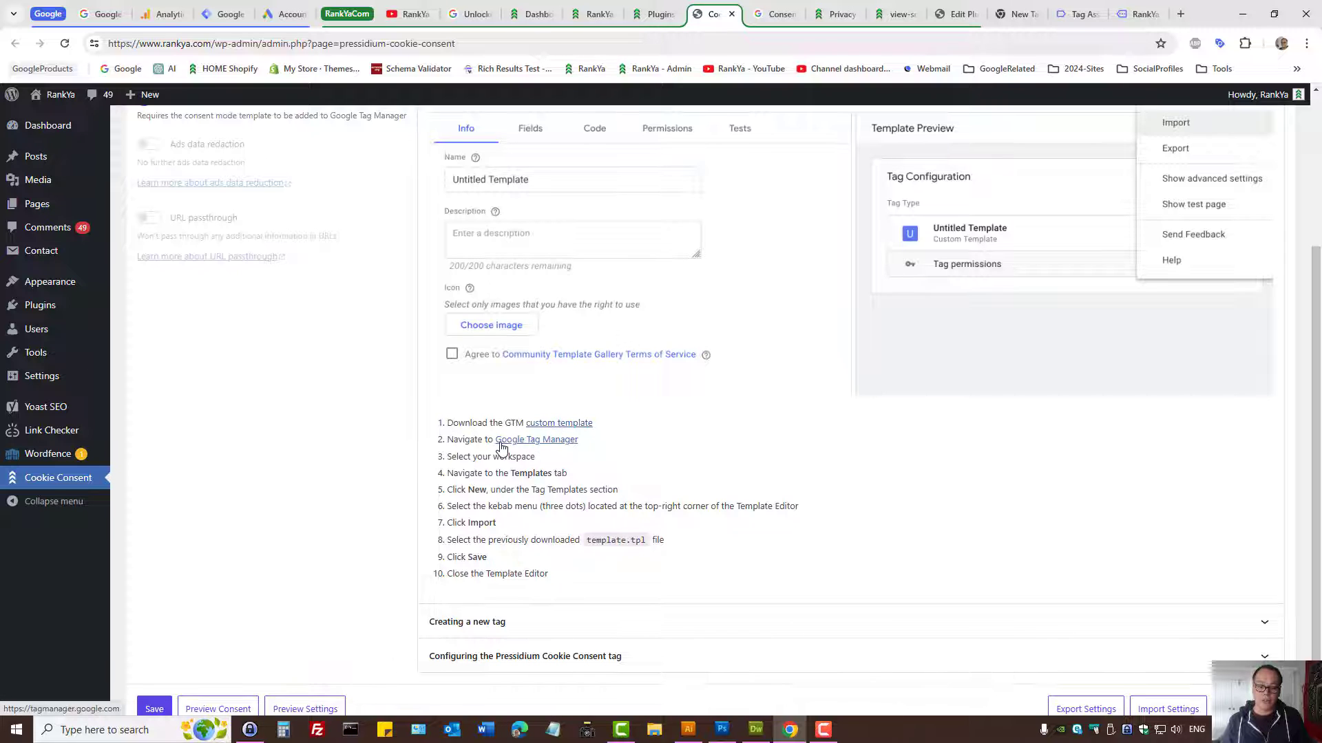
{"action": "mouse_move", "coordinate": [483, 456]}
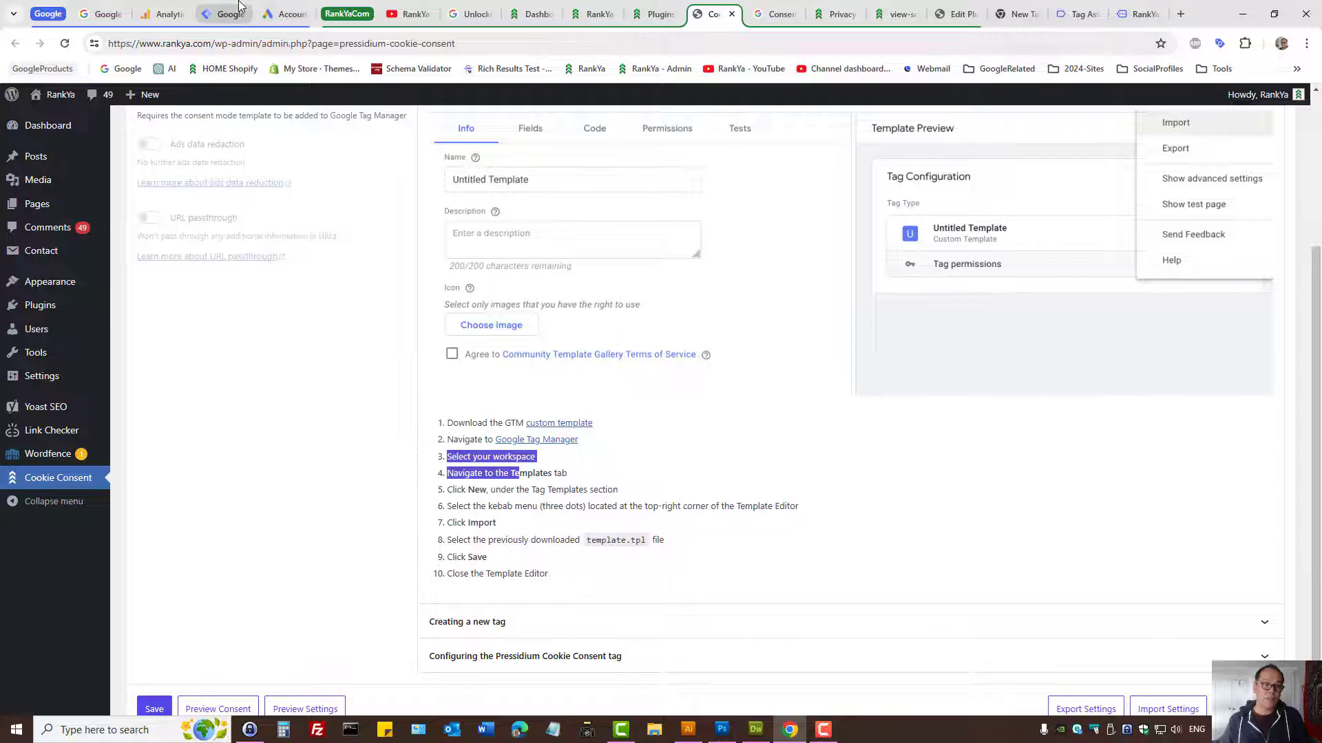
Create a new tag template in Google Tag Manager and reach the Import file dialog, then cancel
{"action": "left_click", "coordinate": [223, 15]}
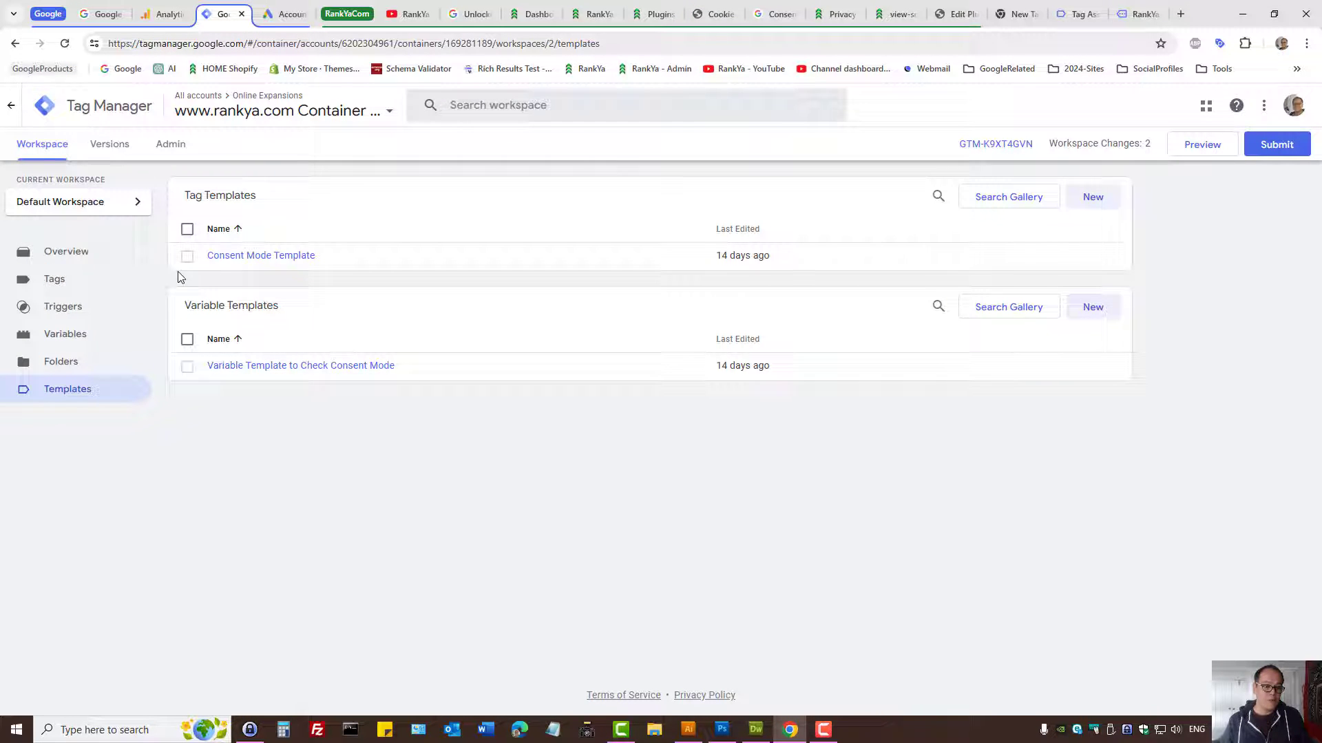
{"action": "left_click", "coordinate": [282, 110]}
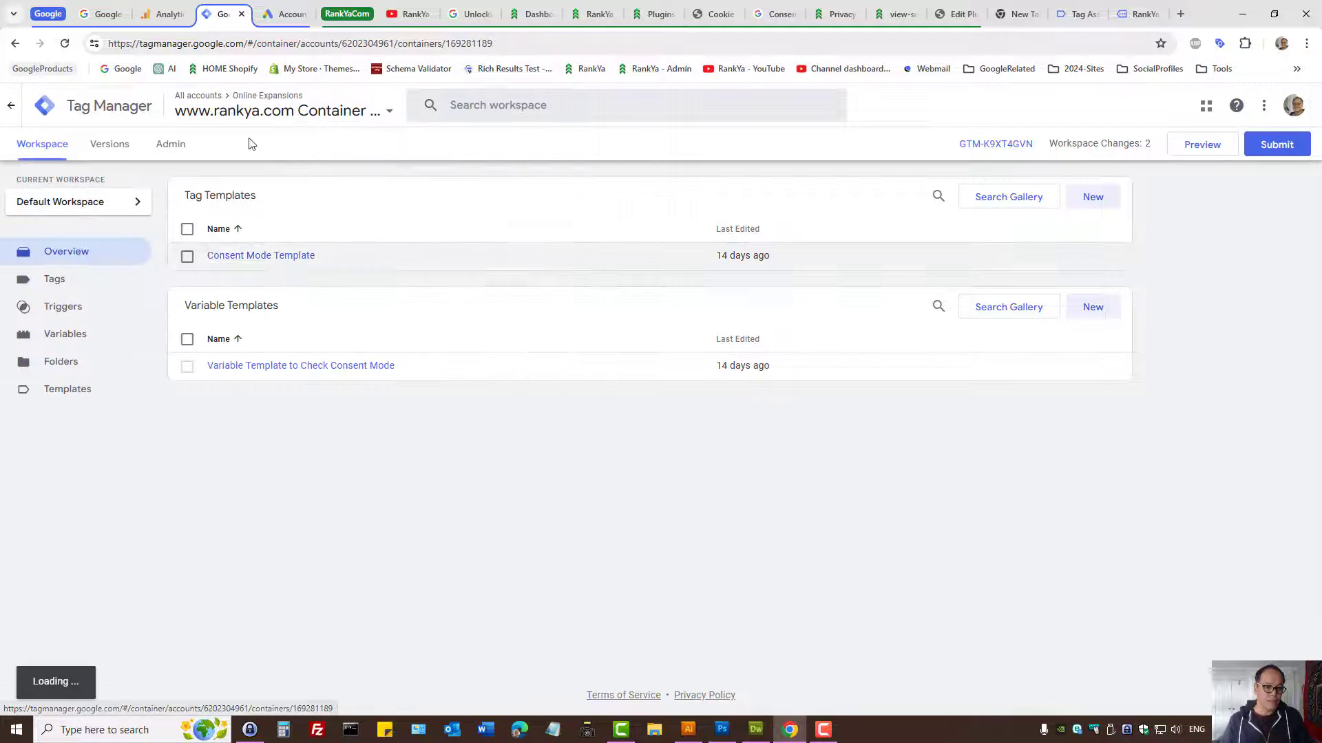
{"action": "left_click", "coordinate": [68, 388]}
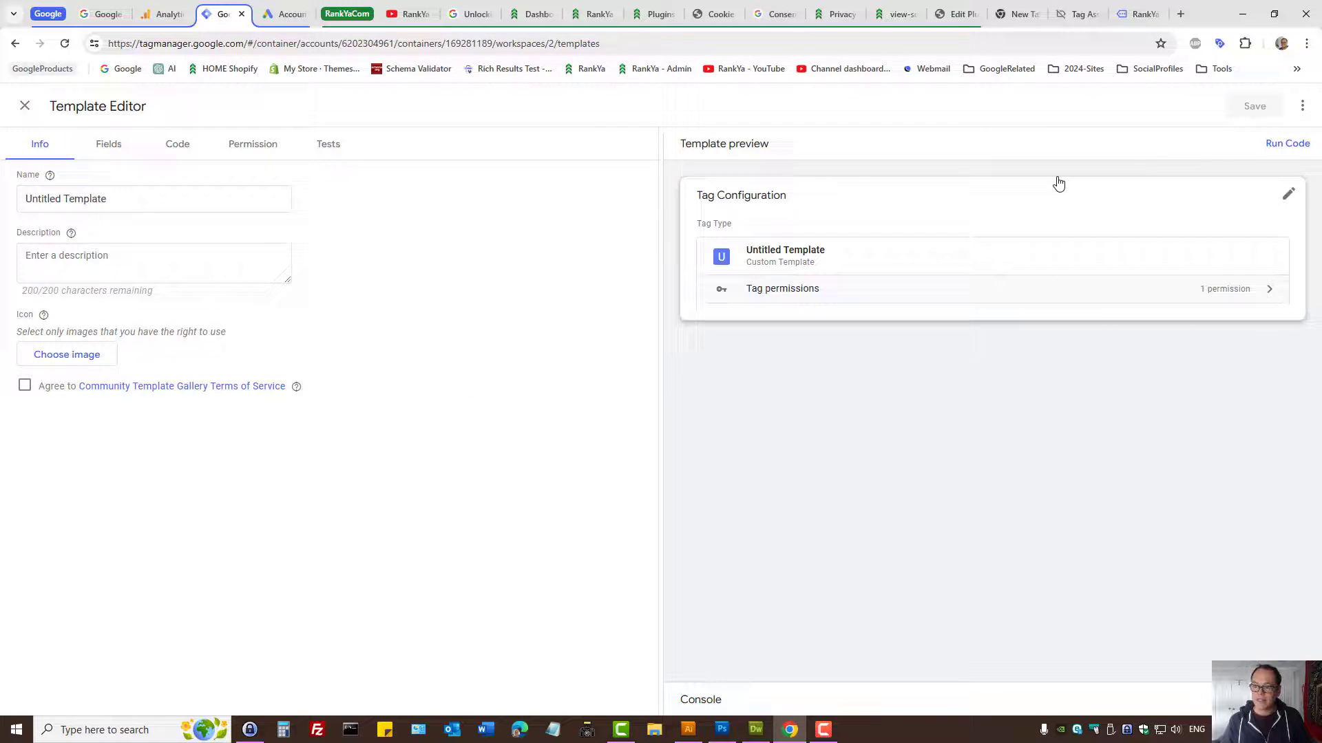
{"action": "left_click", "coordinate": [1301, 105]}
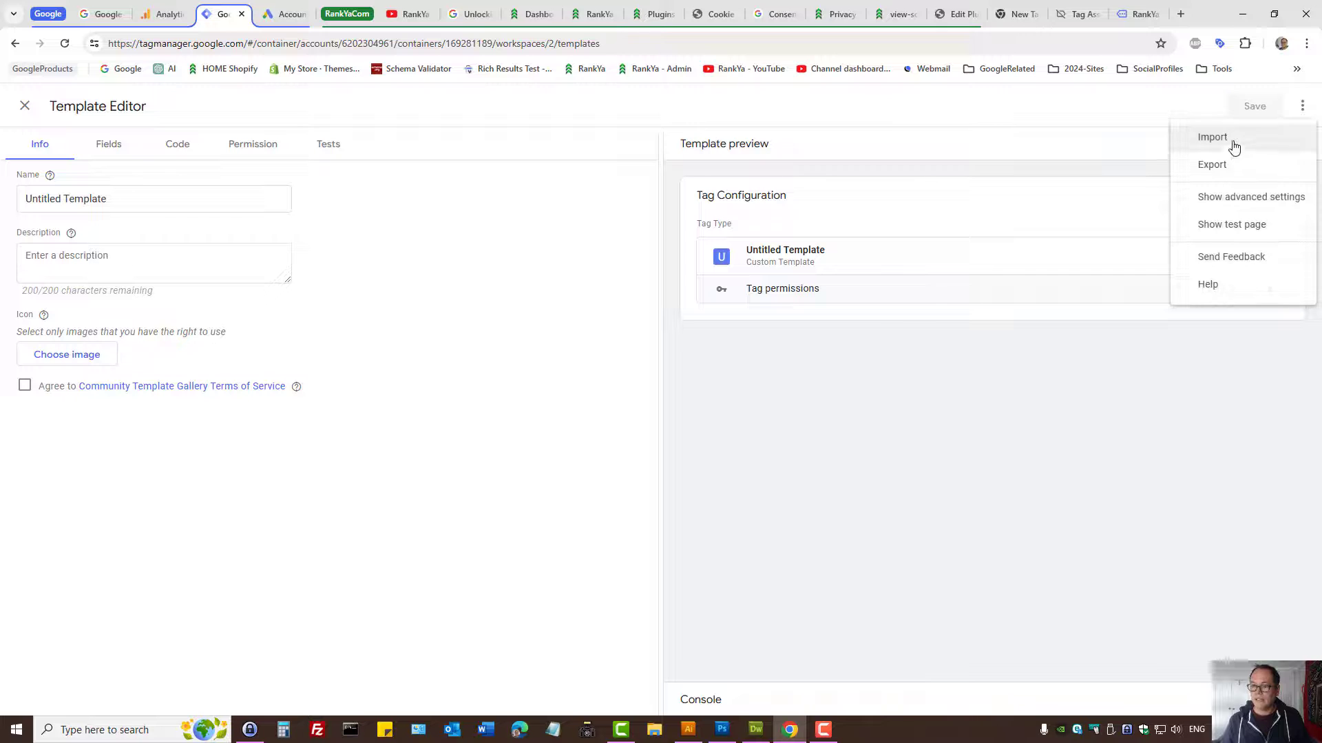
{"action": "left_click", "coordinate": [1213, 137]}
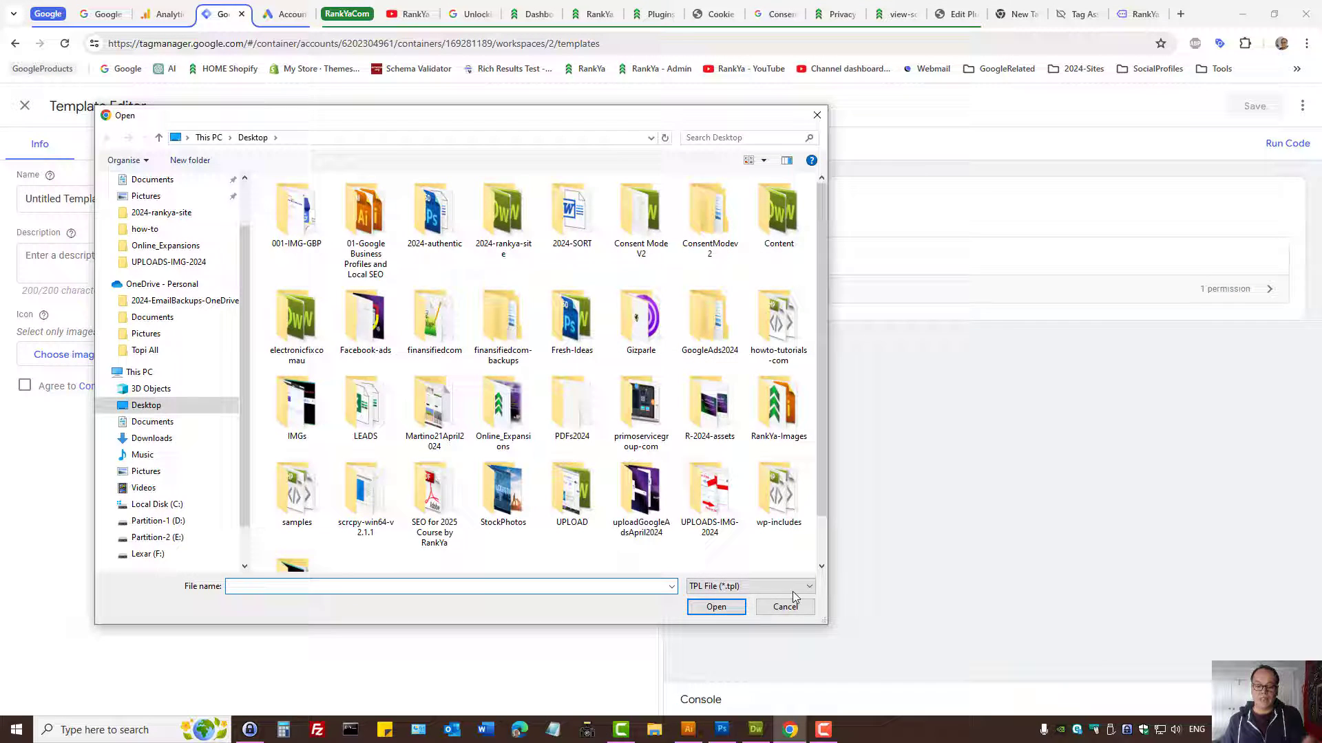
{"action": "left_click", "coordinate": [784, 606]}
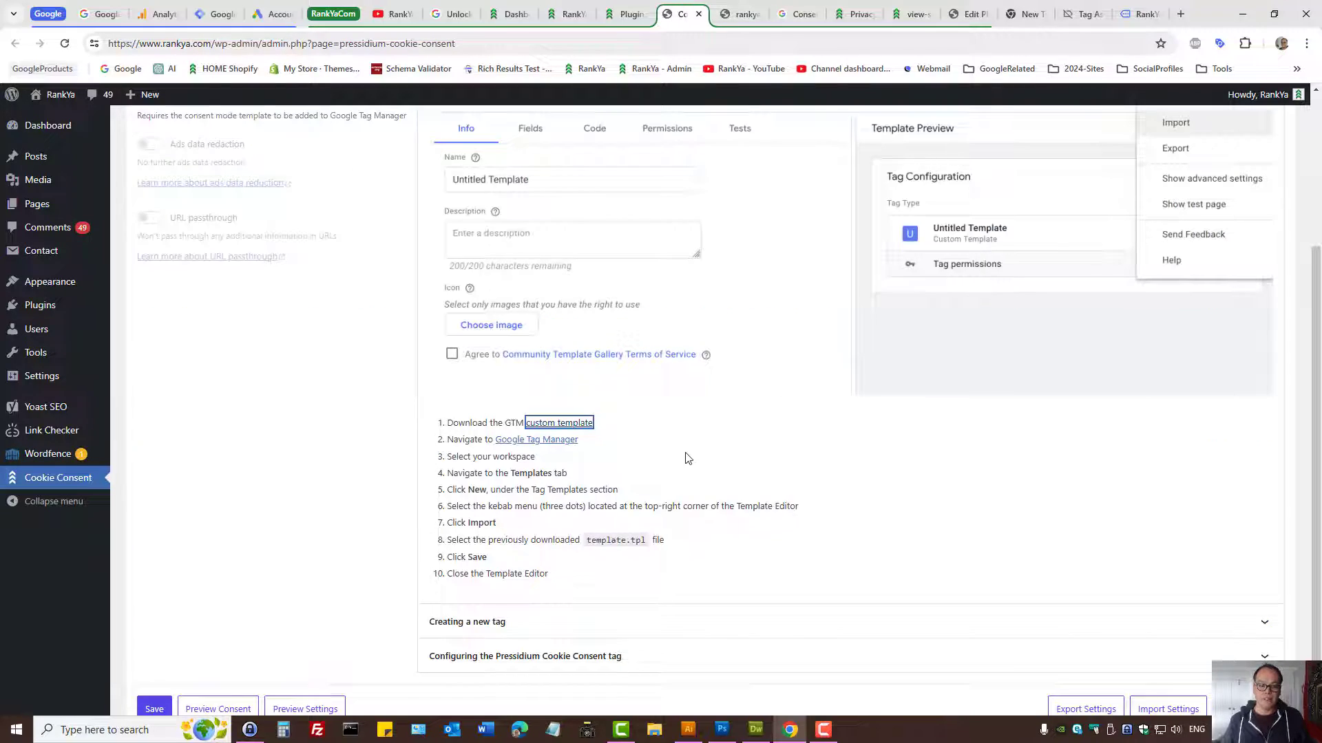
Expand the plugin's 'Creating a new tag' instructions and read through them
{"action": "scroll", "scroll_direction": "down", "scroll_amount": 3}
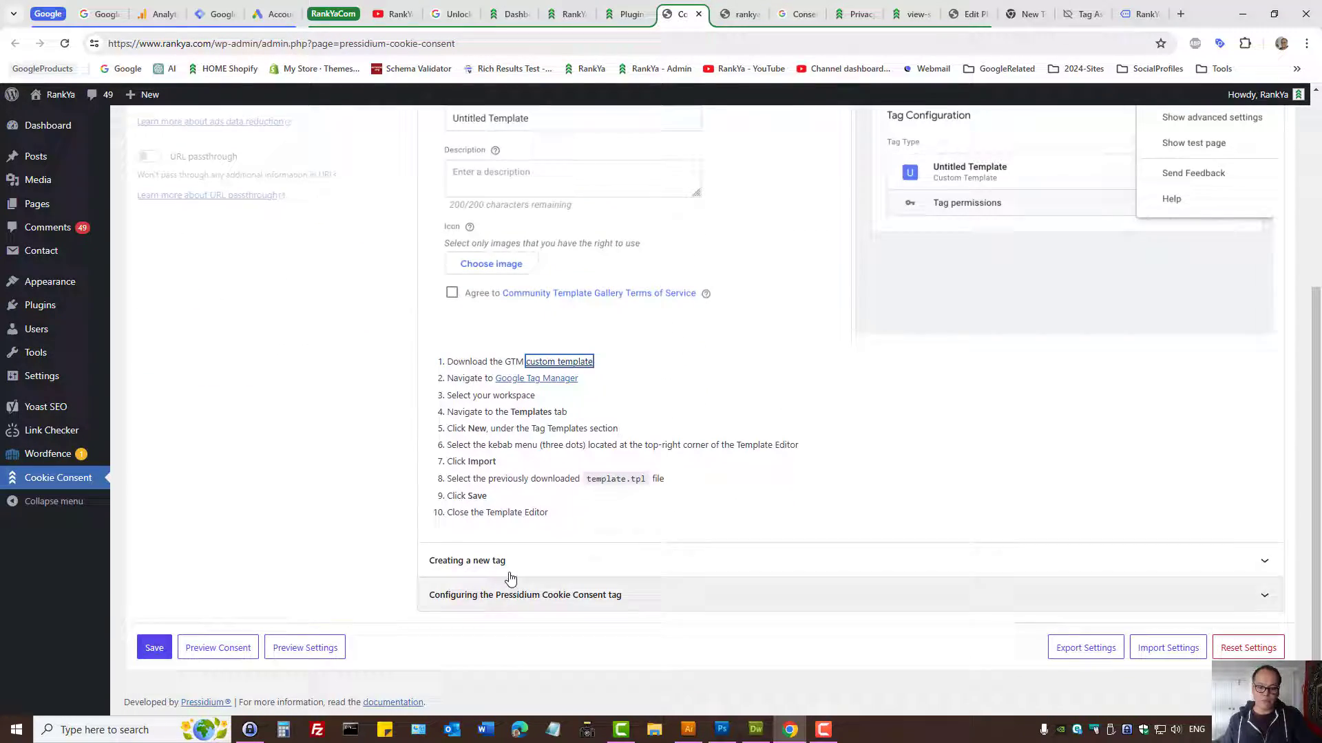
{"action": "left_click", "coordinate": [467, 560]}
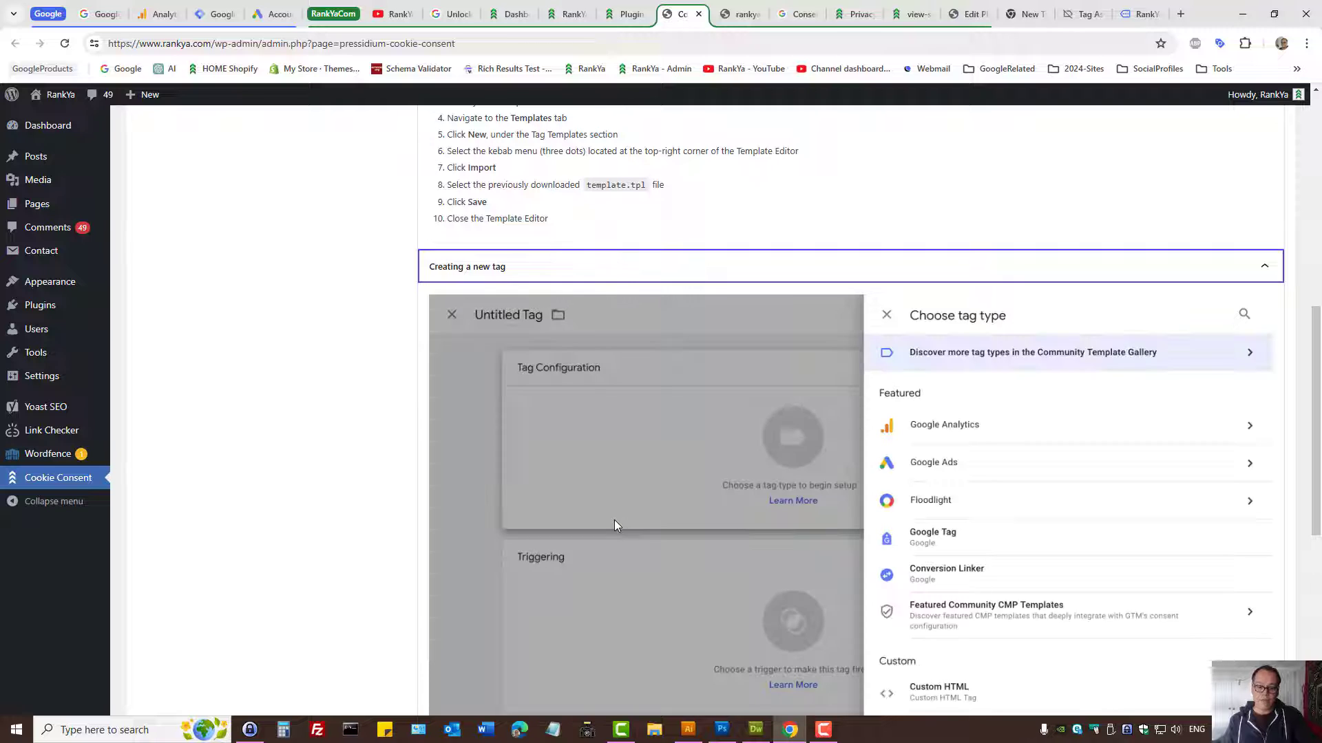
{"action": "scroll", "scroll_direction": "down", "scroll_amount": 3}
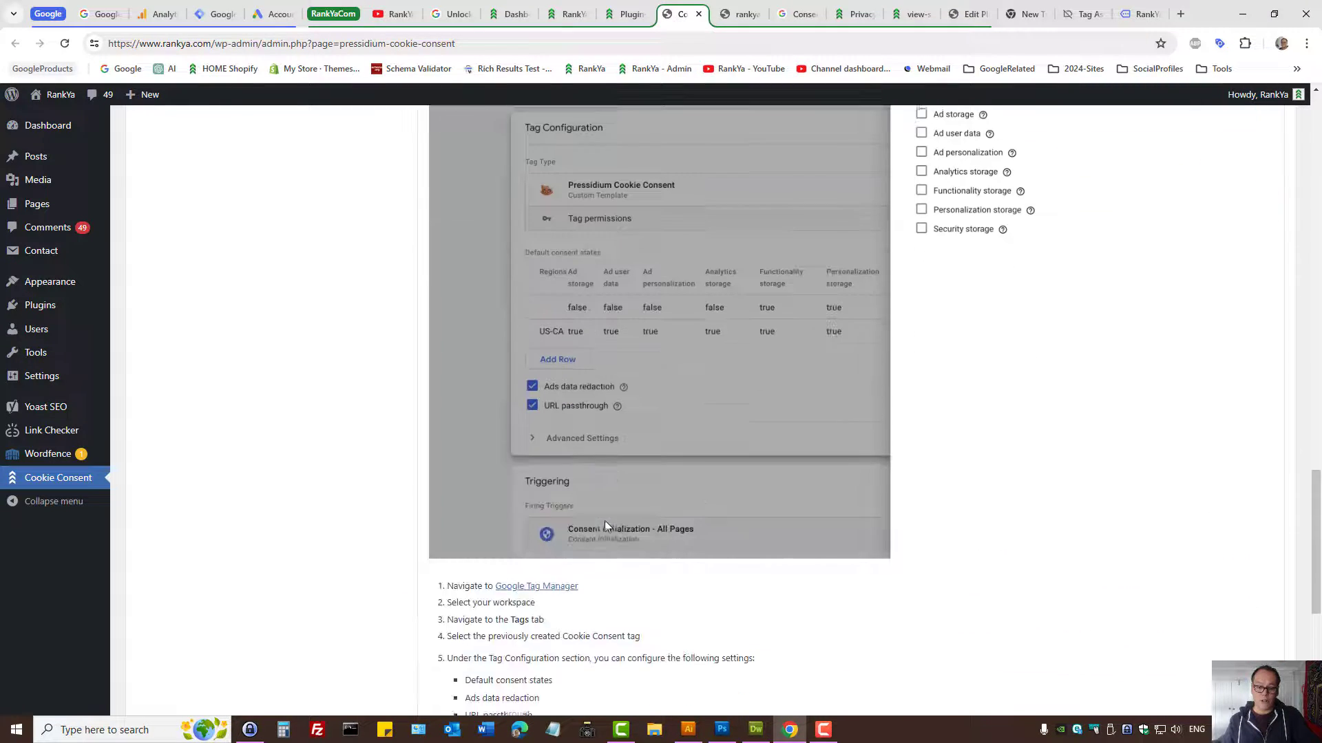
{"action": "scroll", "scroll_direction": "down", "scroll_amount": 3}
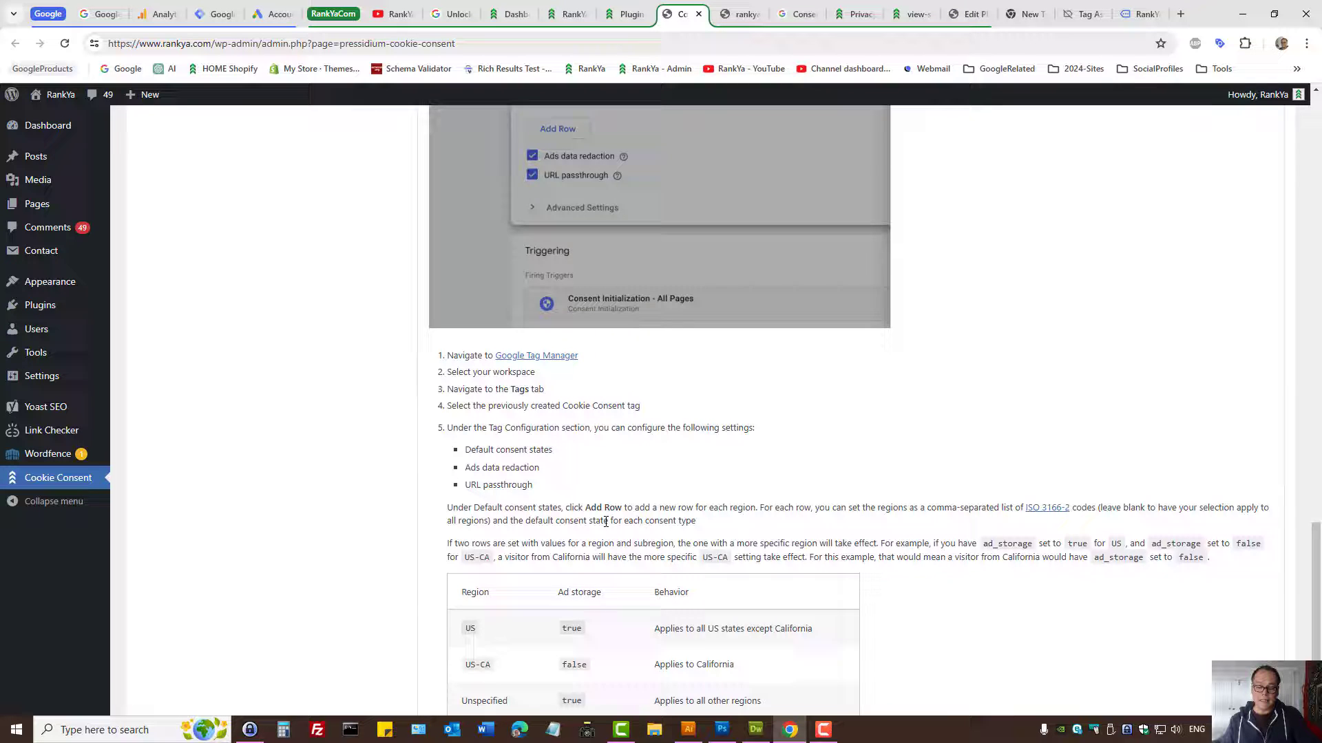
{"action": "scroll", "scroll_direction": "down", "scroll_amount": 3}
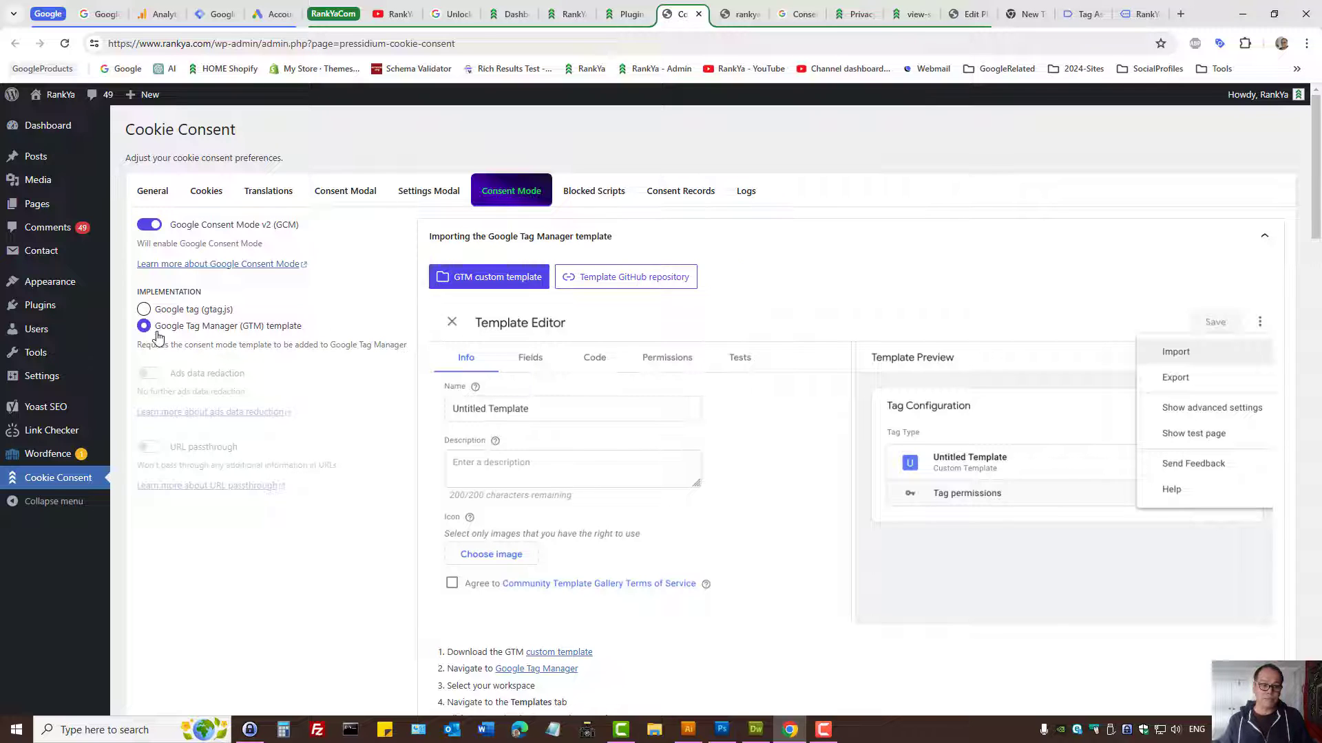
Select the gtag.js implementation, leaving ads data redaction and URL passthrough off
{"action": "left_click", "coordinate": [143, 309]}
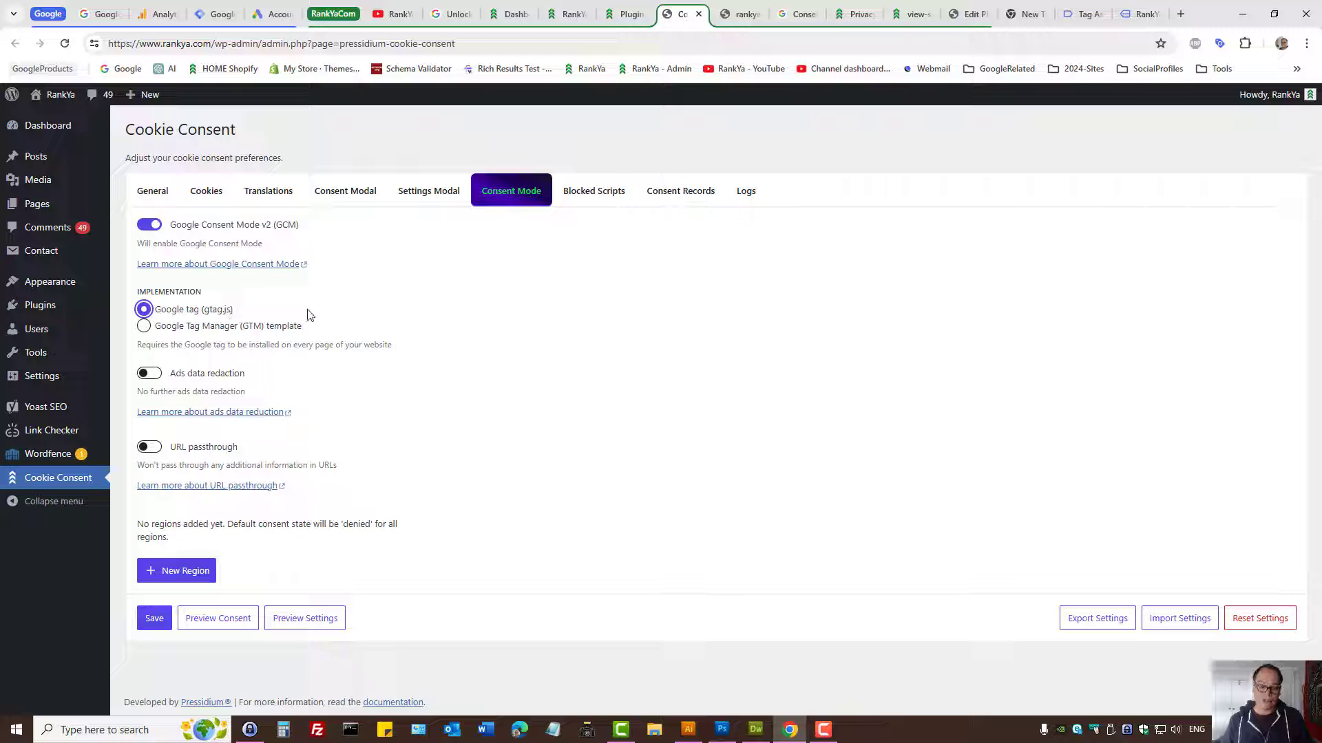
{"action": "double_click", "coordinate": [207, 372]}
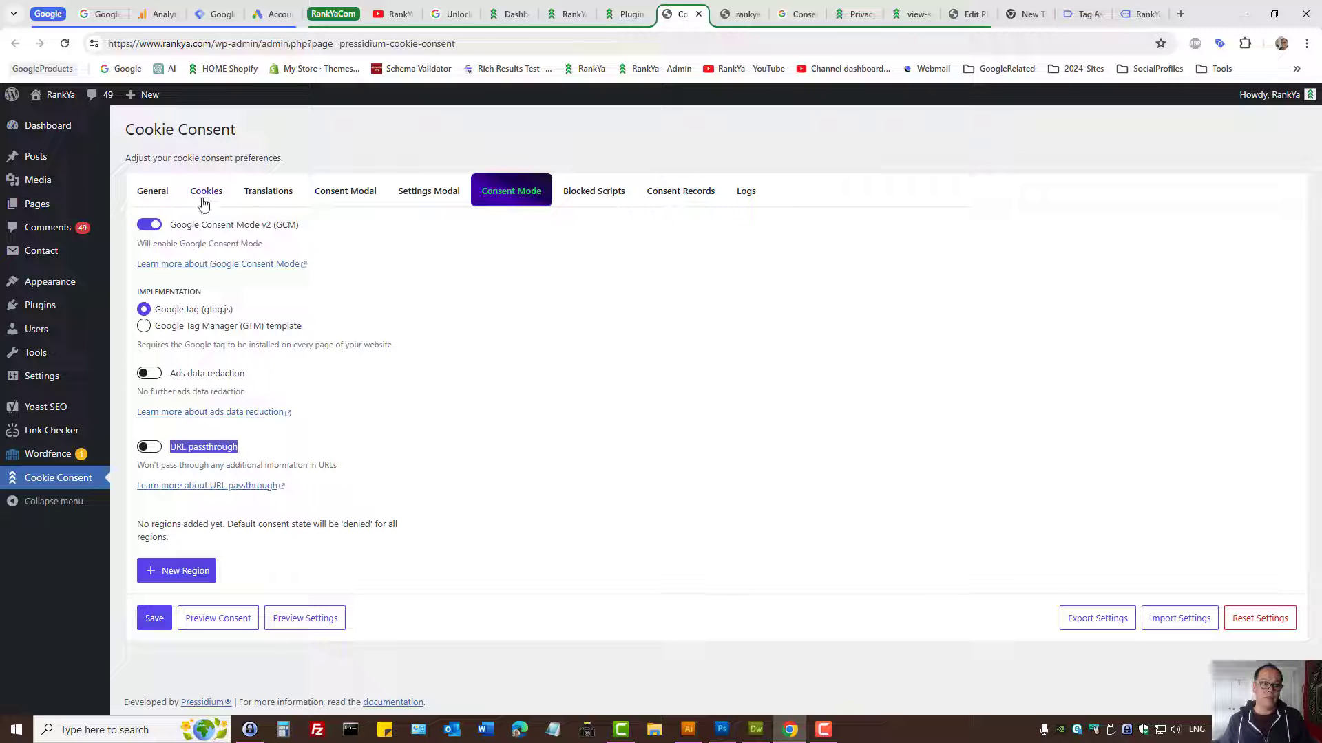
{"action": "left_click", "coordinate": [271, 15]}
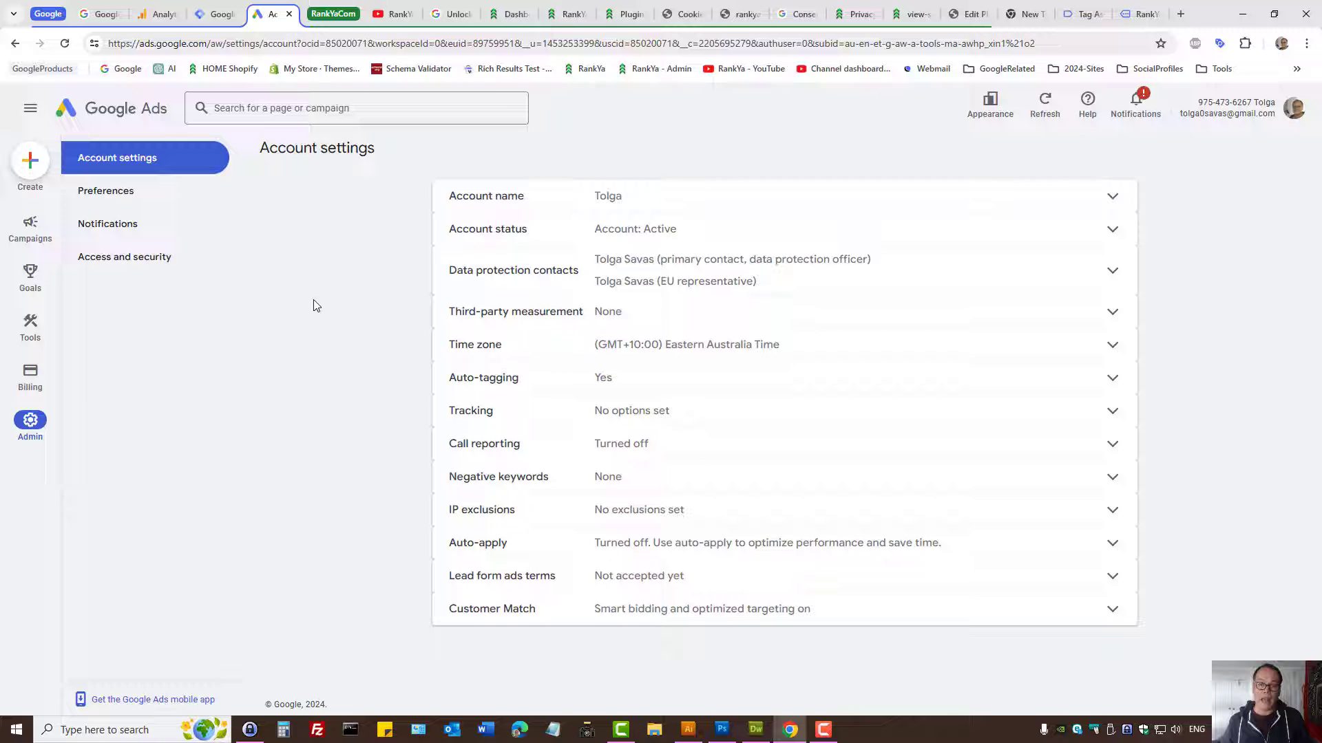
{"action": "mouse_move", "coordinate": [701, 110]}
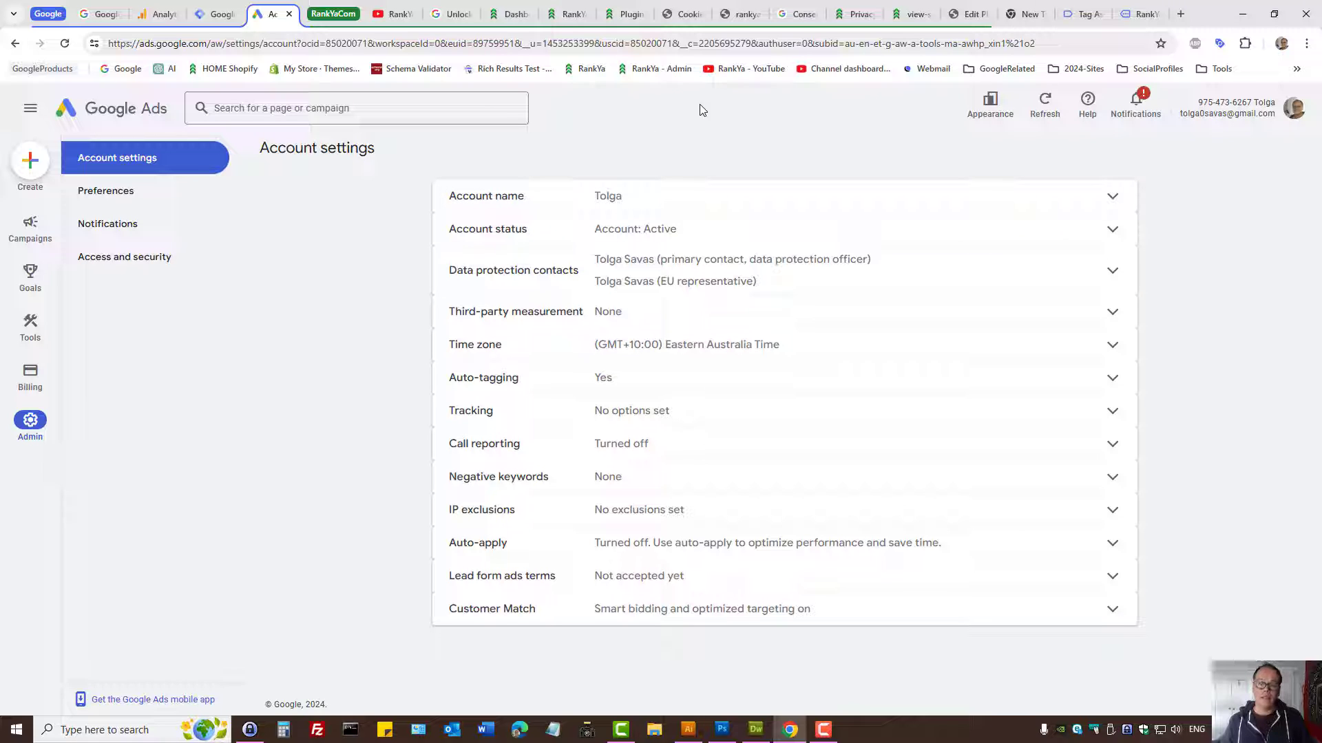
{"action": "left_click", "coordinate": [681, 14]}
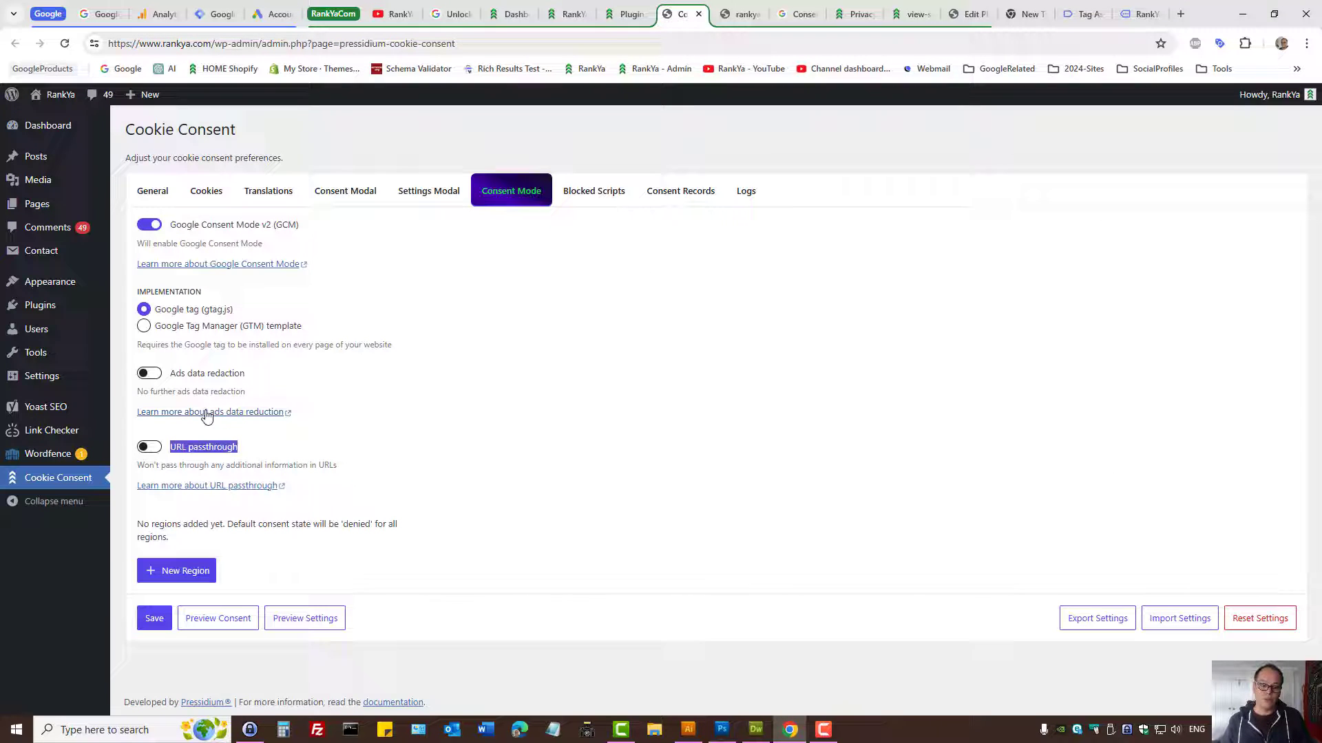
{"action": "mouse_move", "coordinate": [412, 424]}
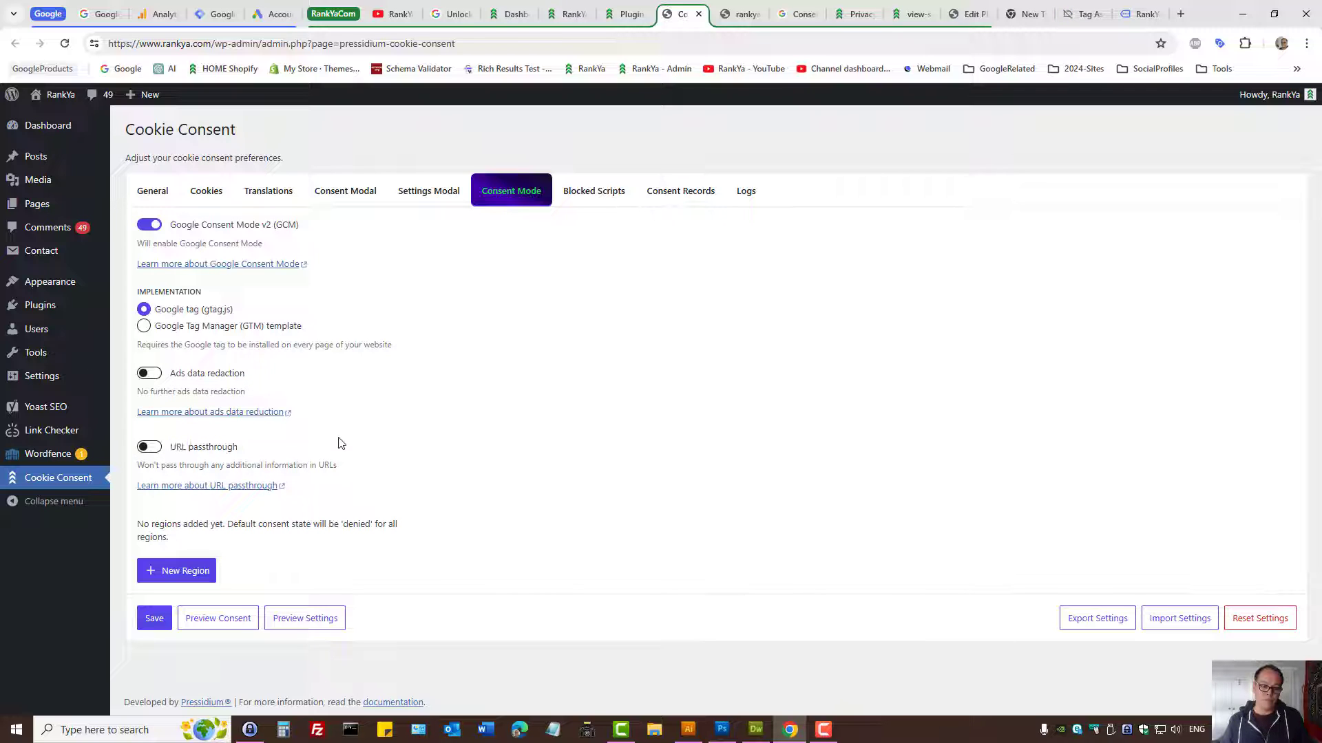
{"action": "mouse_move", "coordinate": [400, 434]}
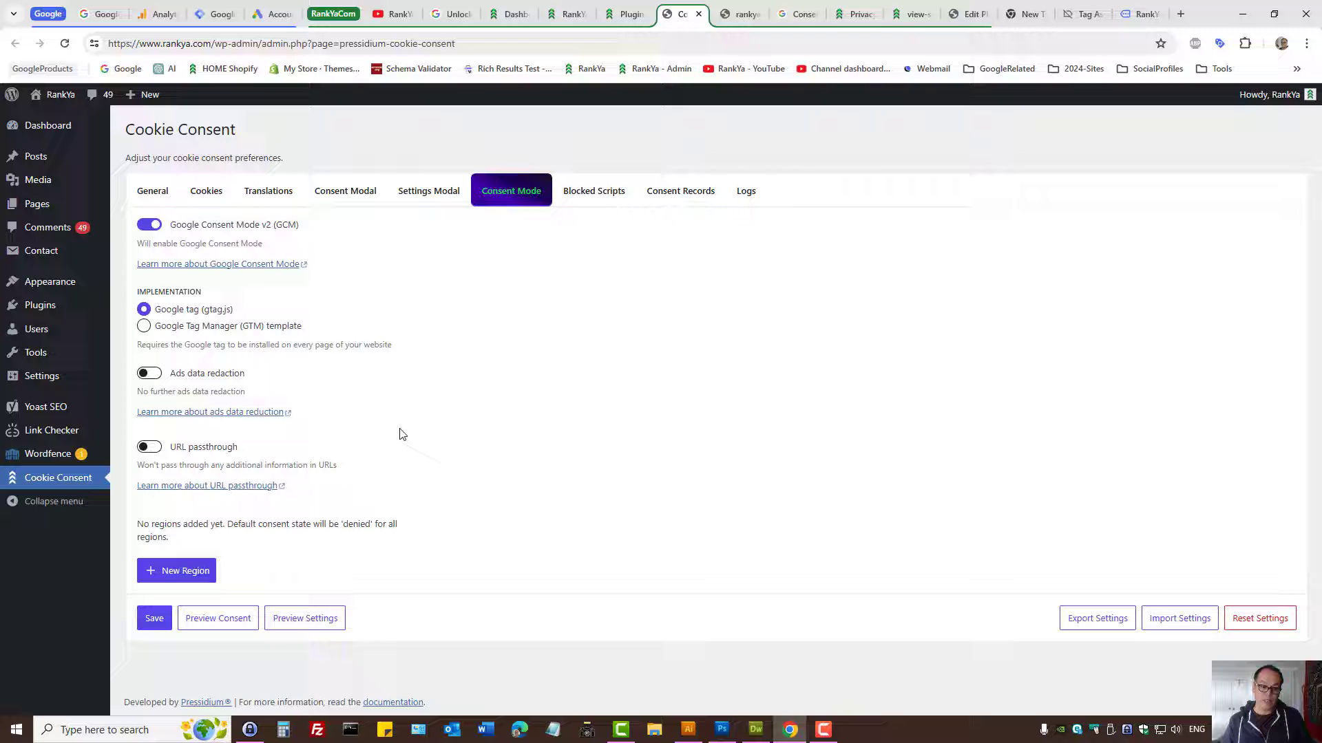
{"action": "mouse_move", "coordinate": [286, 376]}
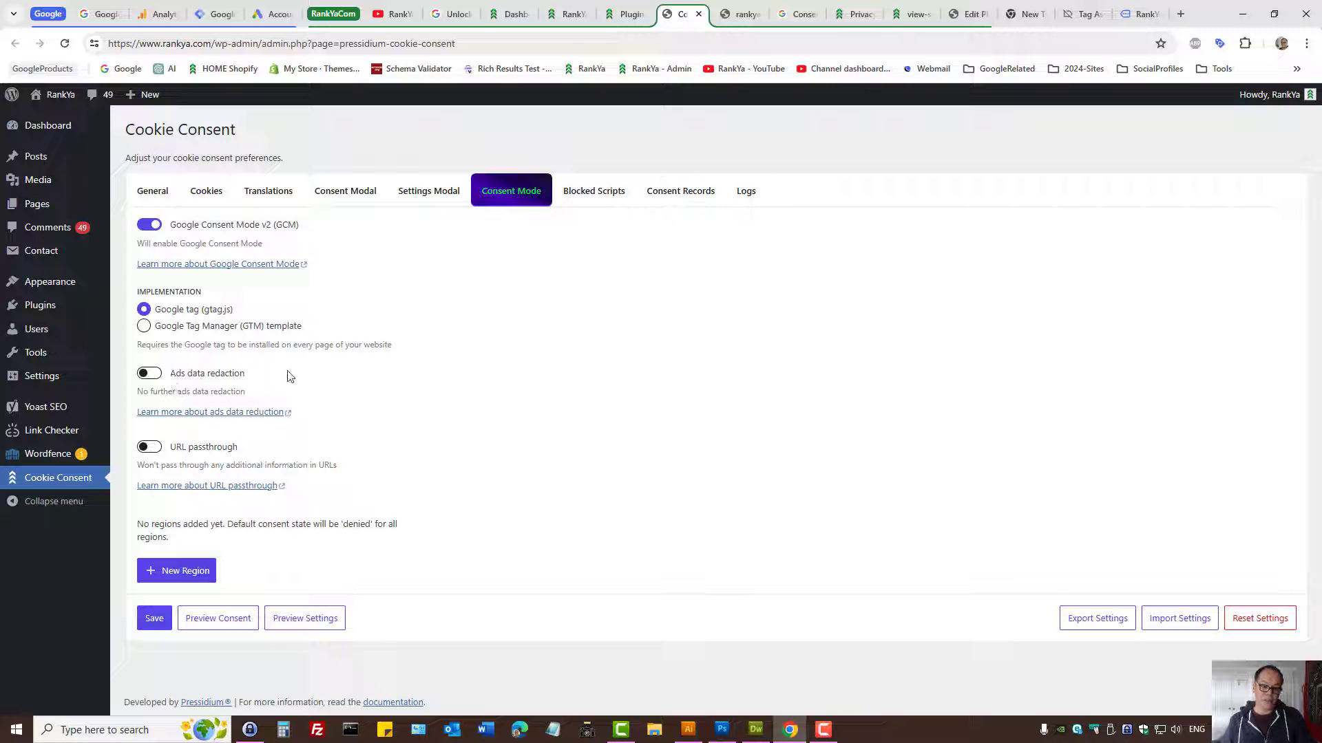
{"action": "left_click", "coordinate": [176, 571]}
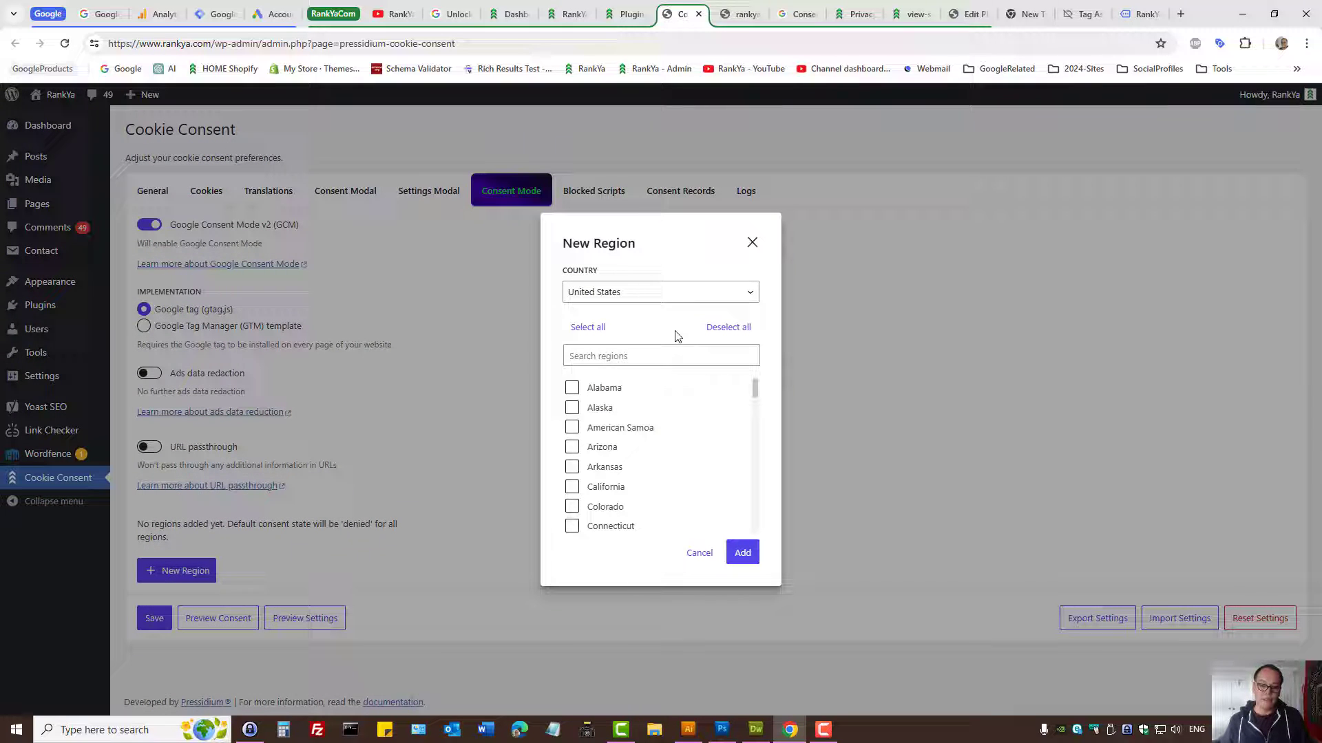
{"action": "left_click", "coordinate": [660, 292]}
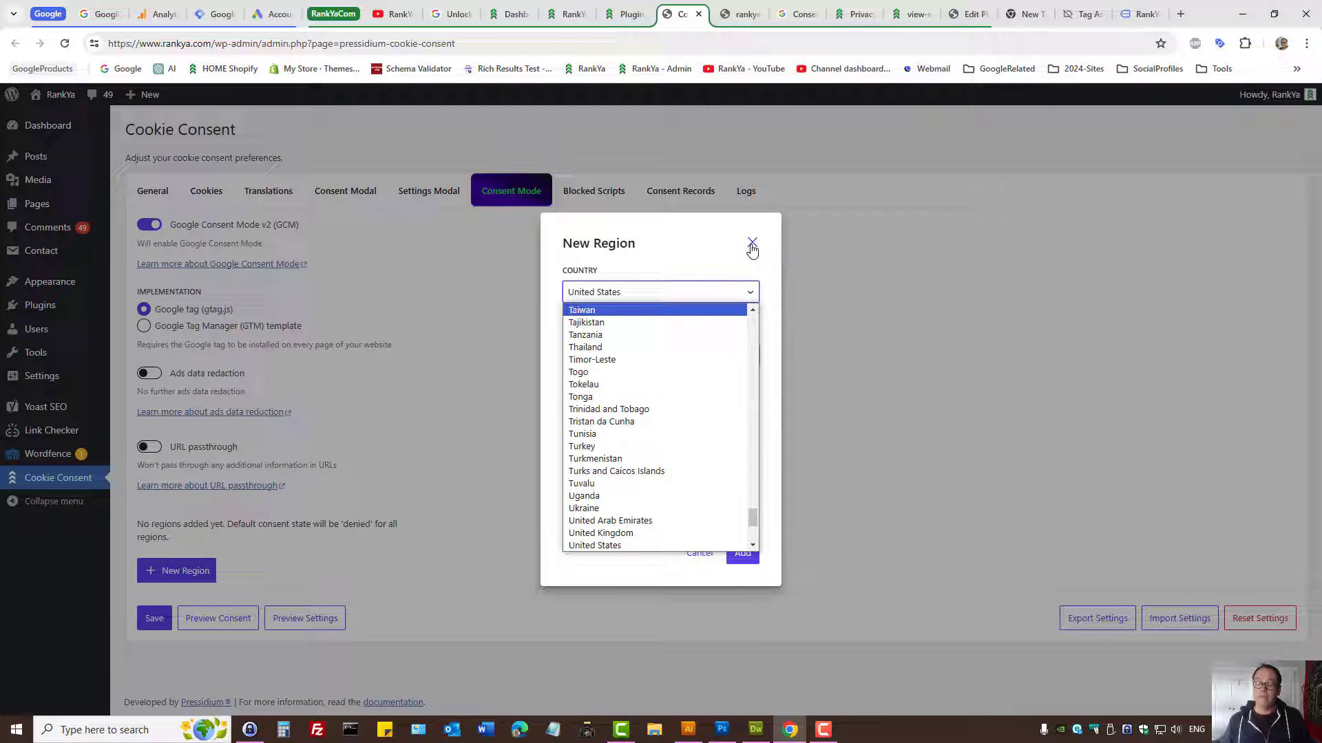
{"action": "left_click", "coordinate": [751, 244]}
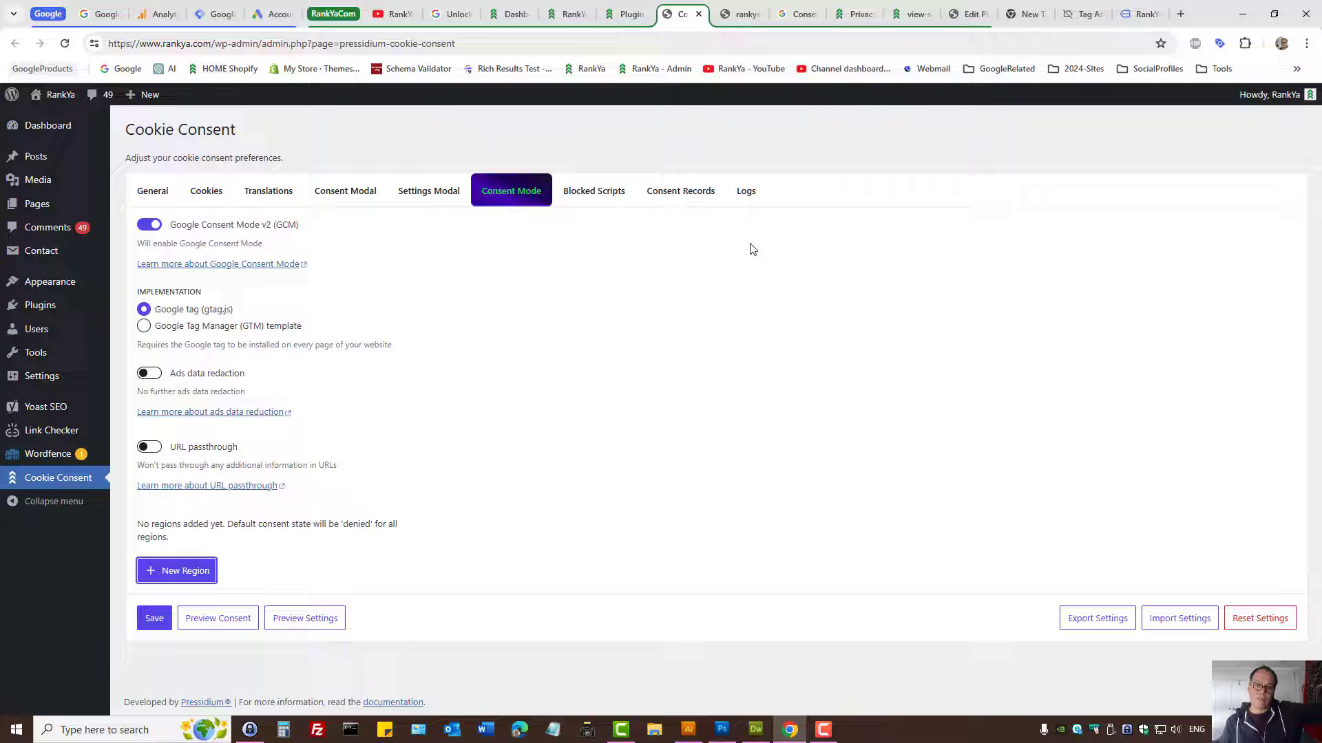
{"action": "mouse_move", "coordinate": [718, 316]}
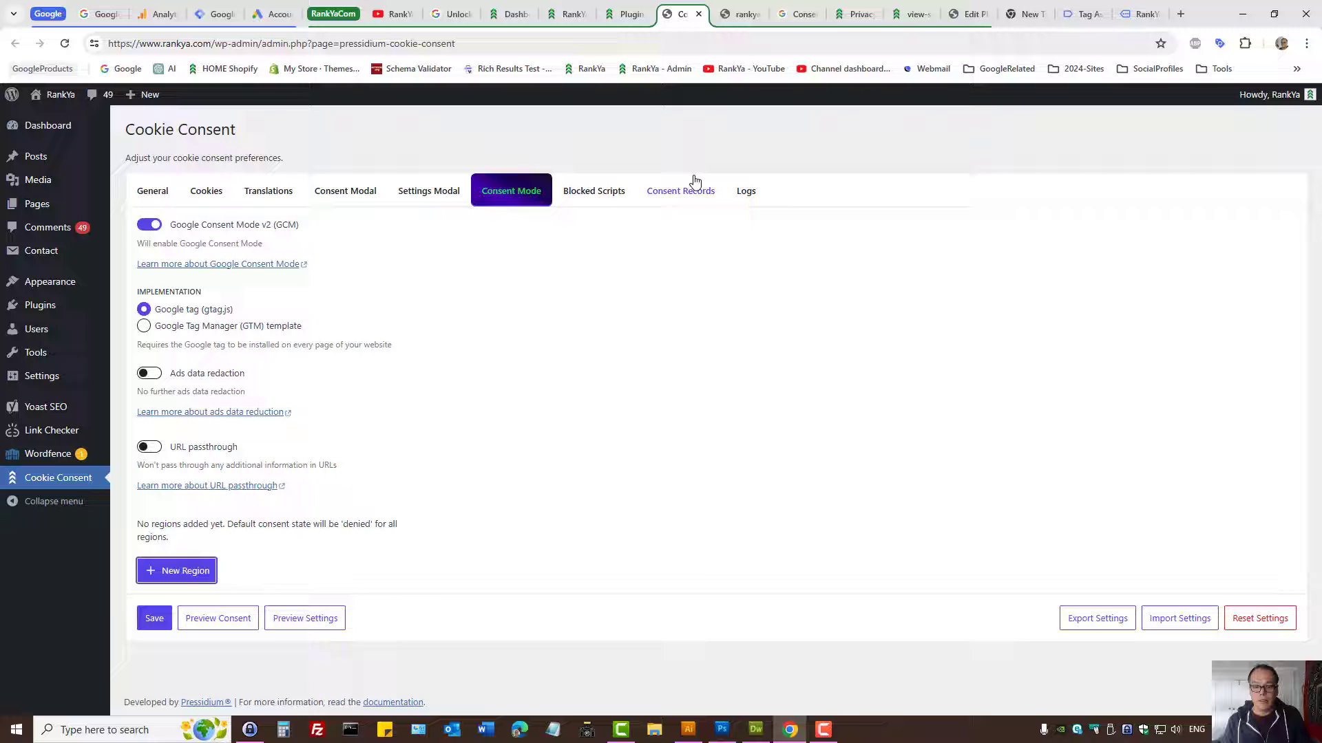
{"action": "left_click", "coordinate": [680, 191]}
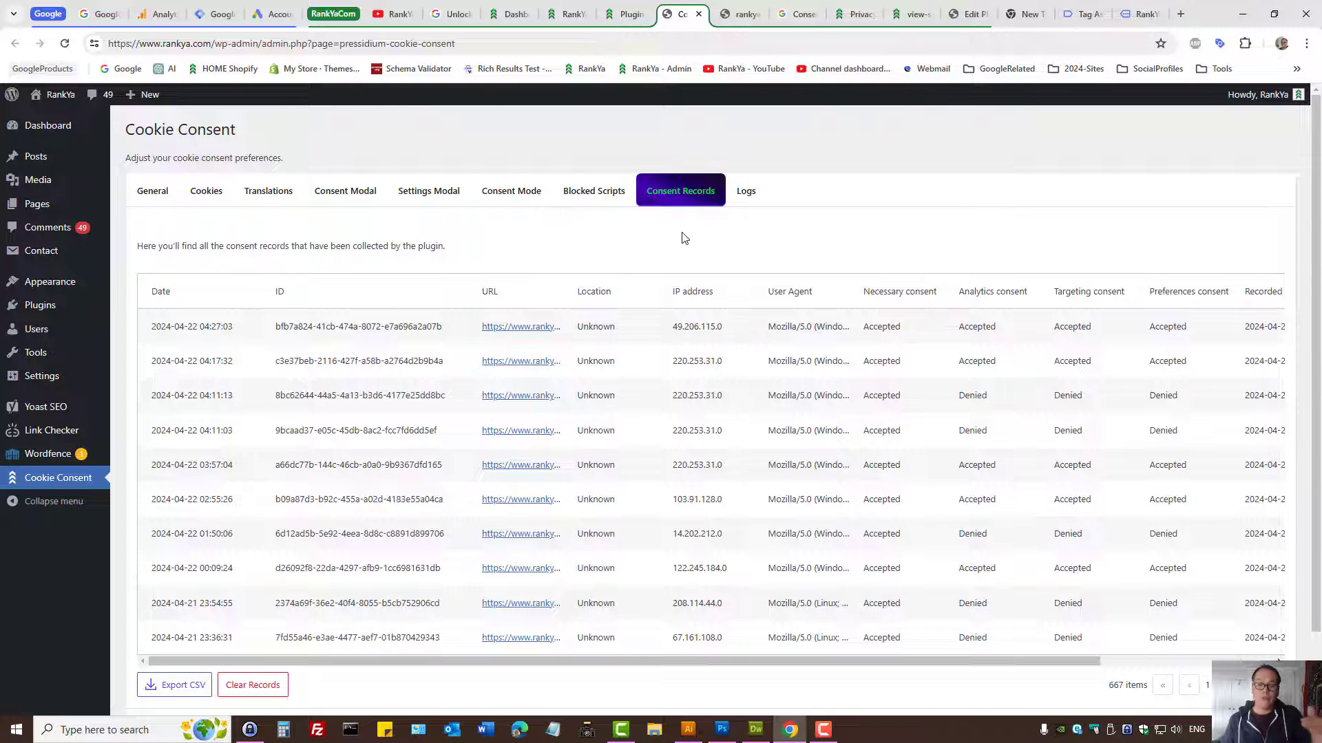
{"action": "mouse_move", "coordinate": [684, 254]}
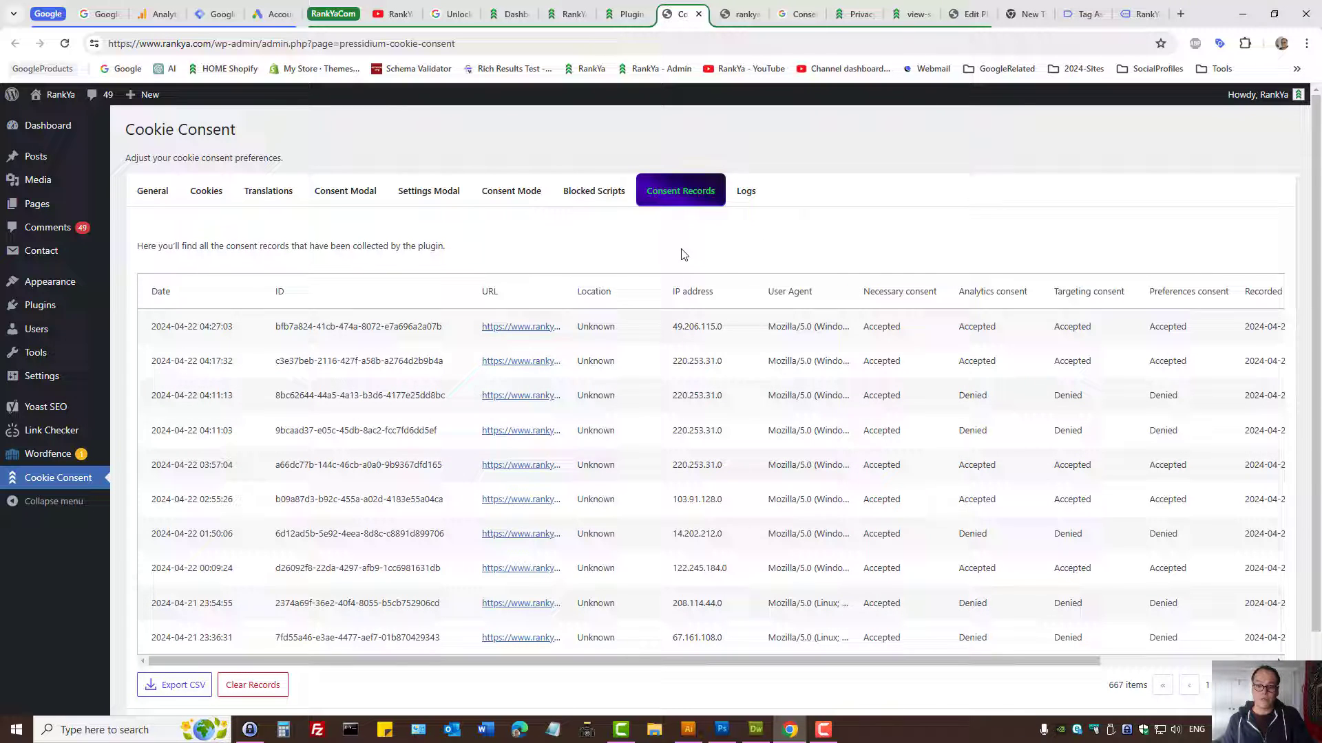
{"action": "scroll", "scroll_direction": "down", "scroll_amount": 3}
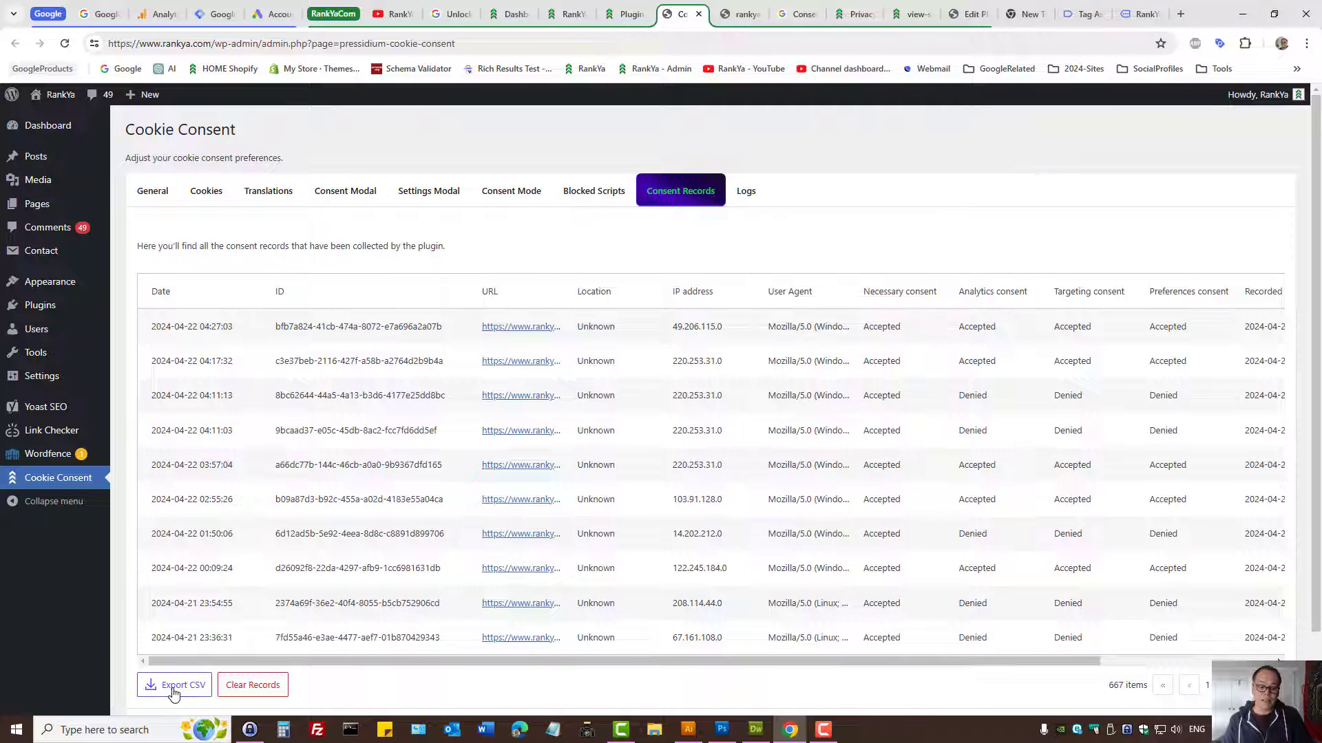
{"action": "mouse_move", "coordinate": [548, 622]}
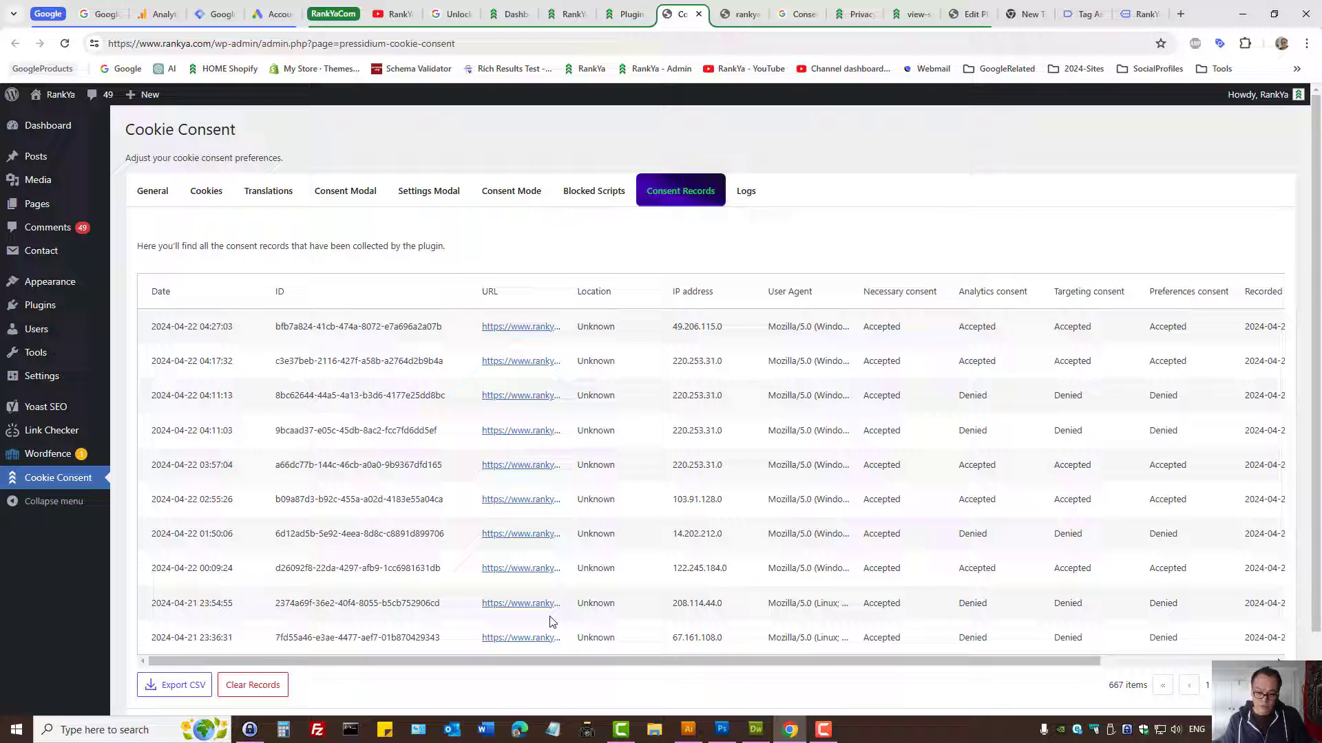
{"action": "mouse_move", "coordinate": [766, 300]}
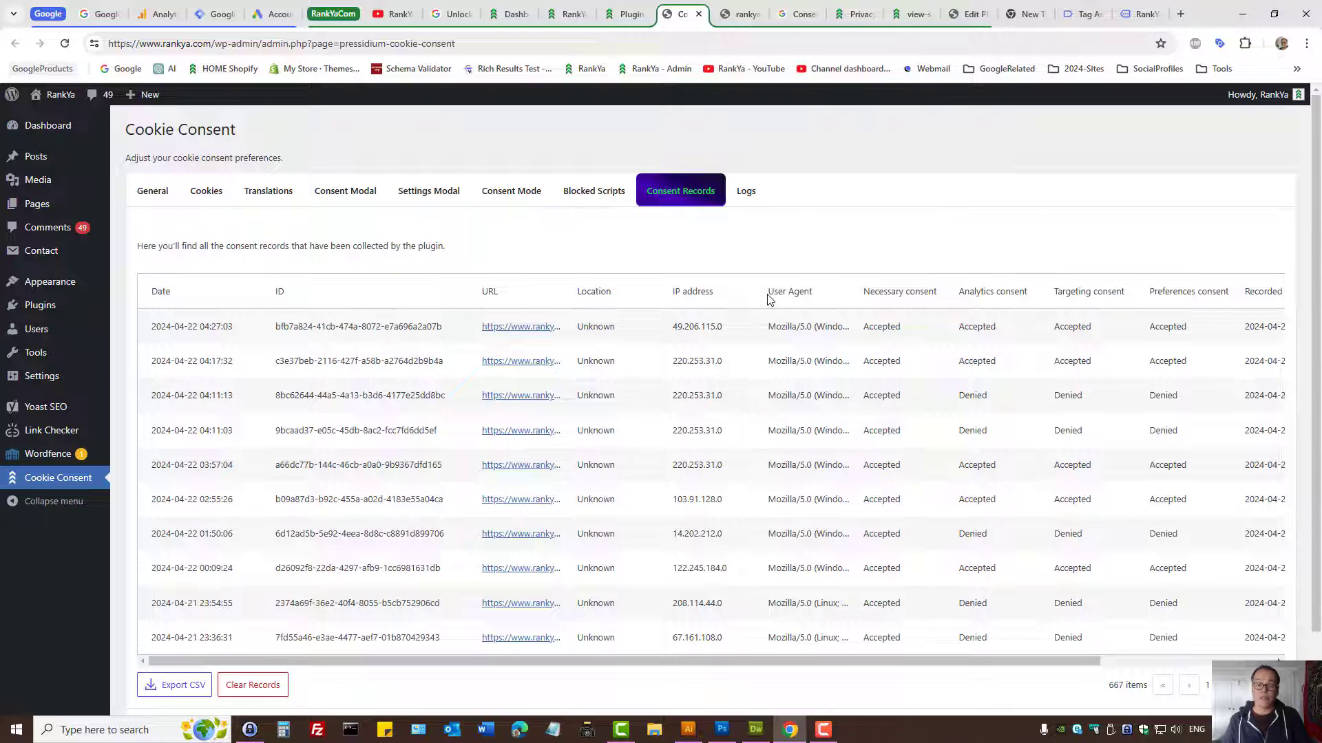
{"action": "mouse_move", "coordinate": [667, 198]}
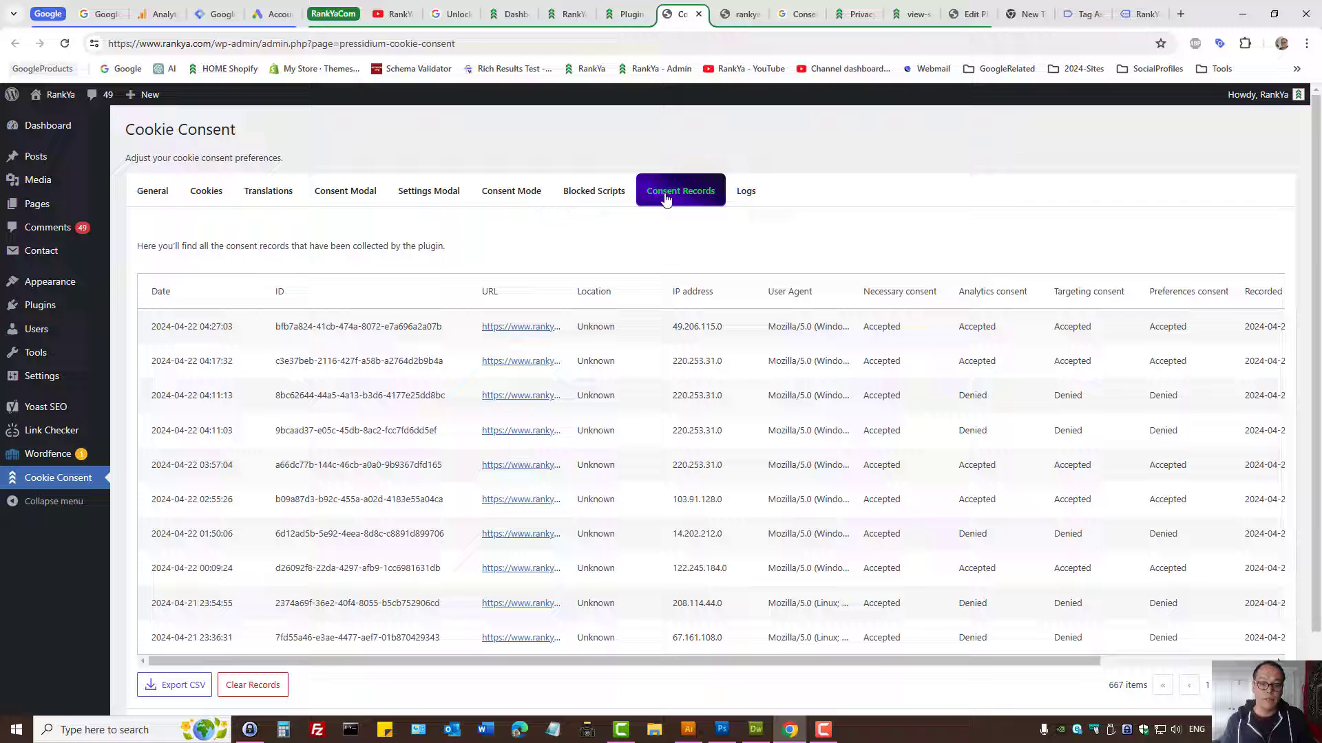
{"action": "mouse_move", "coordinate": [653, 134]}
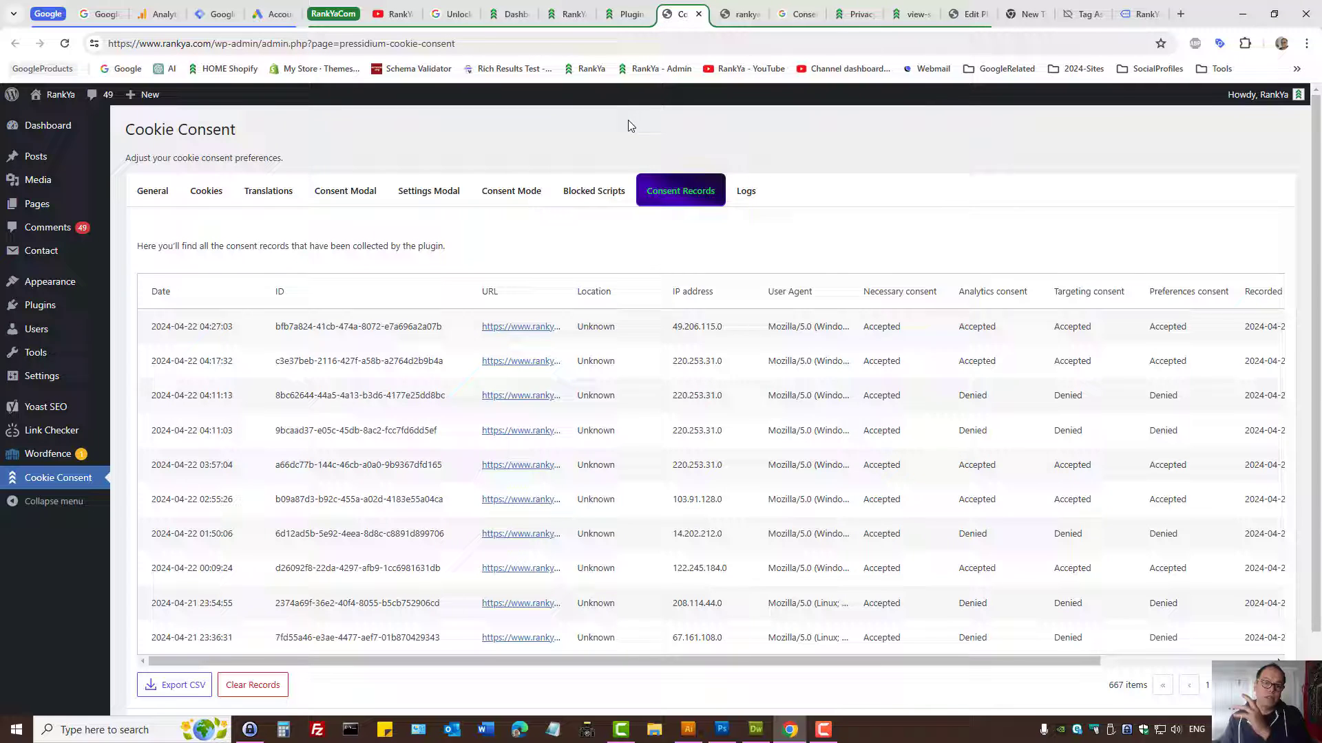
{"action": "mouse_move", "coordinate": [428, 190]}
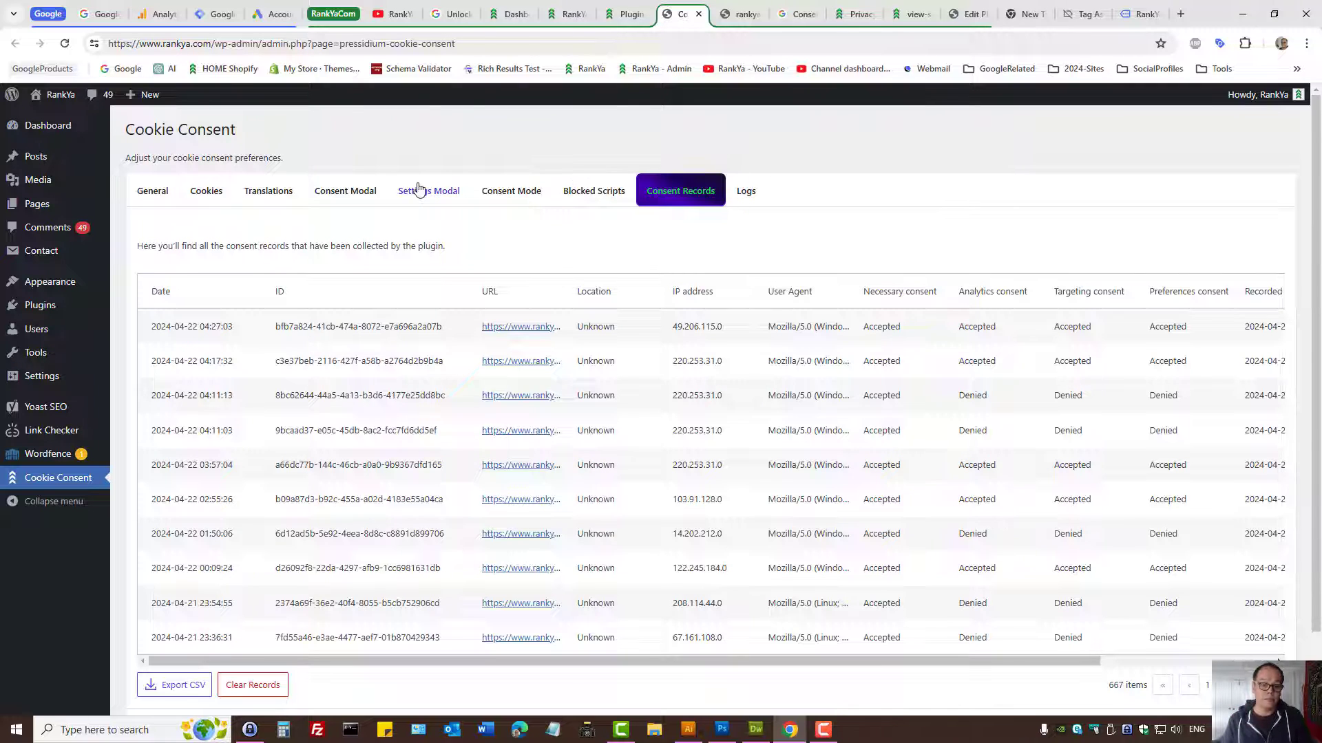
Move through the Settings Modal and Consent Modal tabs to the Consent Mode tab
{"action": "left_click", "coordinate": [428, 191]}
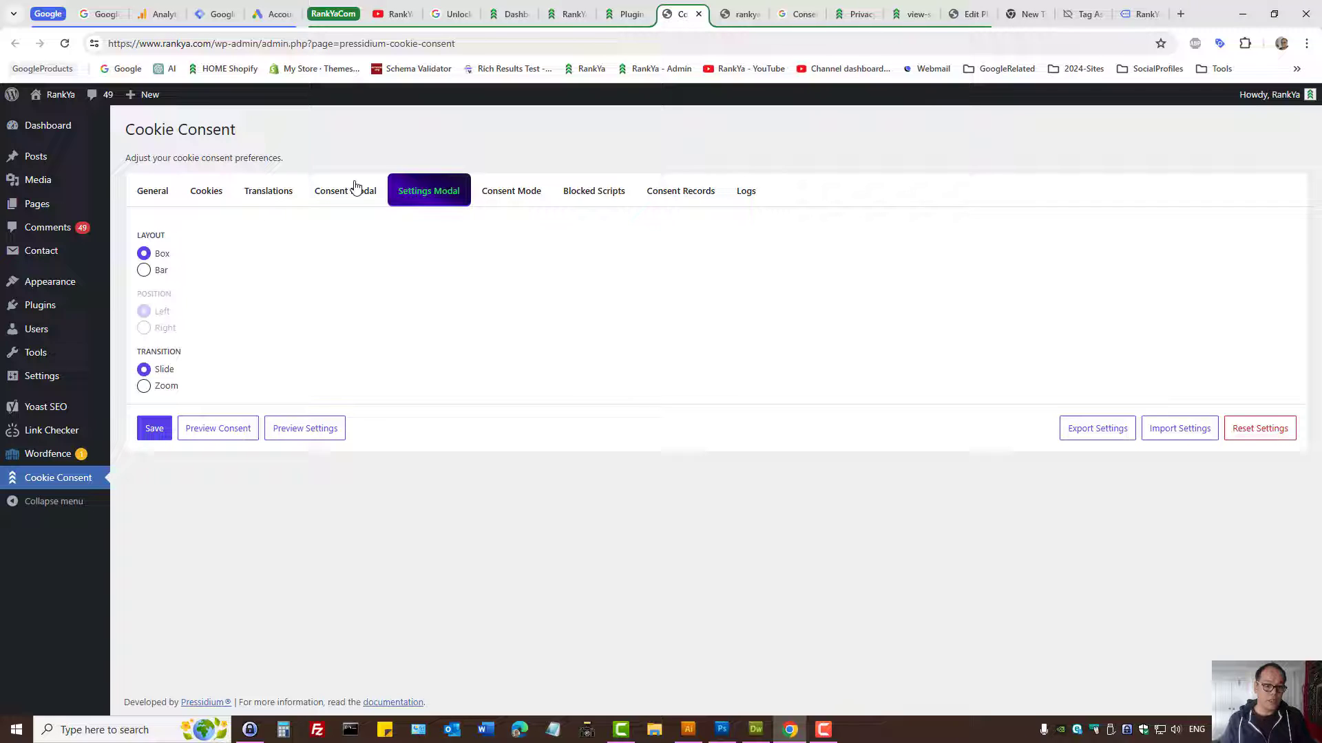
{"action": "left_click", "coordinate": [345, 191]}
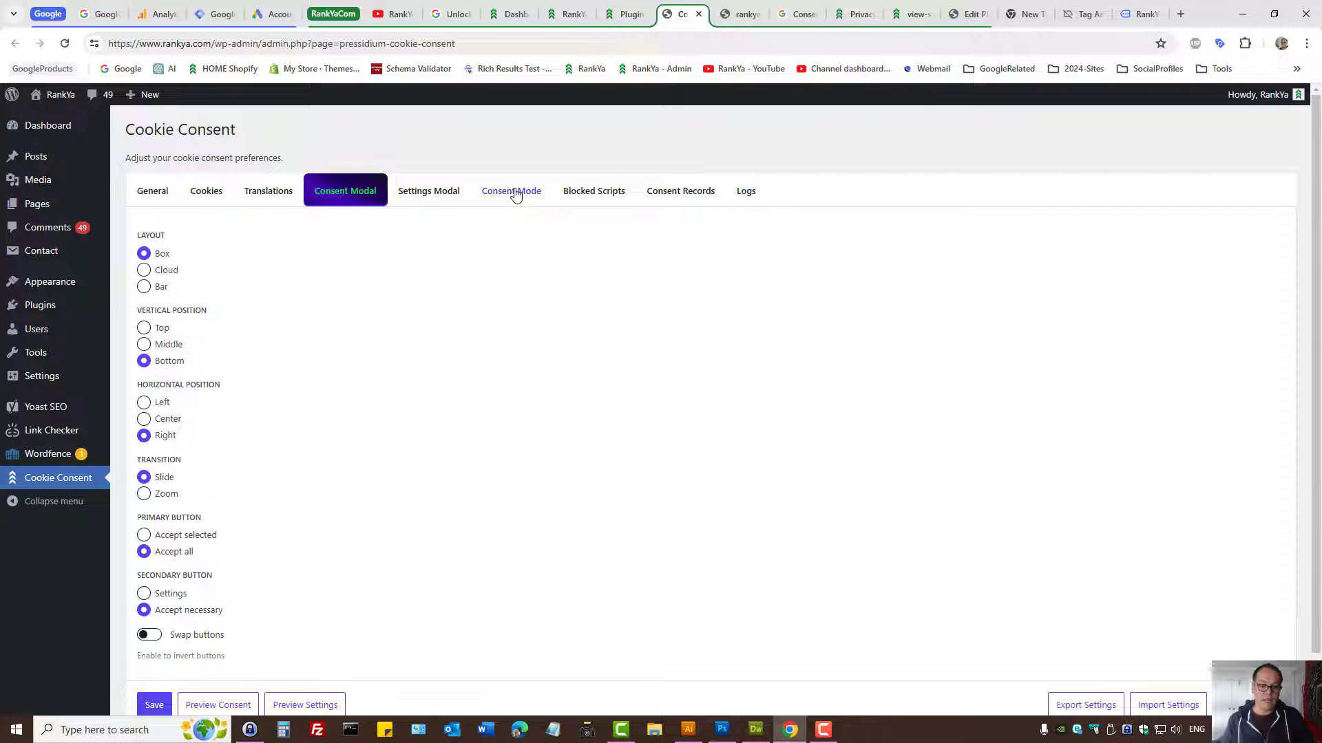
{"action": "left_click", "coordinate": [511, 190]}
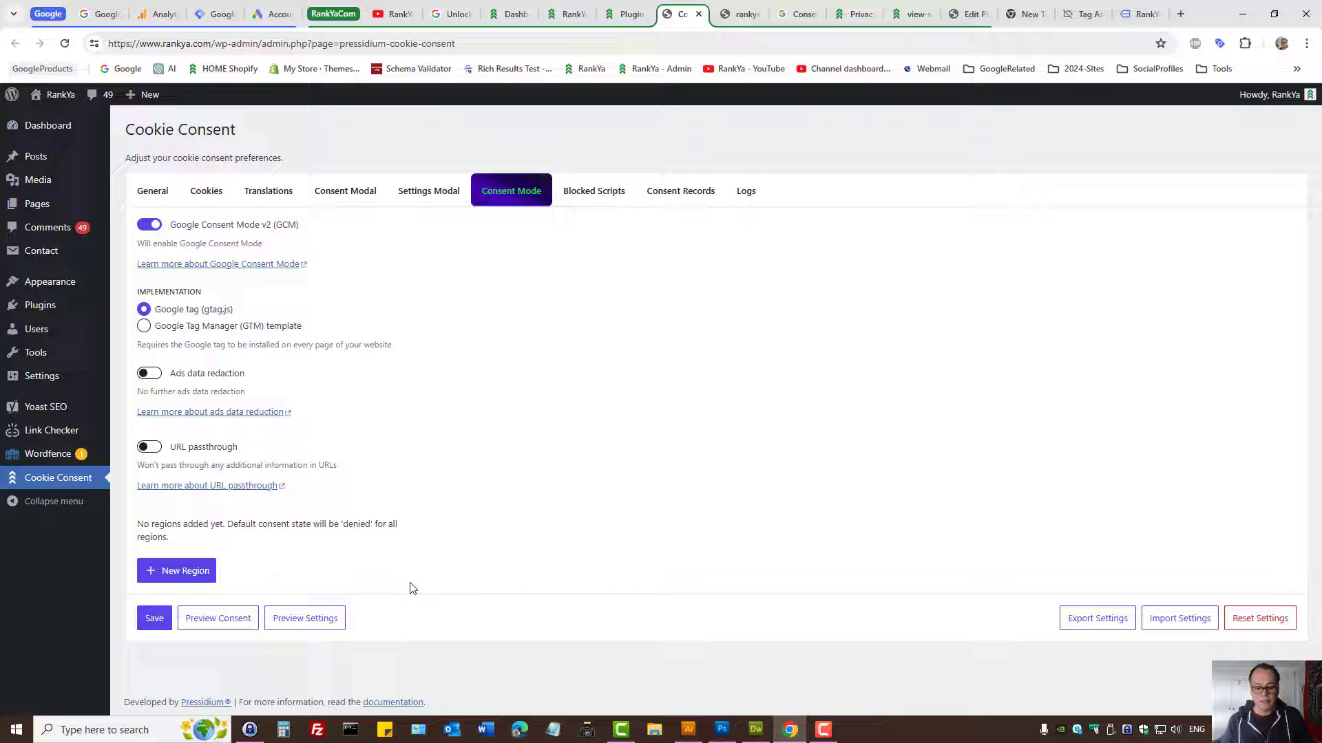
Preview the consent banner, briefly opening and closing its Cookie Settings preferences
{"action": "left_click", "coordinate": [218, 618]}
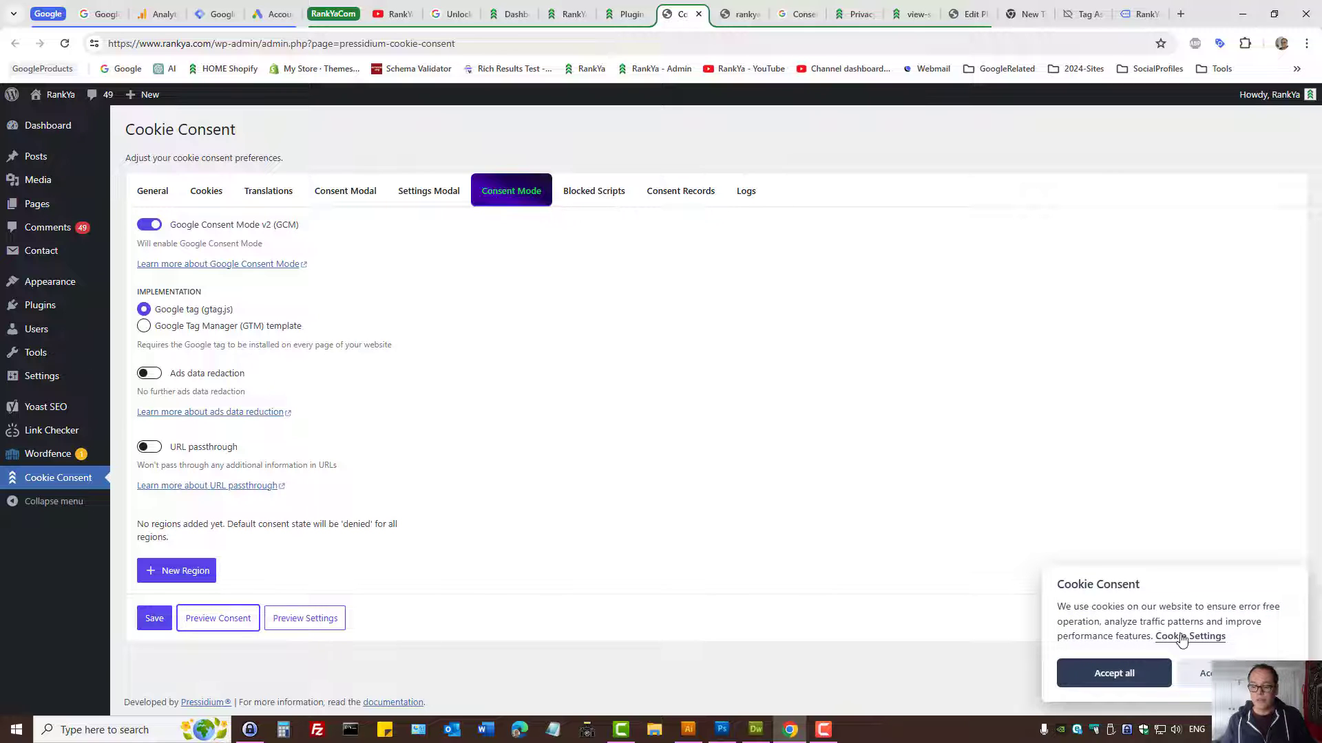
{"action": "left_click", "coordinate": [1205, 635]}
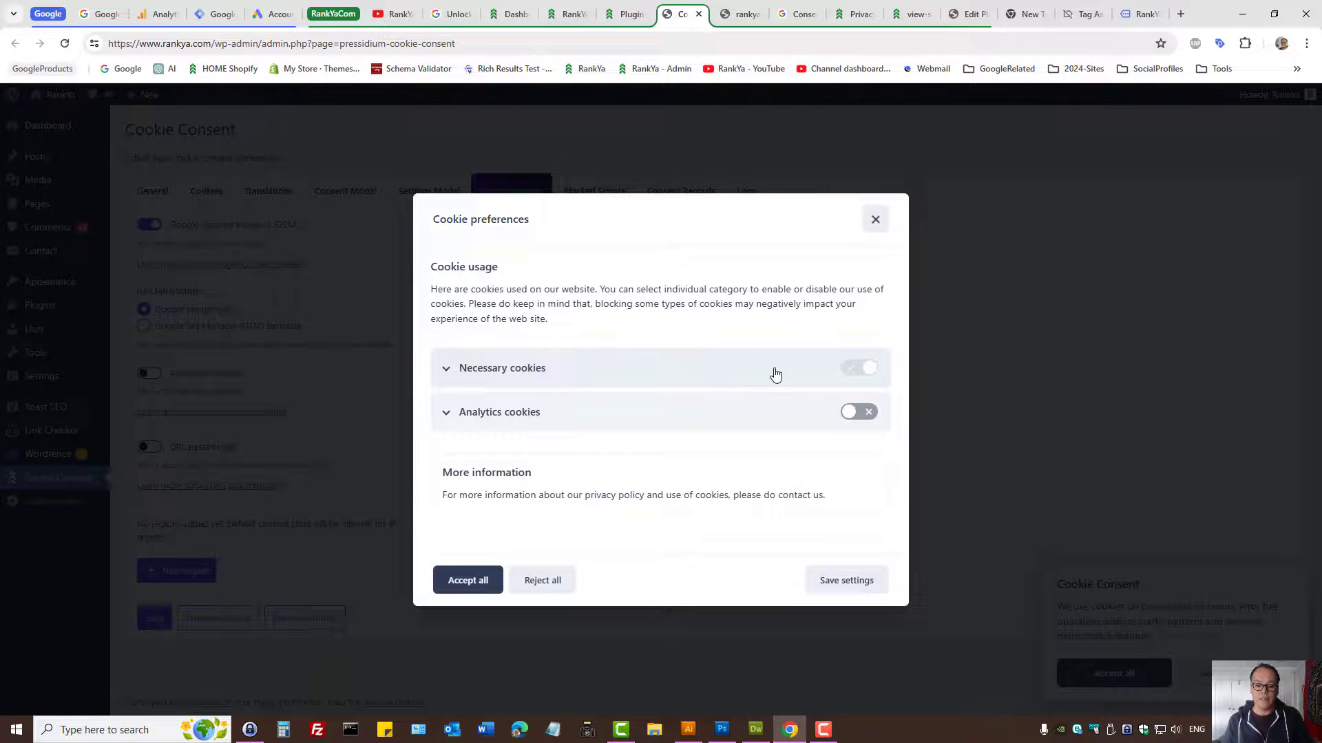
{"action": "left_click", "coordinate": [875, 219]}
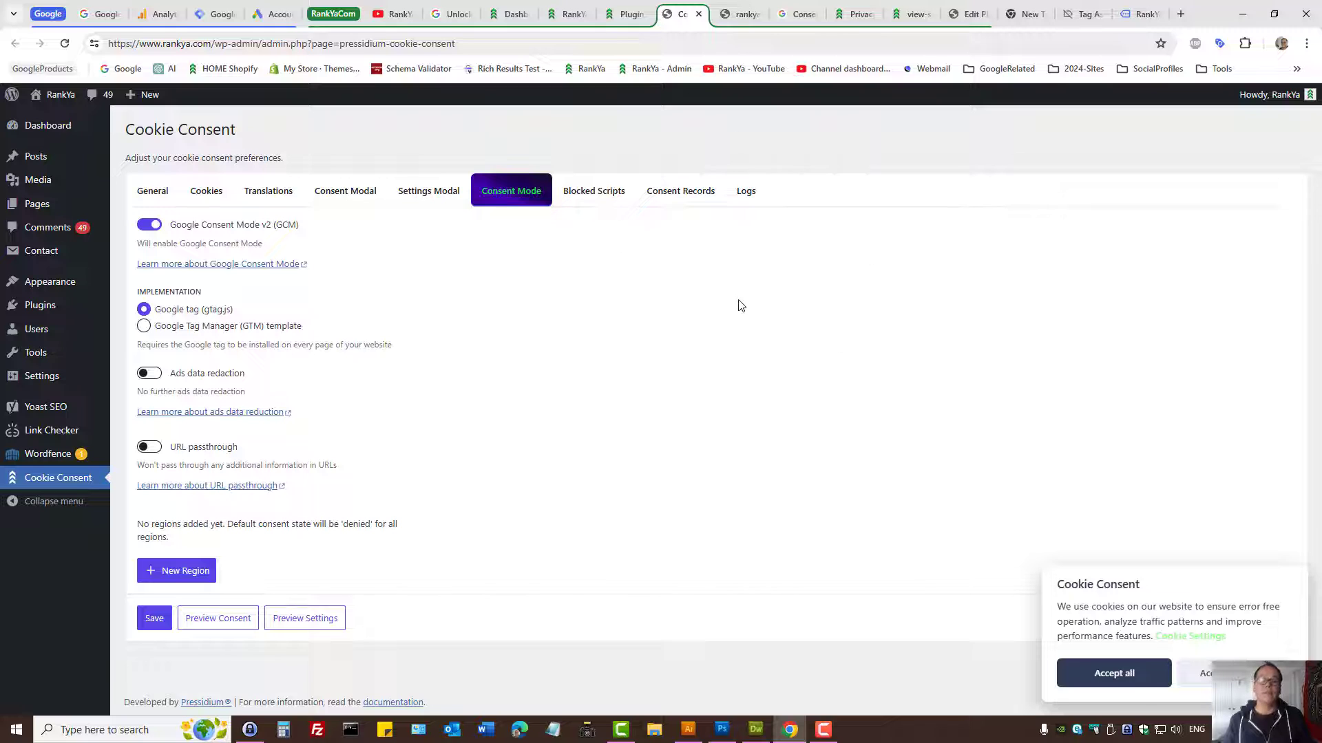
{"action": "mouse_move", "coordinate": [639, 311]}
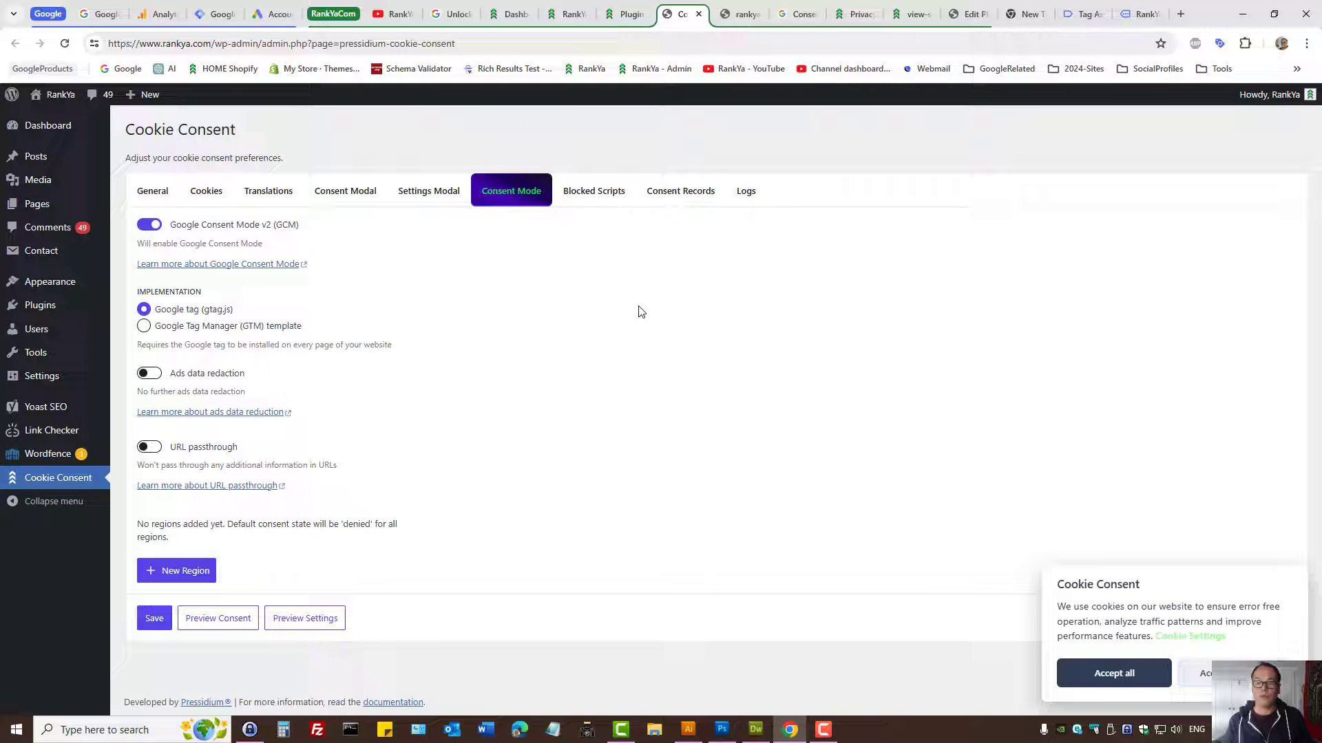
{"action": "mouse_move", "coordinate": [792, 586]}
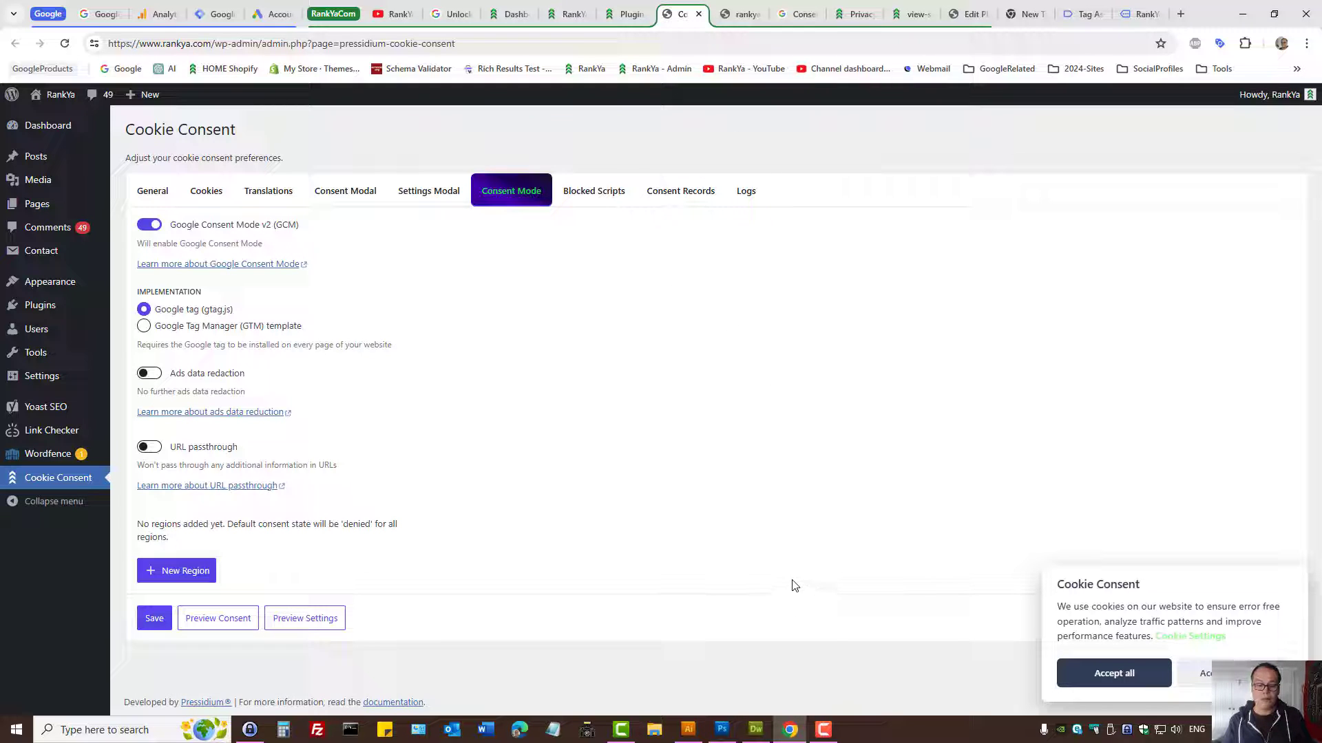
{"action": "left_click", "coordinate": [1307, 43]}
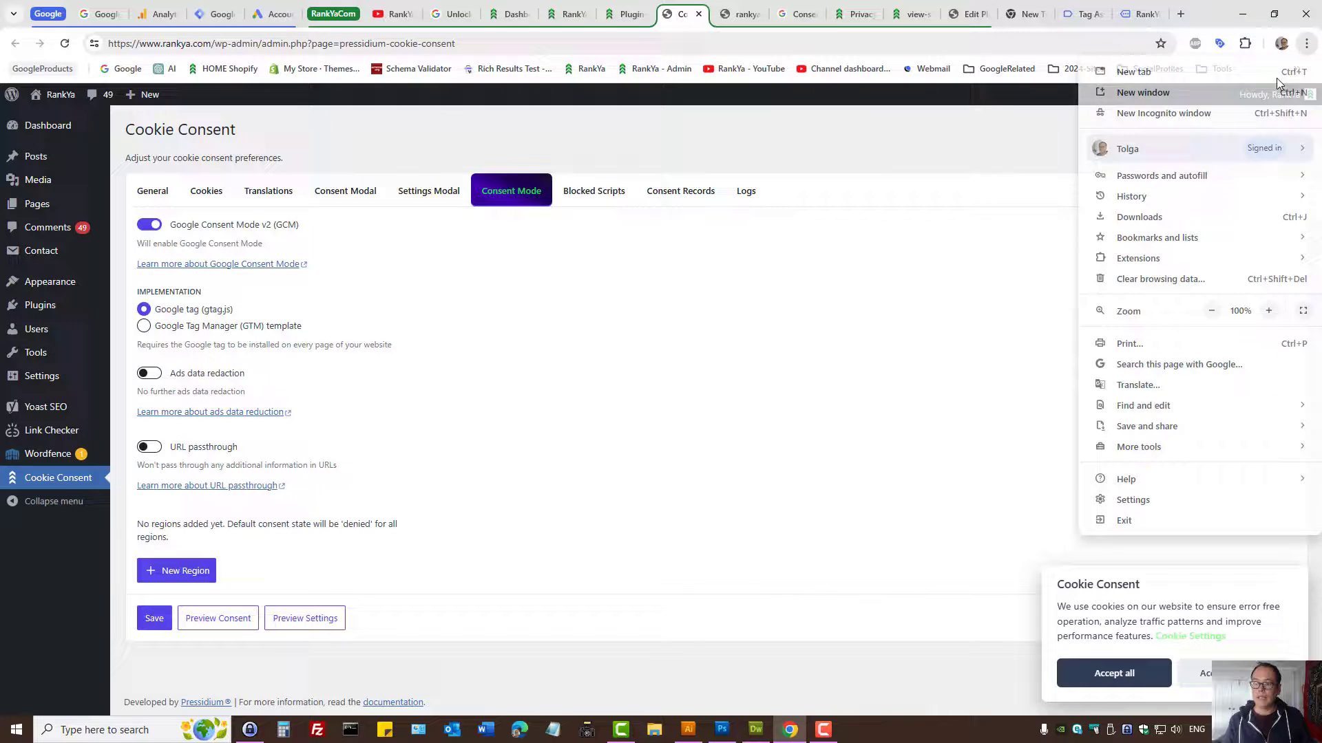
{"action": "left_click", "coordinate": [1163, 113]}
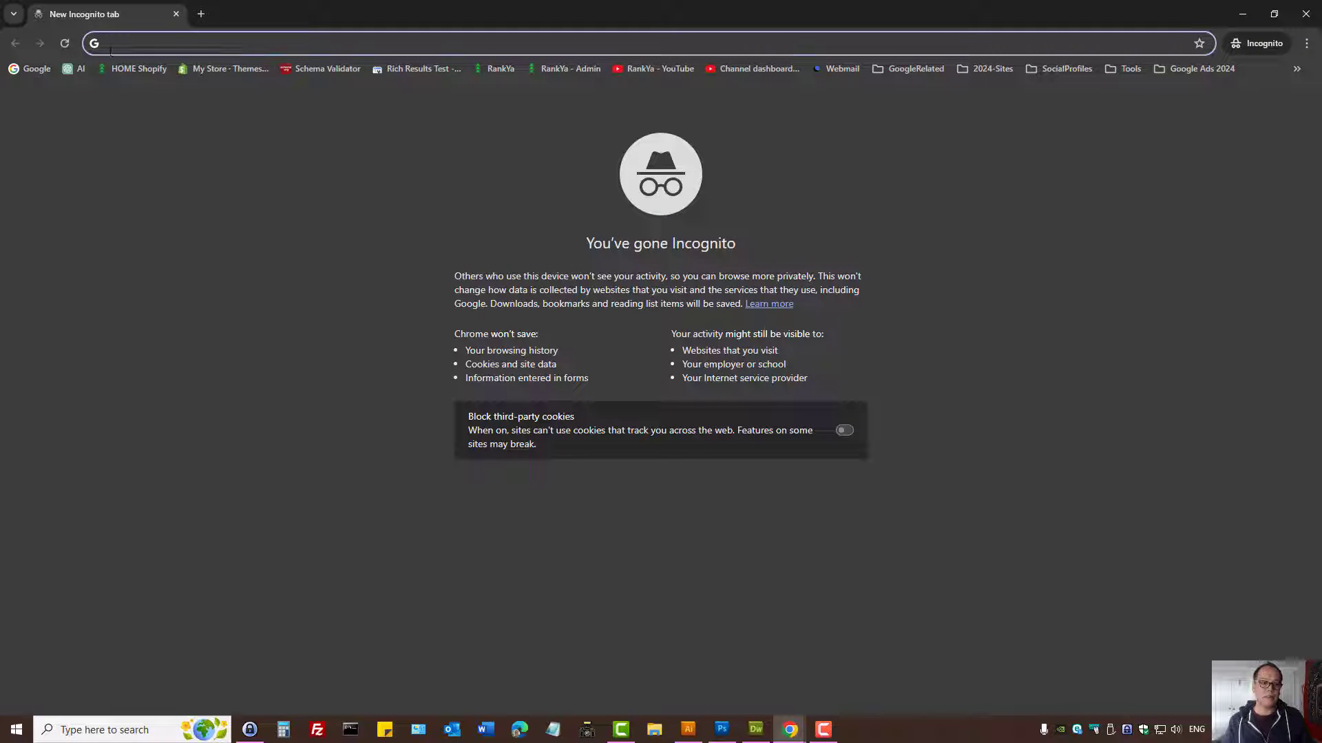
{"action": "type", "text": "https://www.rankya.com"}
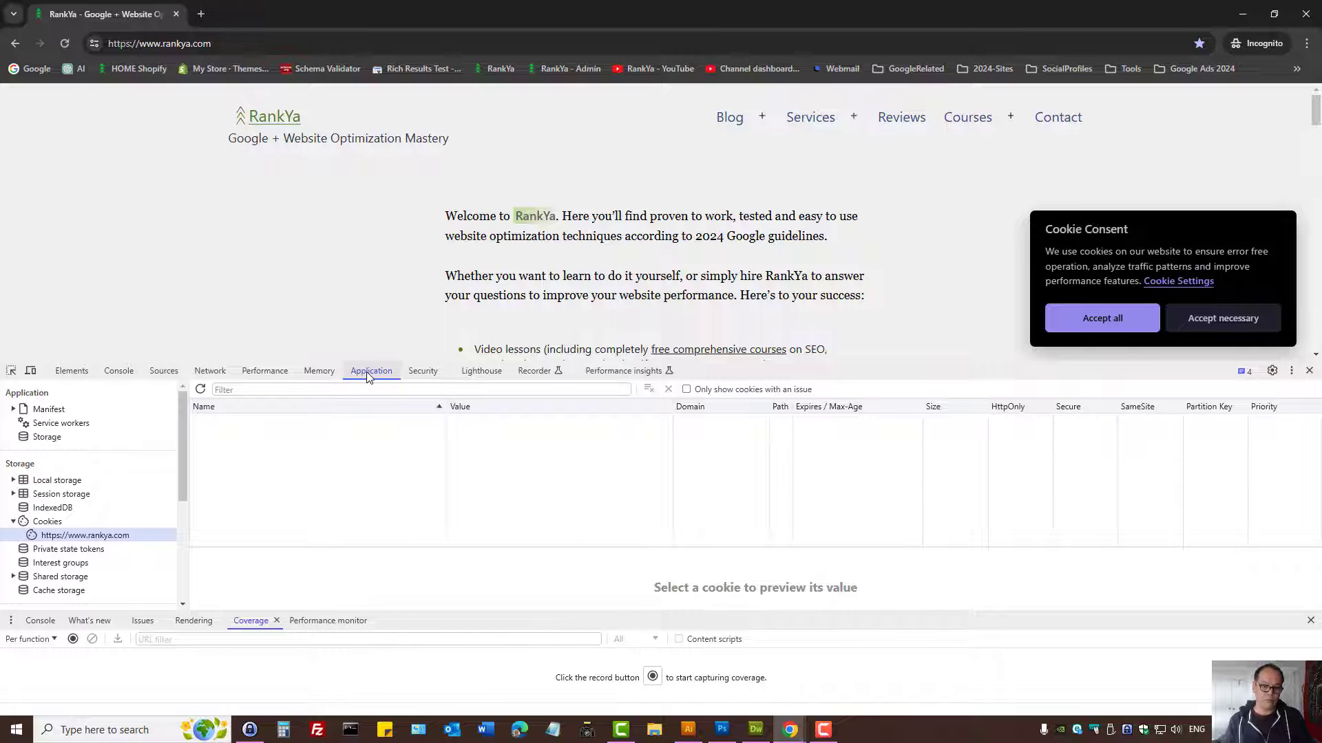
Inspect rankya.com's cookies in DevTools, including _ga, _gcl_au and pressidium_cookie_consent
{"action": "left_click", "coordinate": [47, 521]}
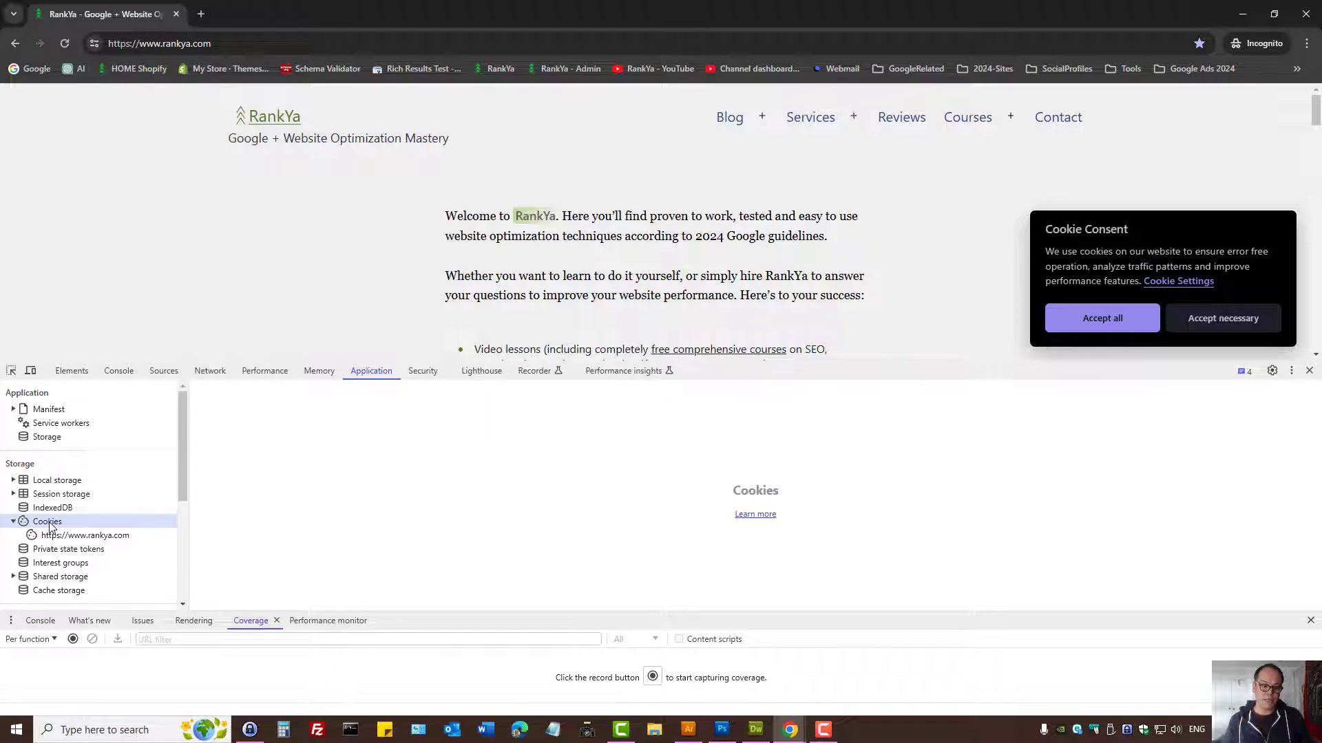
{"action": "left_click", "coordinate": [84, 536]}
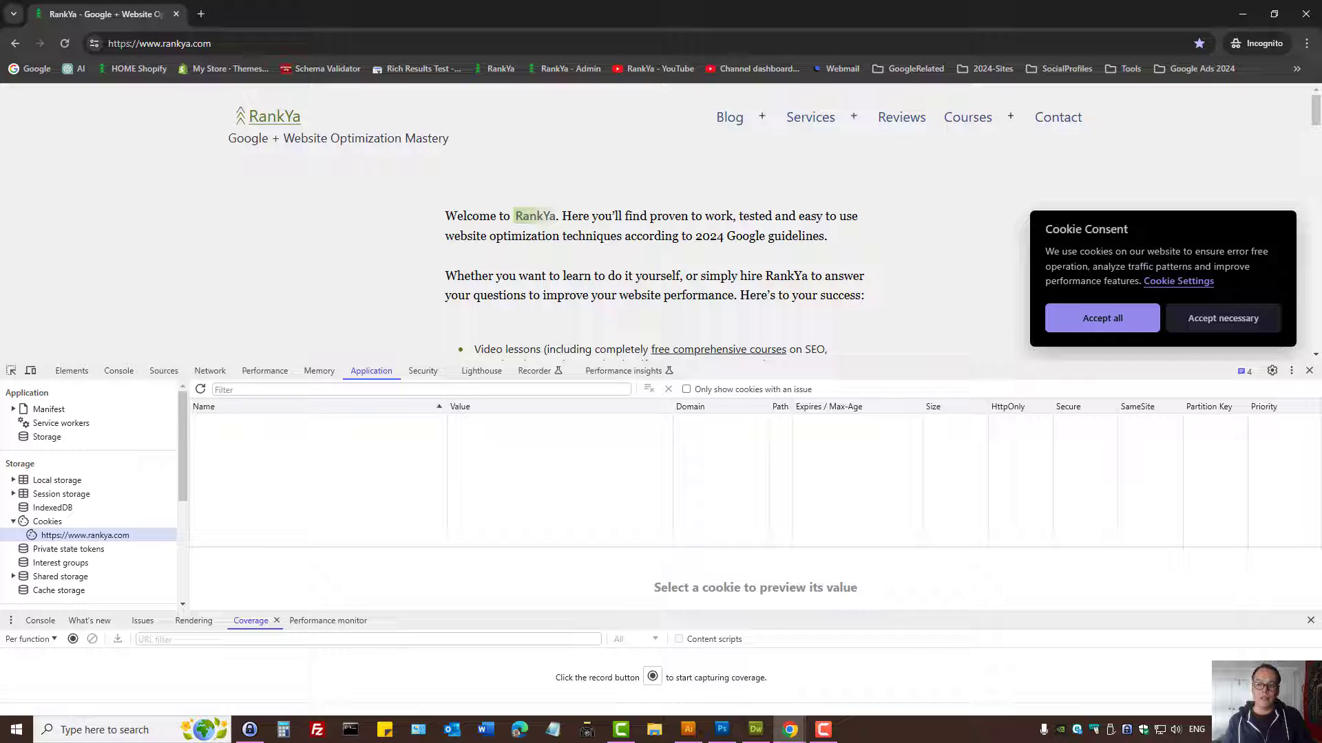
{"action": "left_click", "coordinate": [1100, 318]}
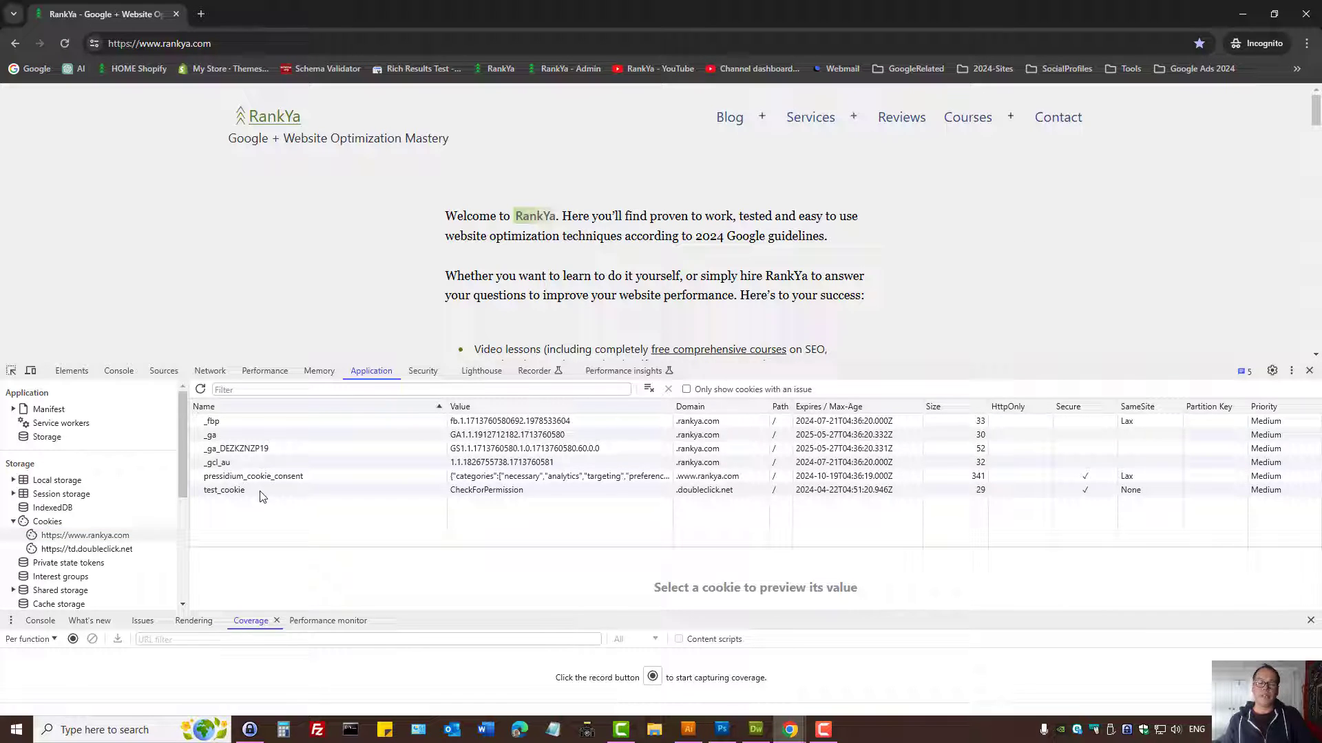
{"action": "mouse_move", "coordinate": [1017, 187]}
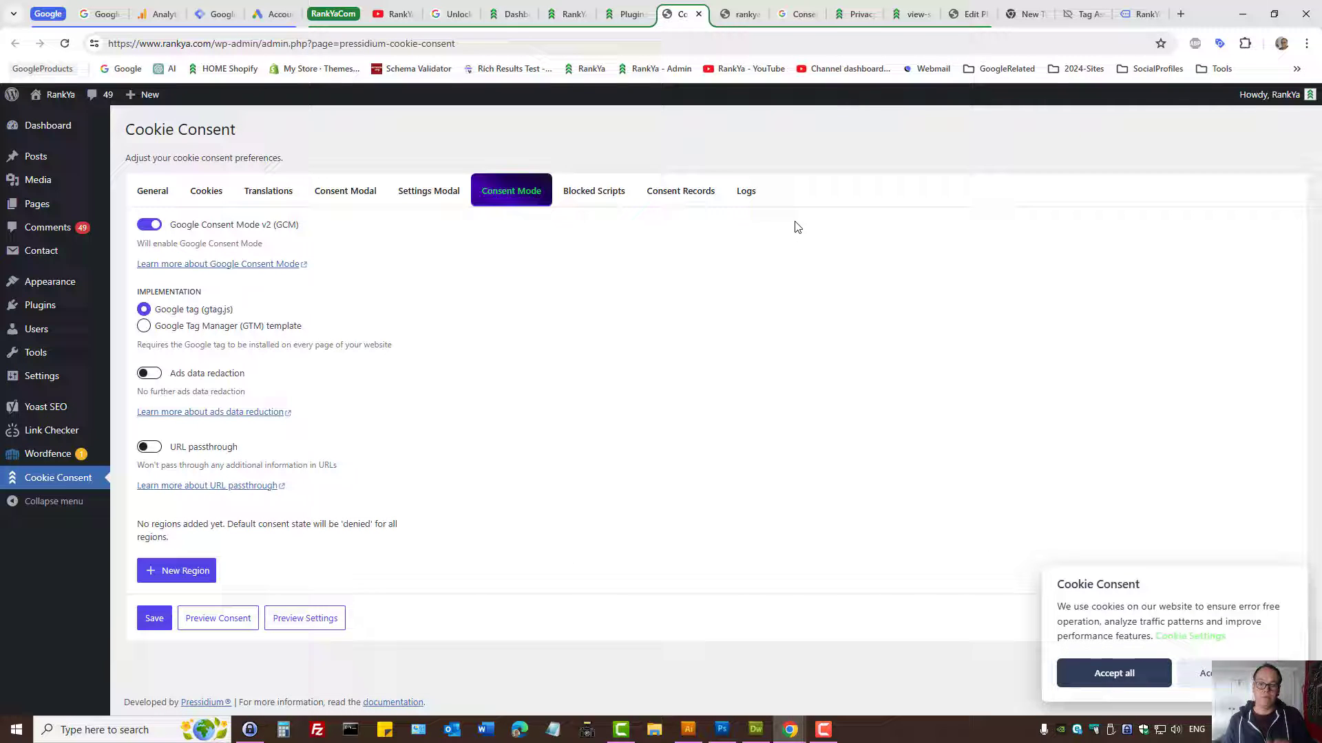
{"action": "mouse_move", "coordinate": [814, 149]}
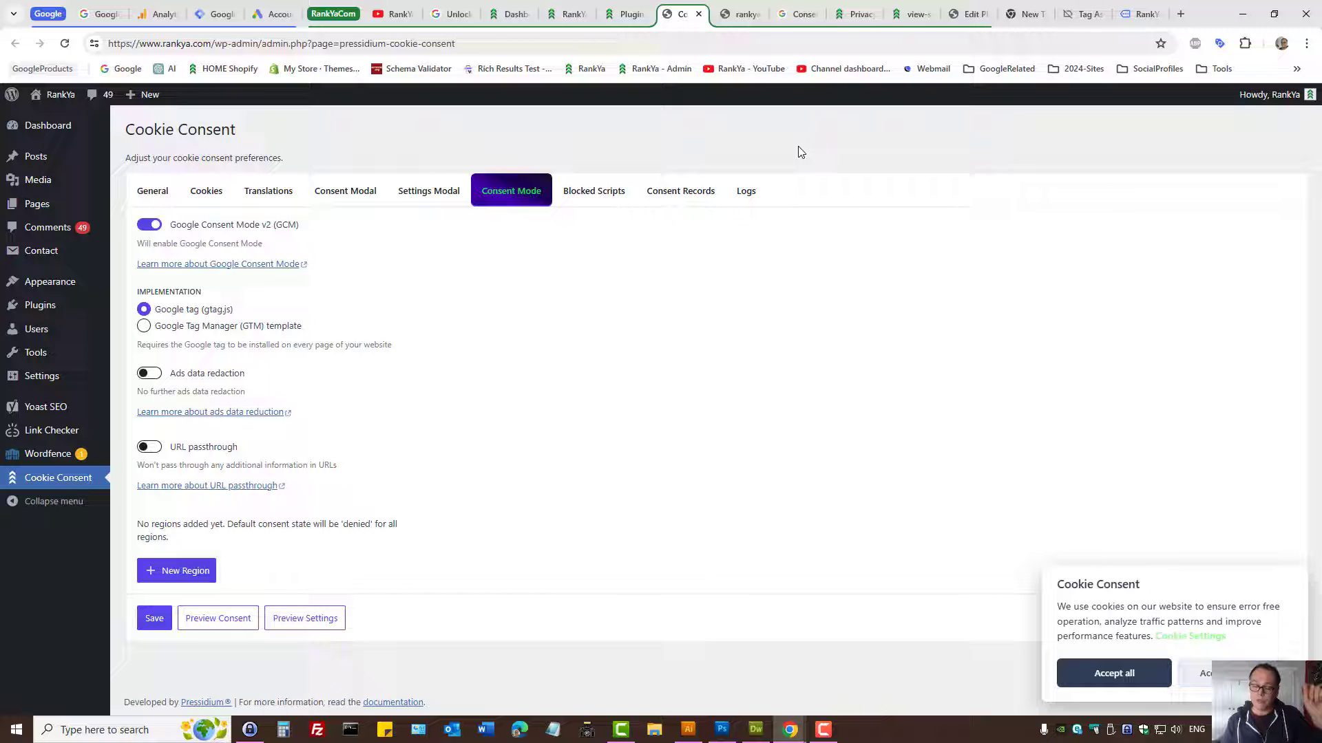
{"action": "mouse_move", "coordinate": [873, 84]}
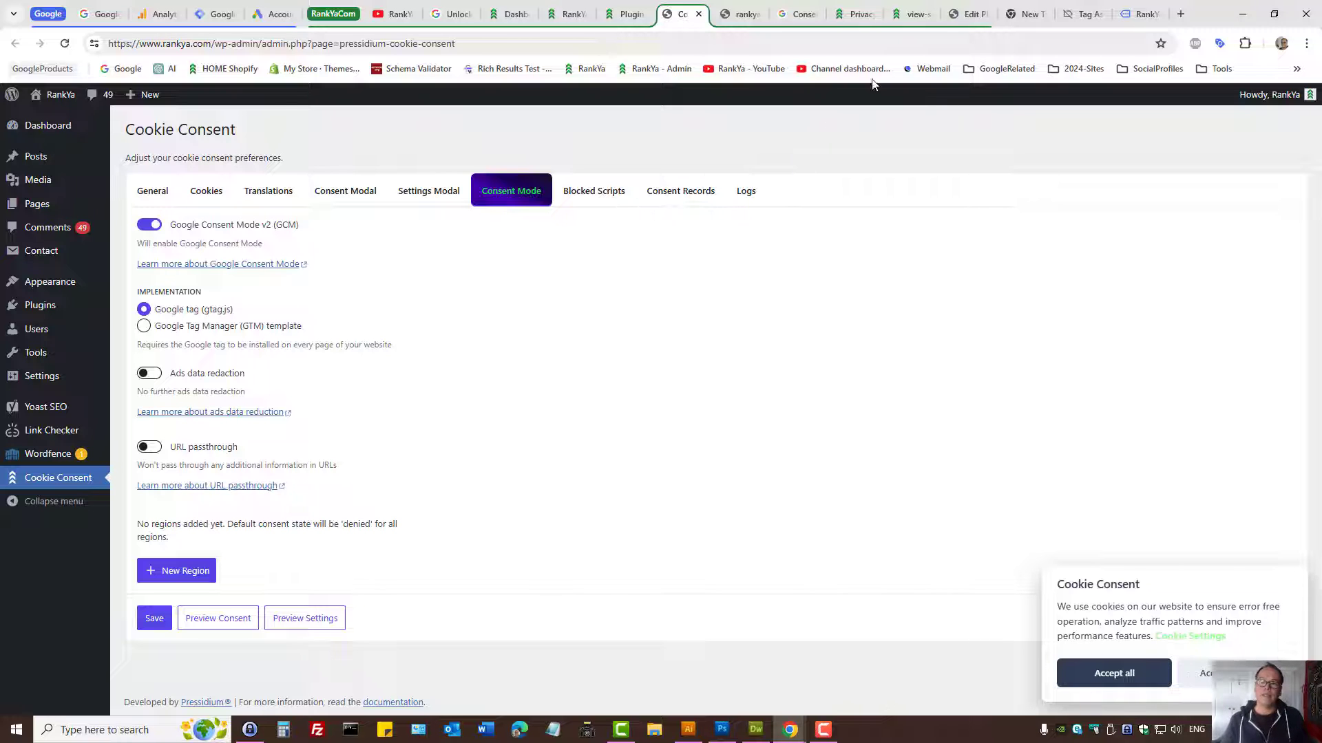
On the Privacy Policy page, review the Analytics cookies (_ga, _gcl_au) in cookie preferences
{"action": "left_click", "coordinate": [853, 14]}
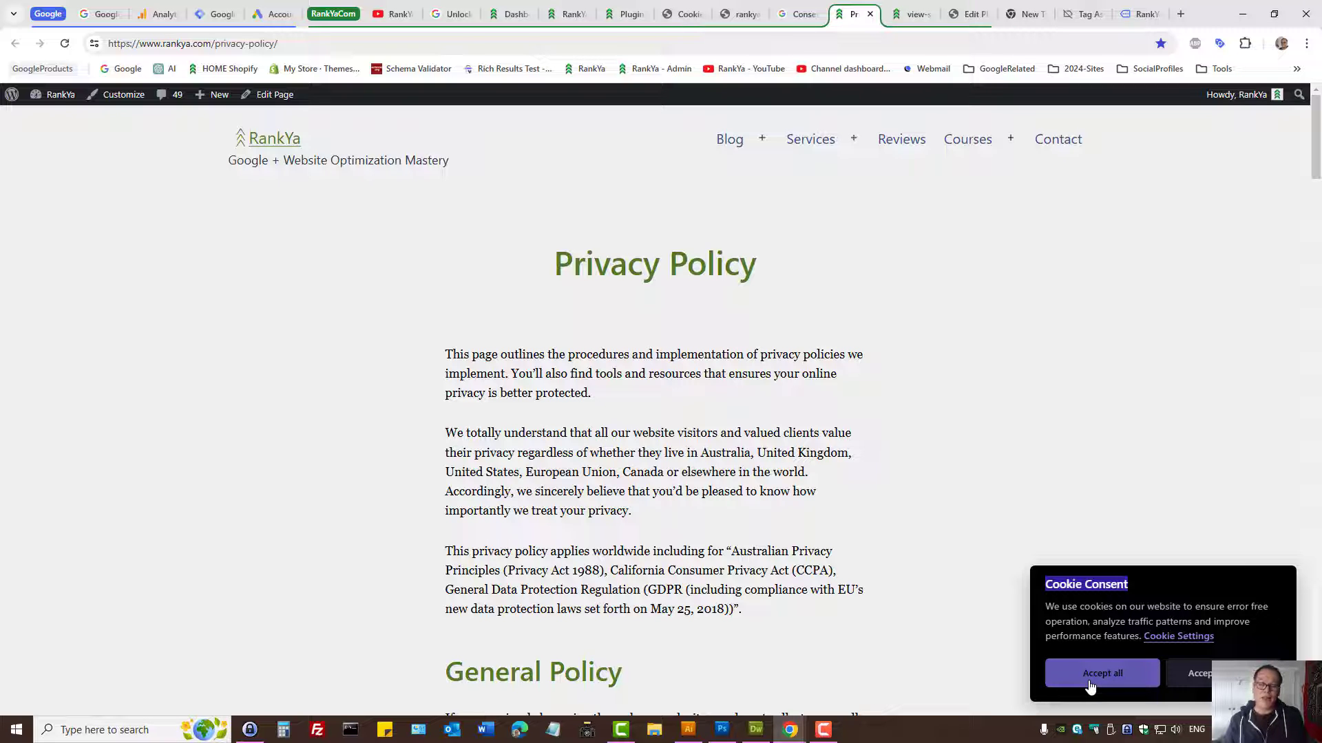
{"action": "left_click", "coordinate": [1178, 636]}
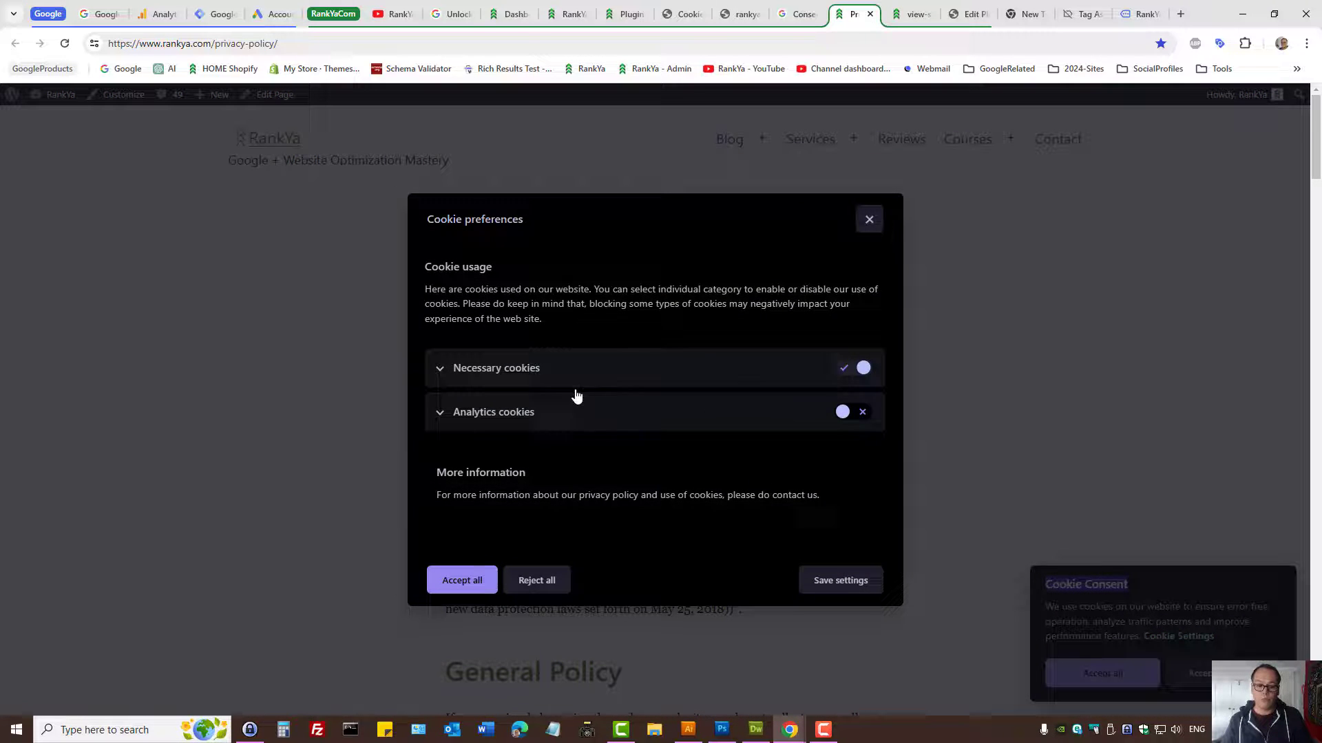
{"action": "left_click", "coordinate": [493, 413]}
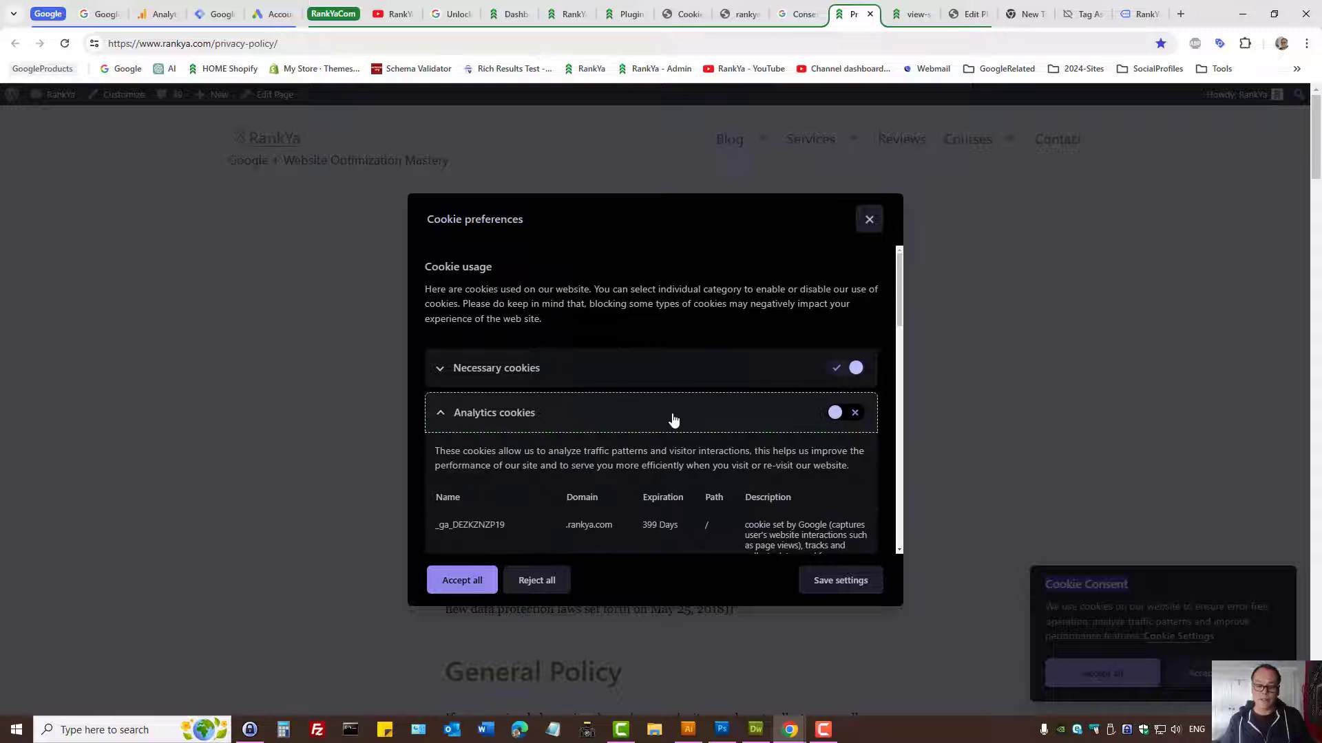
{"action": "scroll", "scroll_direction": "down", "scroll_amount": 3}
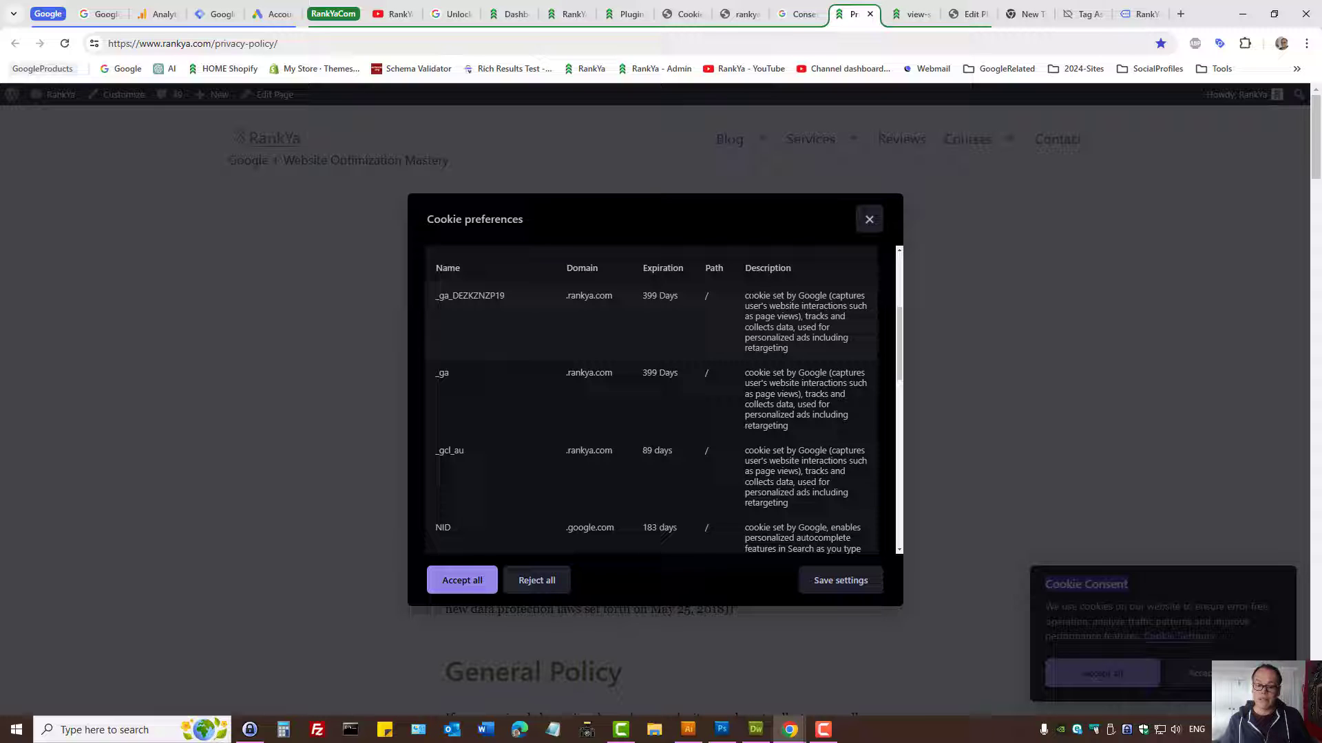
{"action": "left_click_drag", "start_coordinate": [745, 295], "coordinate": [789, 348]}
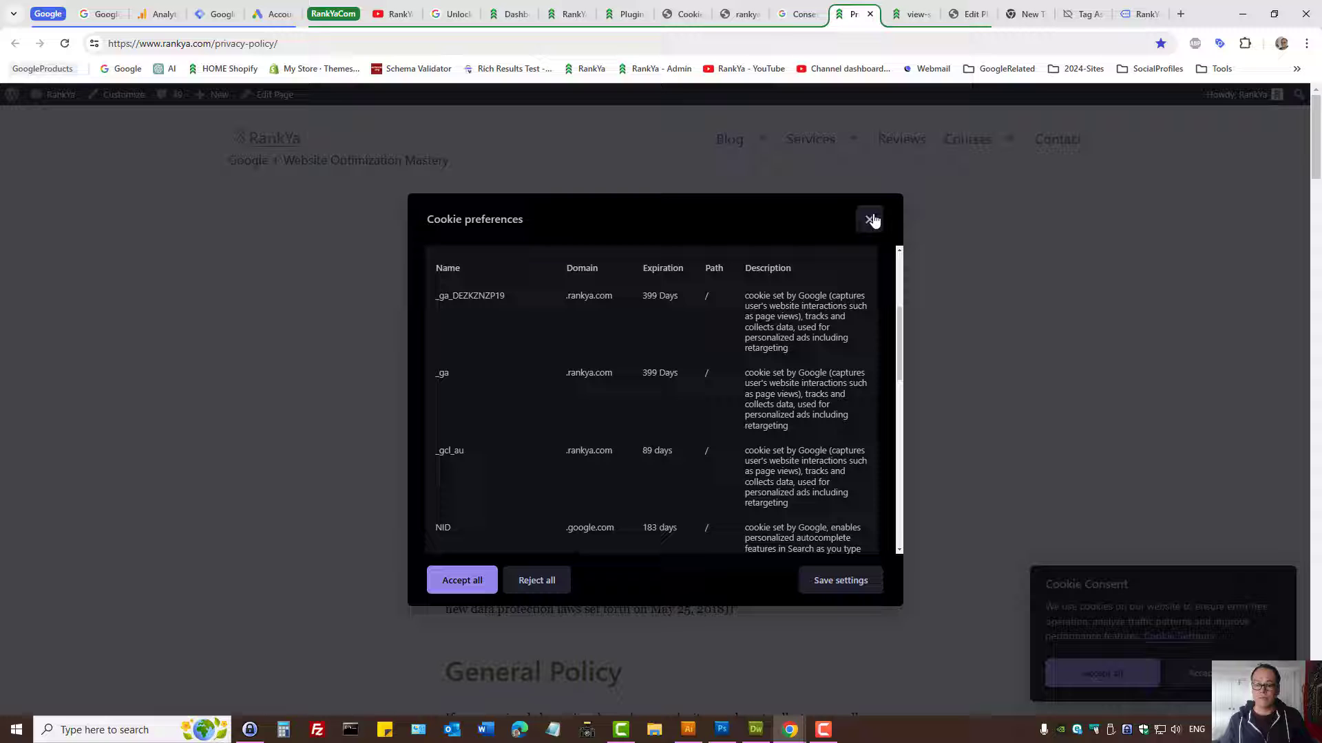
{"action": "left_click", "coordinate": [871, 220]}
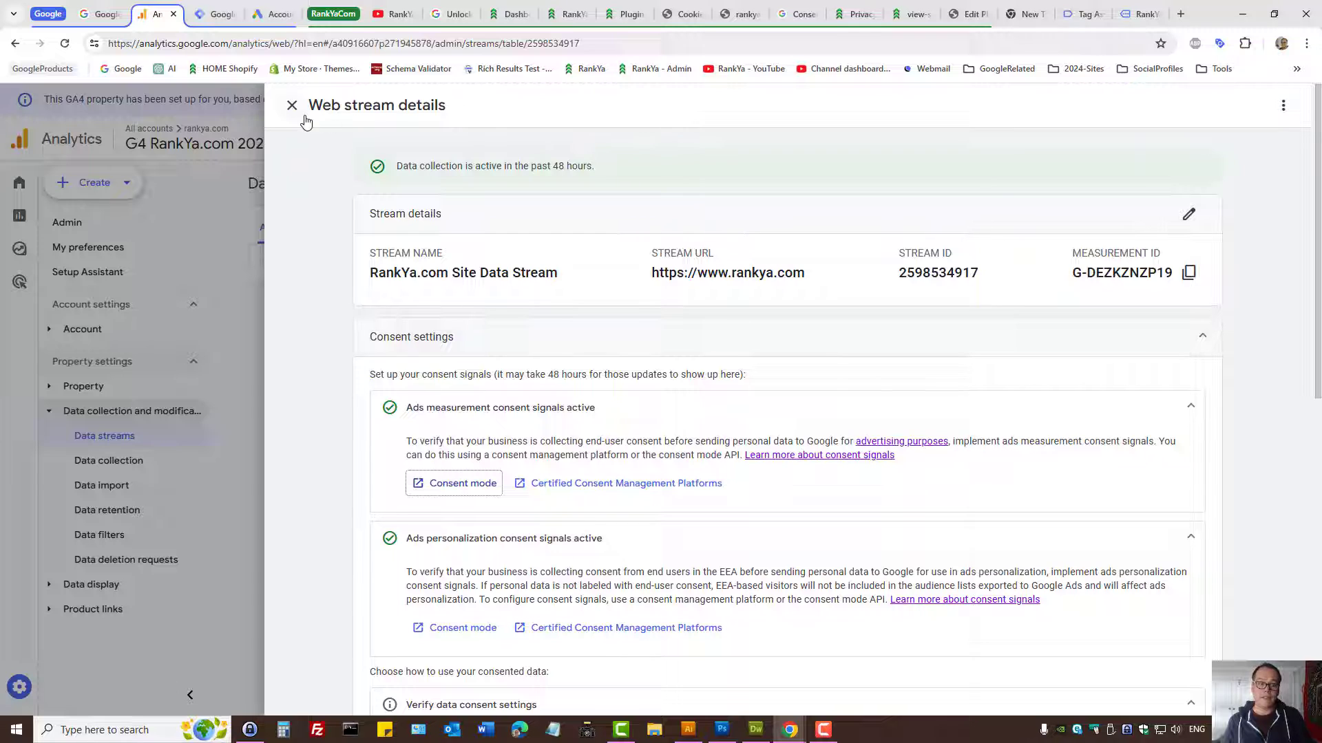
Check that the GA4 web stream's ads measurement and personalization signals are active, then collapse them
{"action": "left_click", "coordinate": [292, 104]}
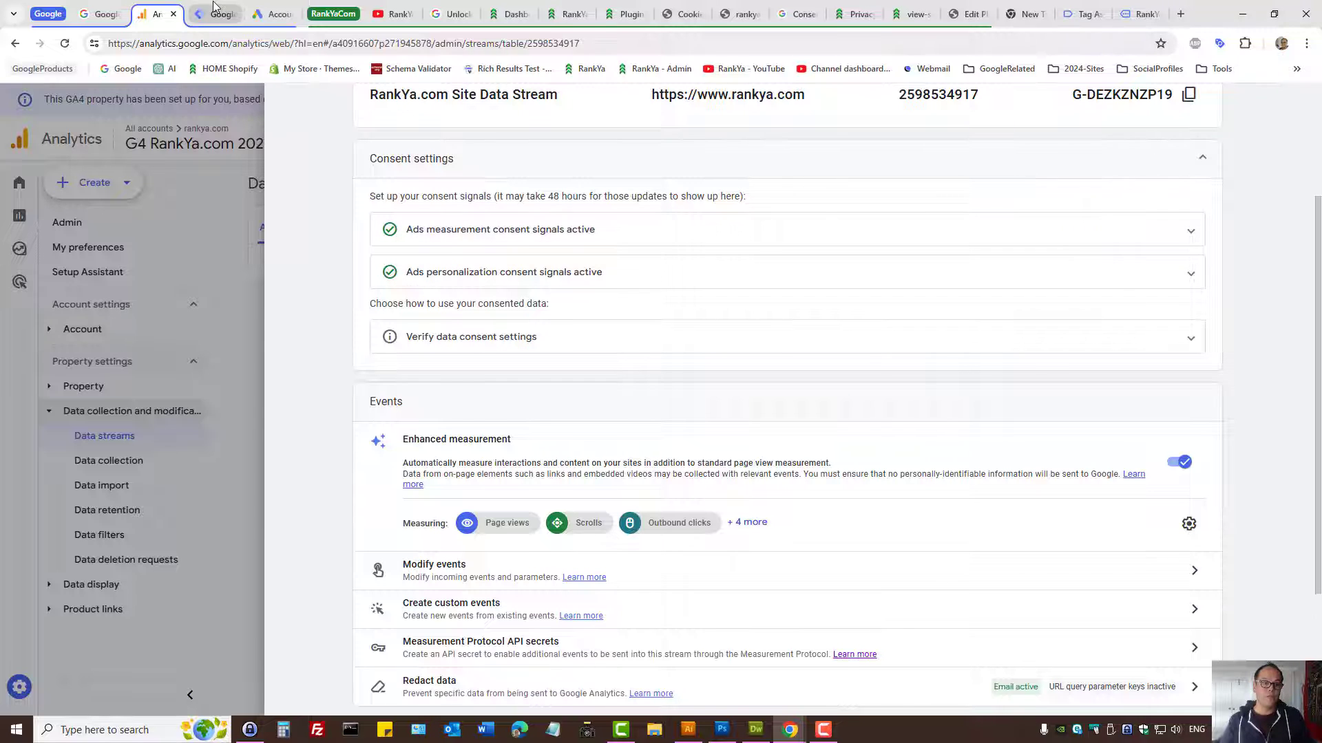
{"action": "left_click", "coordinate": [215, 15]}
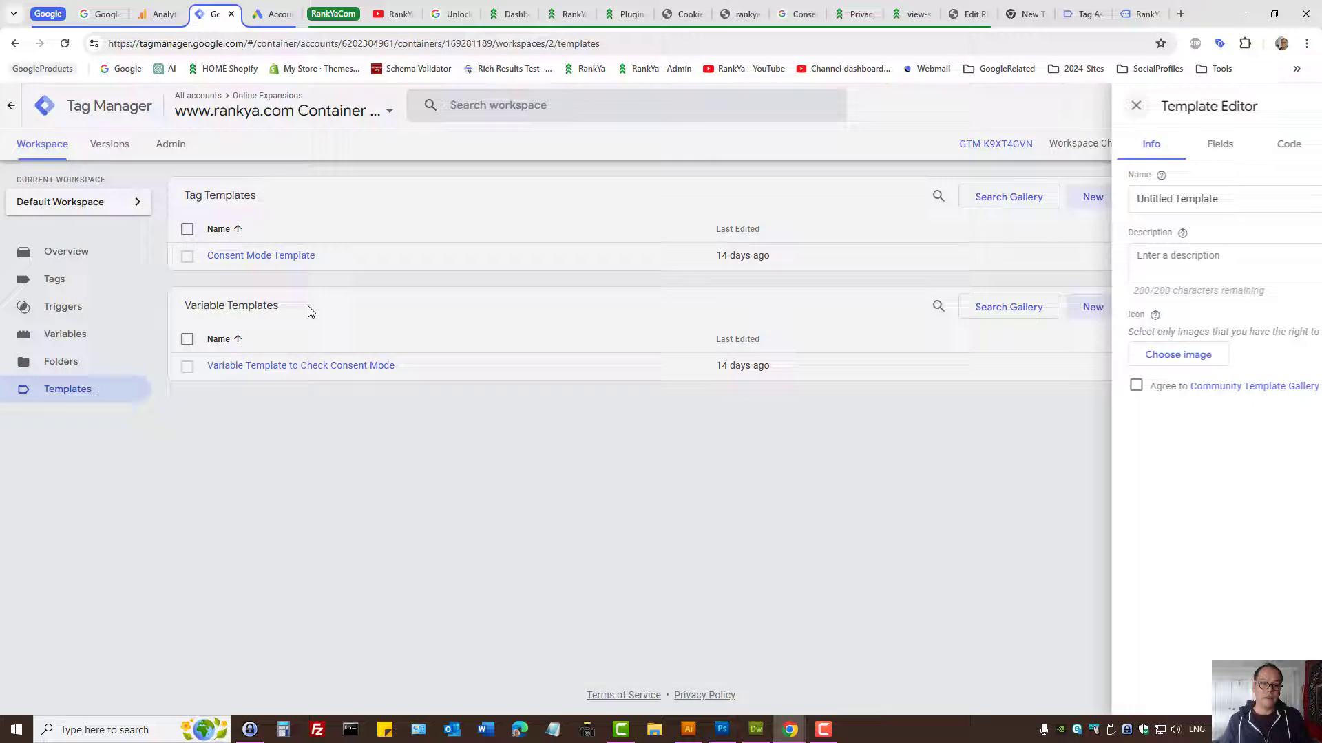
Confirm 'Enable consent overview' is checked in the rankya.com container settings
{"action": "left_click", "coordinate": [1135, 105]}
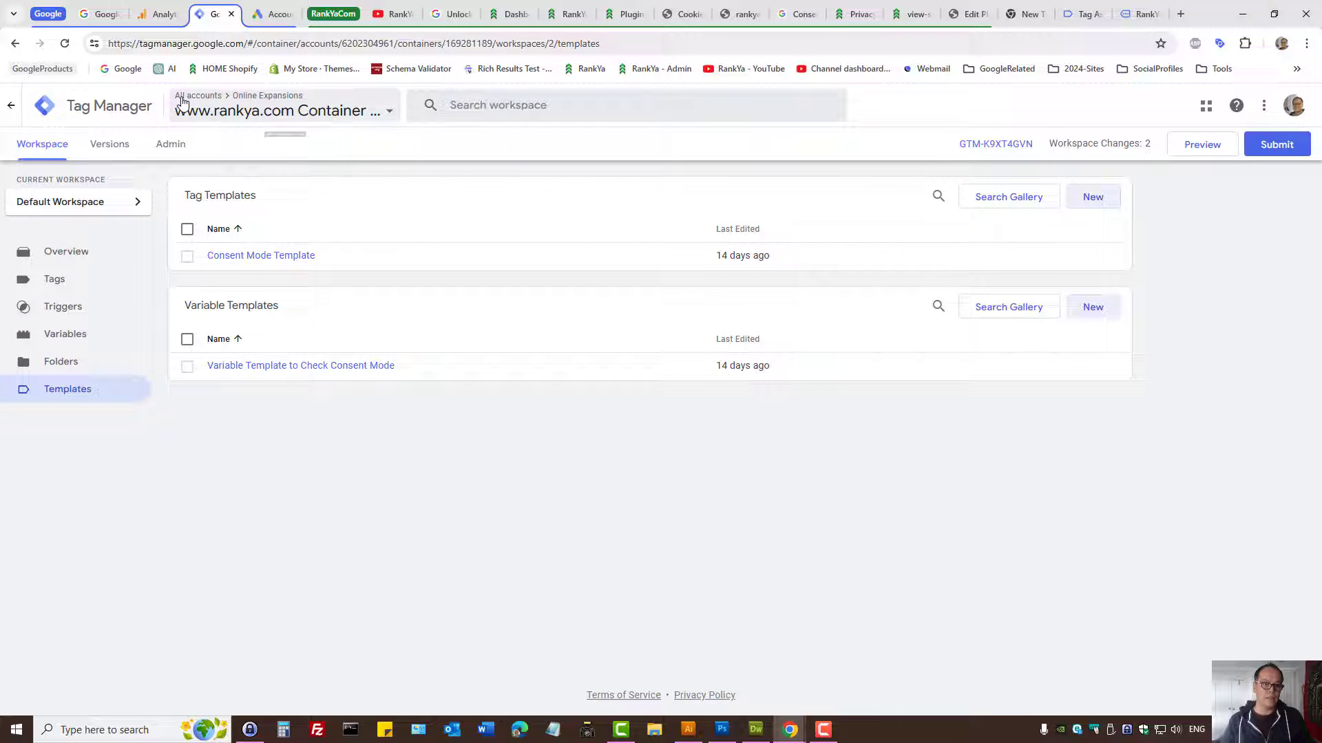
{"action": "left_click", "coordinate": [170, 143]}
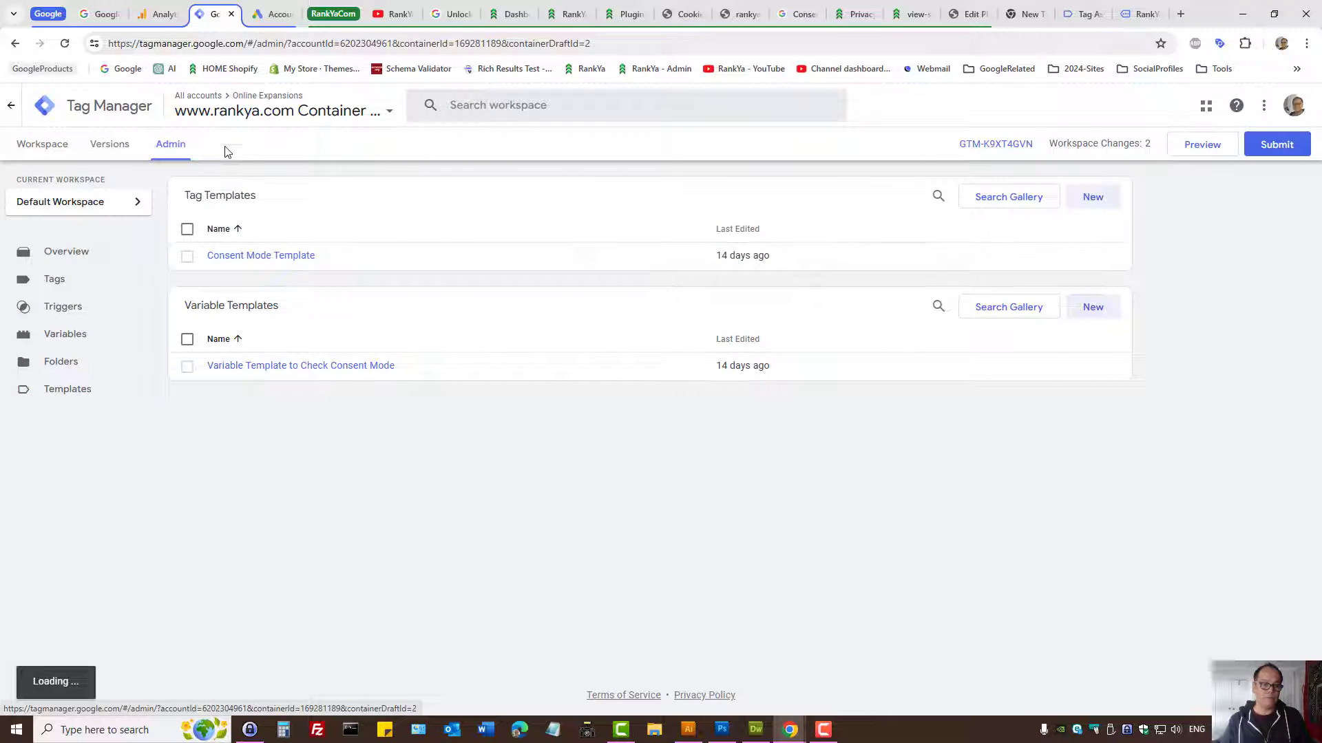
{"action": "left_click", "coordinate": [170, 143]}
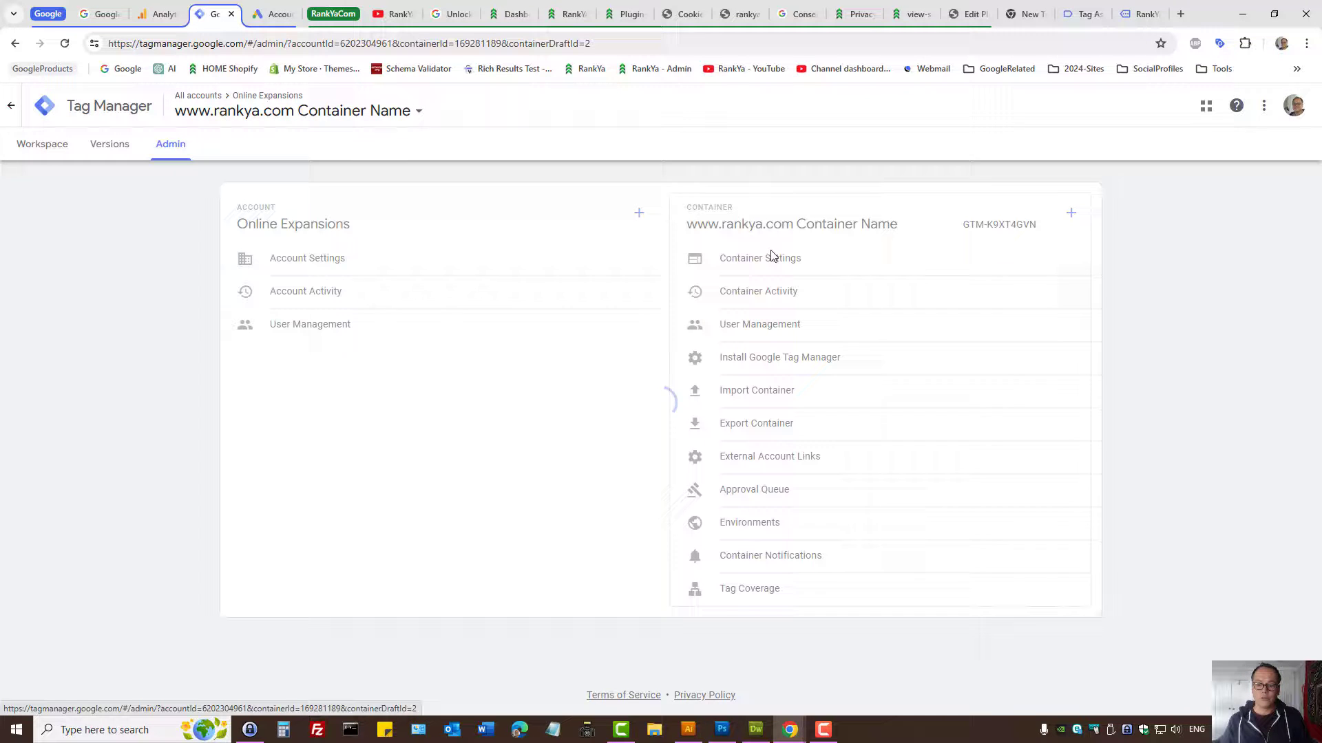
{"action": "left_click", "coordinate": [759, 256]}
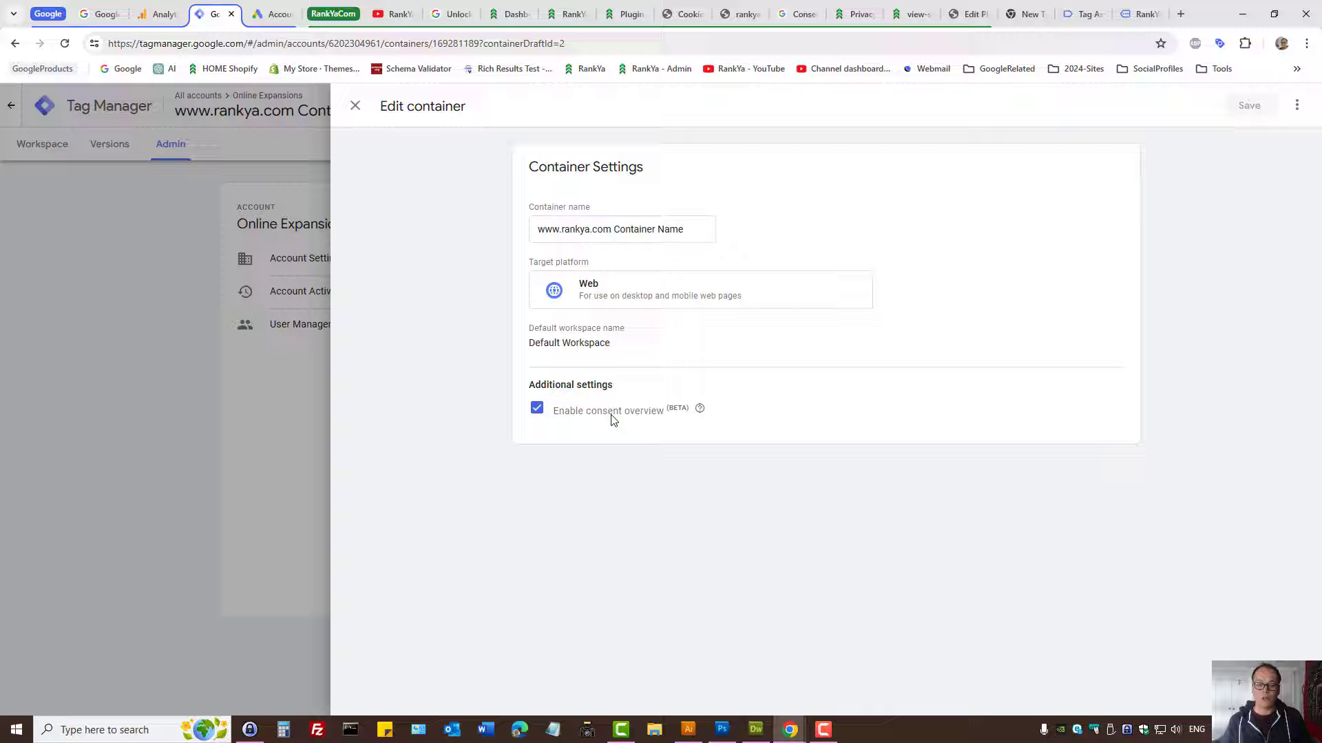
{"action": "mouse_move", "coordinate": [698, 409]}
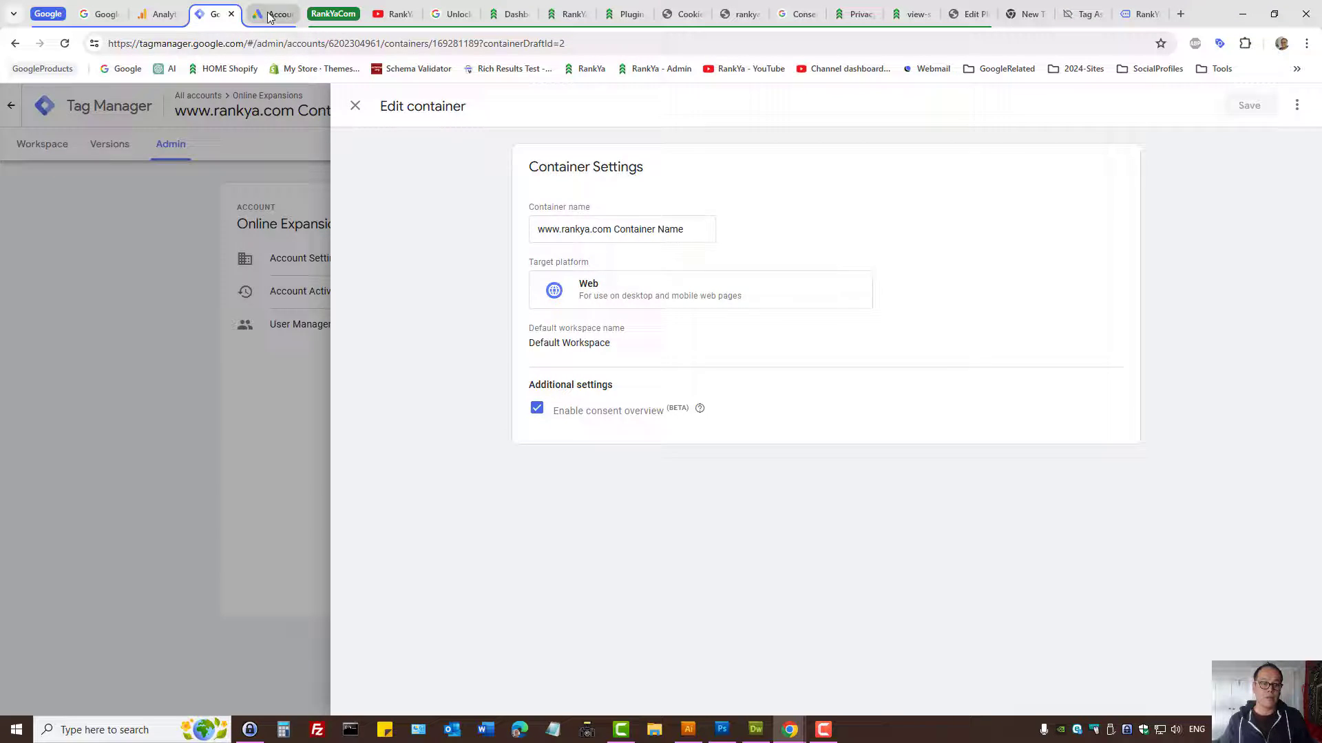
{"action": "left_click", "coordinate": [273, 15]}
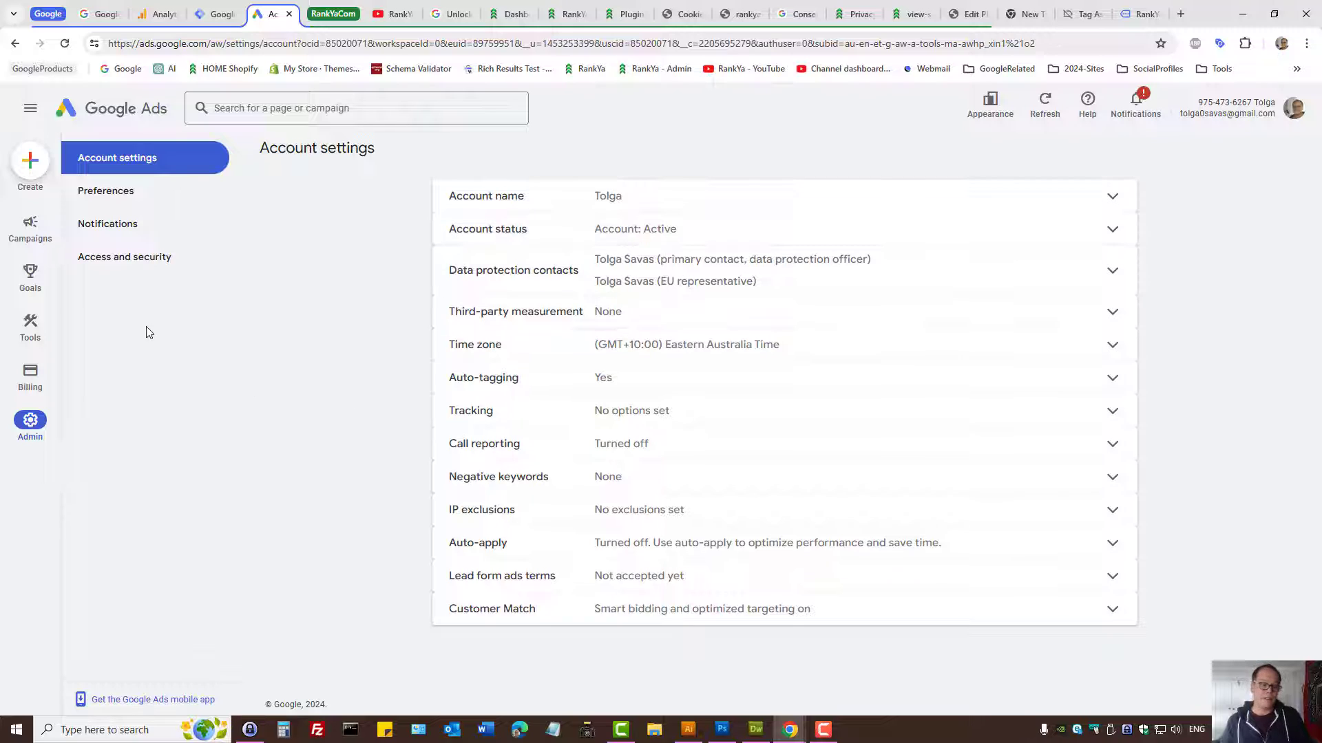
{"action": "mouse_move", "coordinate": [363, 297]}
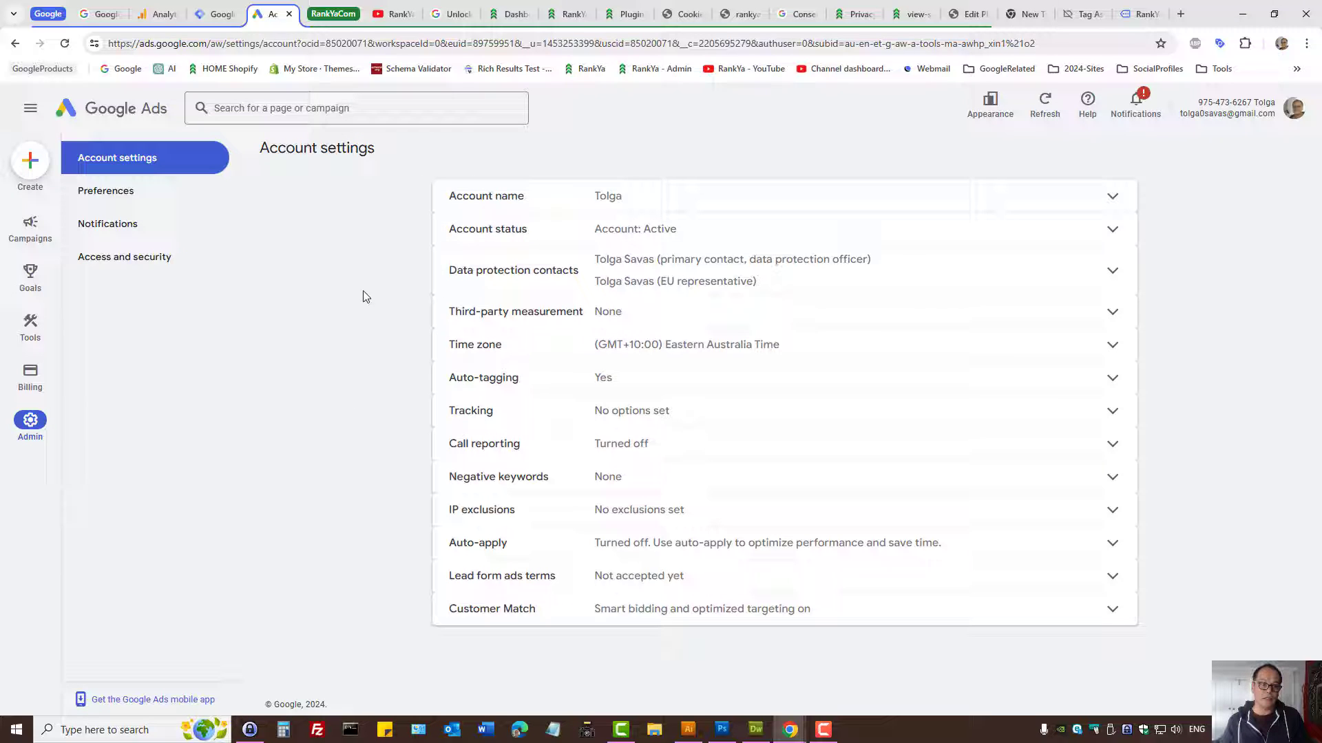
{"action": "mouse_move", "coordinate": [622, 280]}
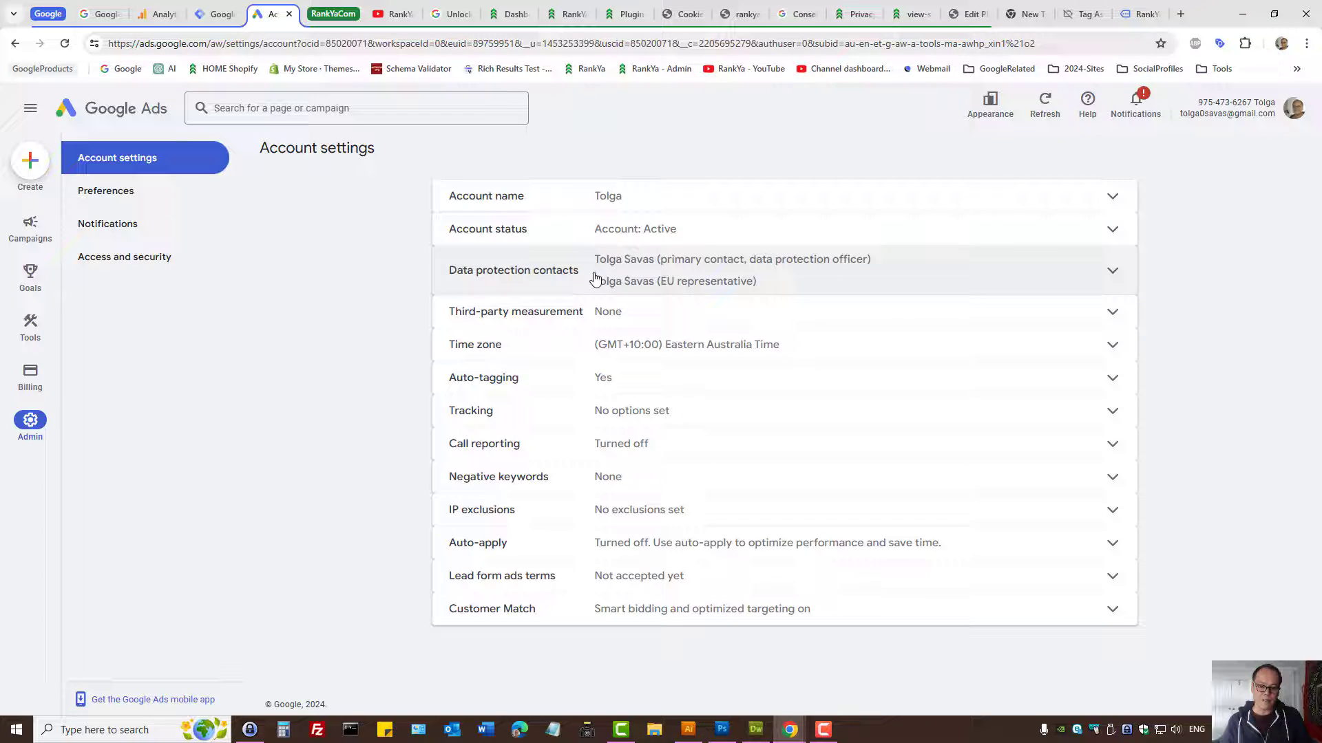
Expand and collapse the Google Ads Data protection contacts section
{"action": "left_click", "coordinate": [514, 270]}
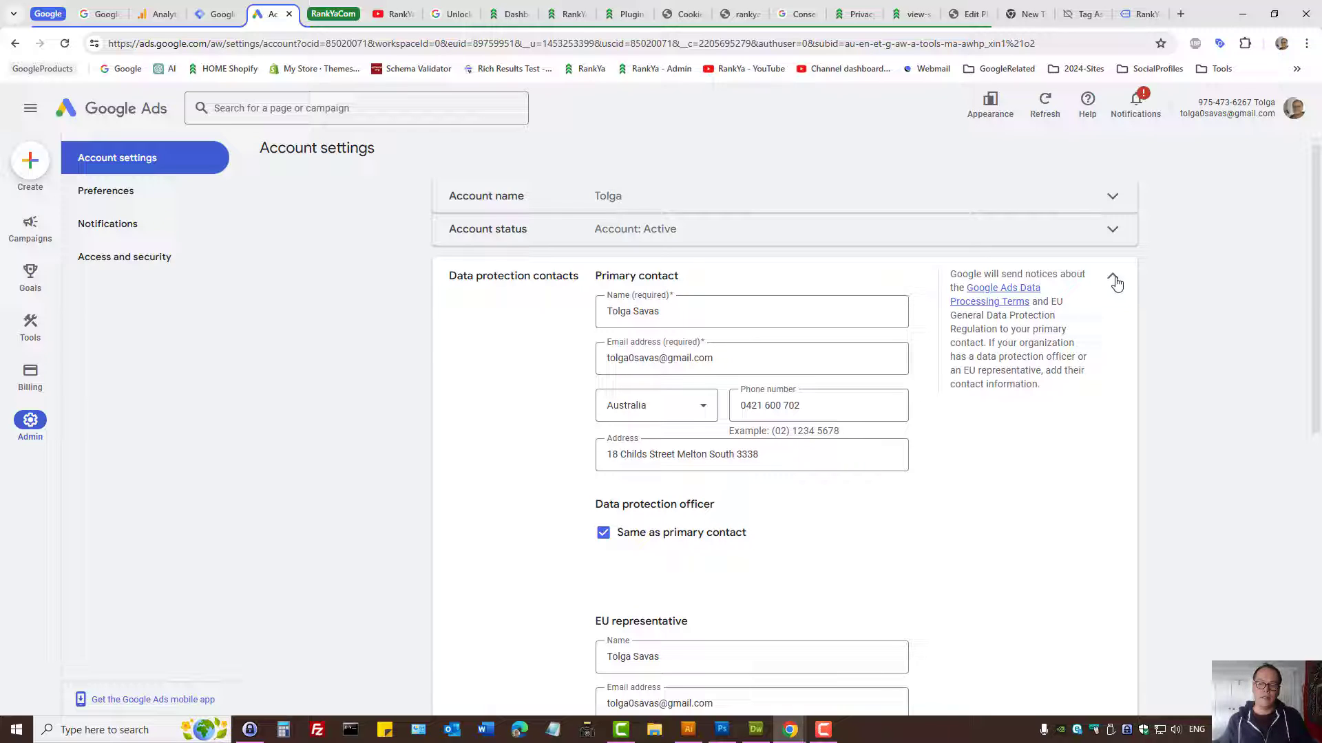
{"action": "left_click", "coordinate": [1113, 281]}
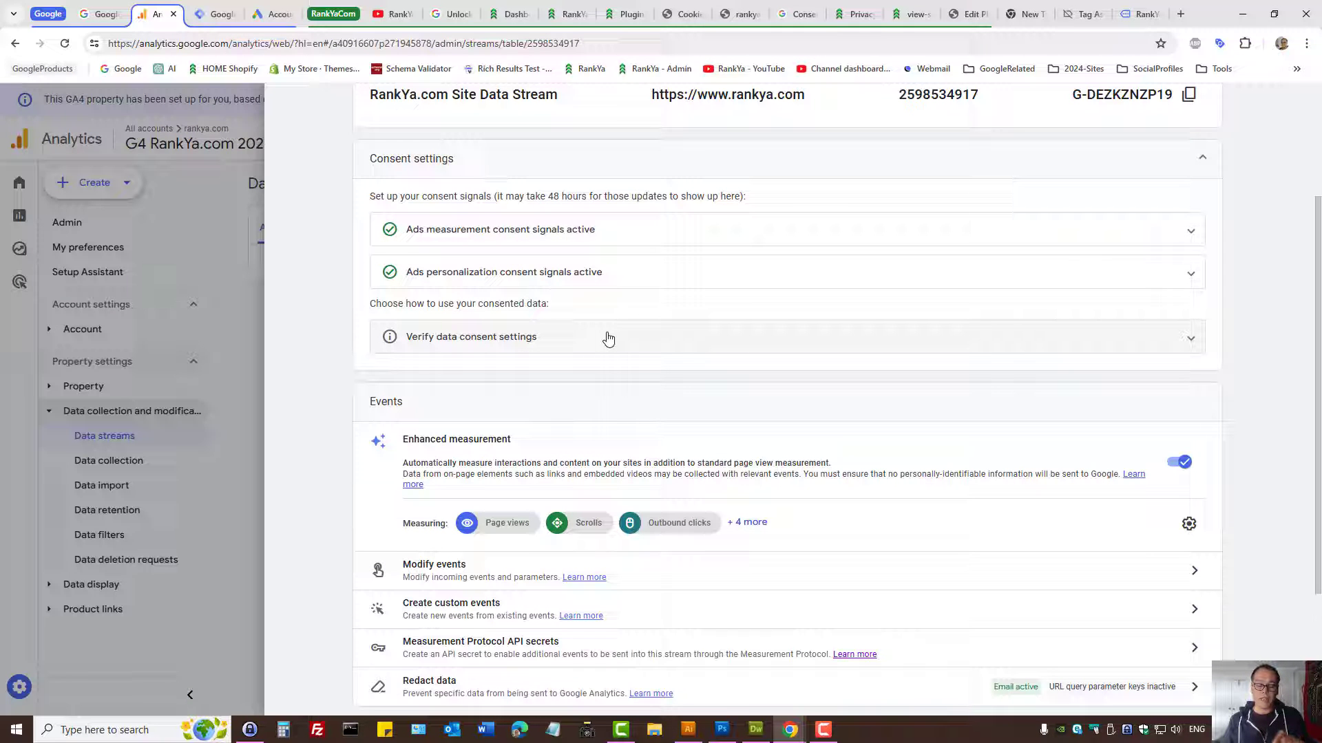
{"action": "left_click", "coordinate": [681, 14]}
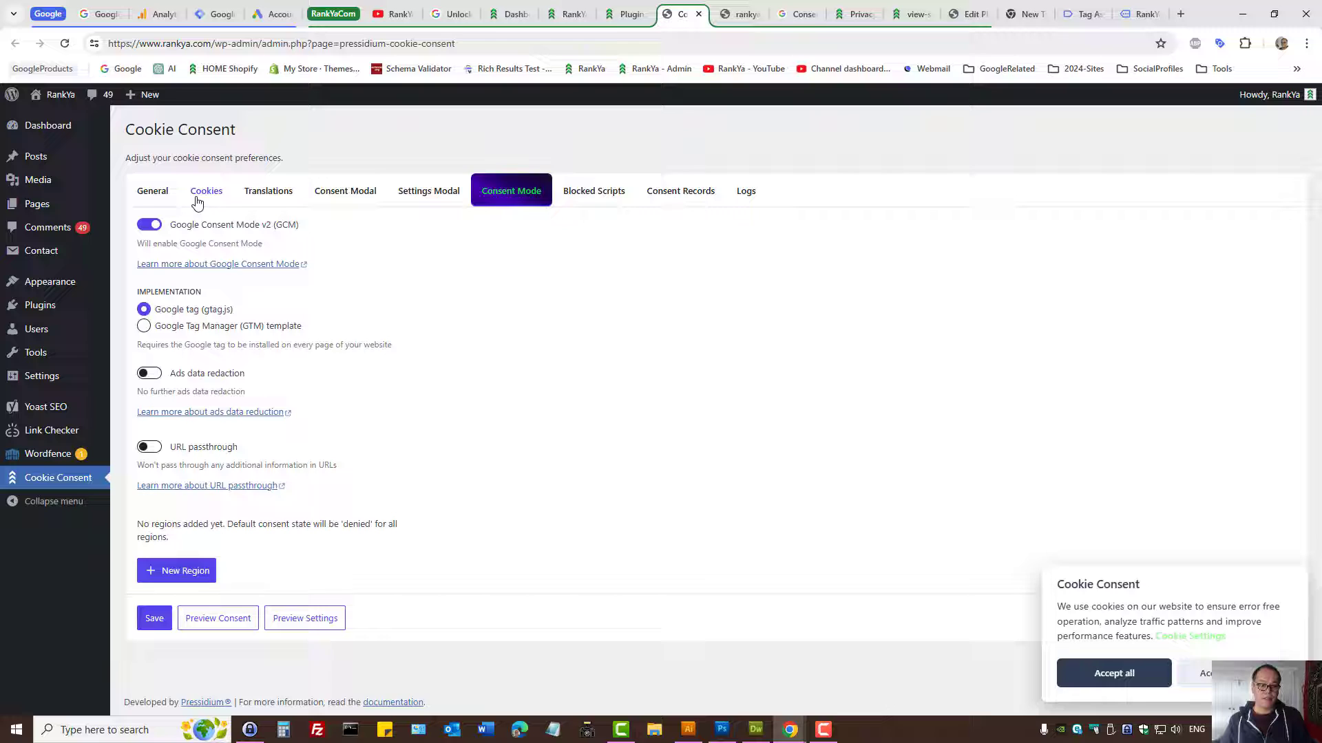
{"action": "left_click", "coordinate": [152, 190]}
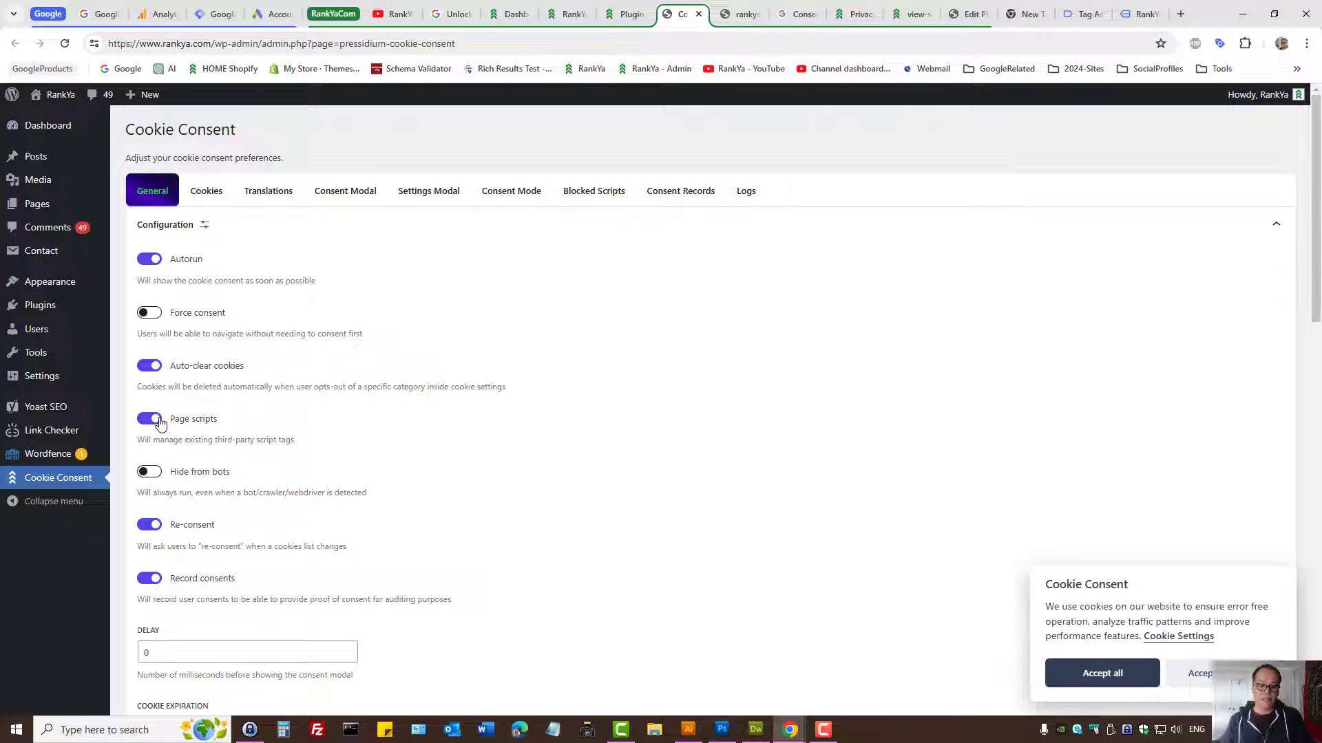
{"action": "left_click", "coordinate": [593, 190]}
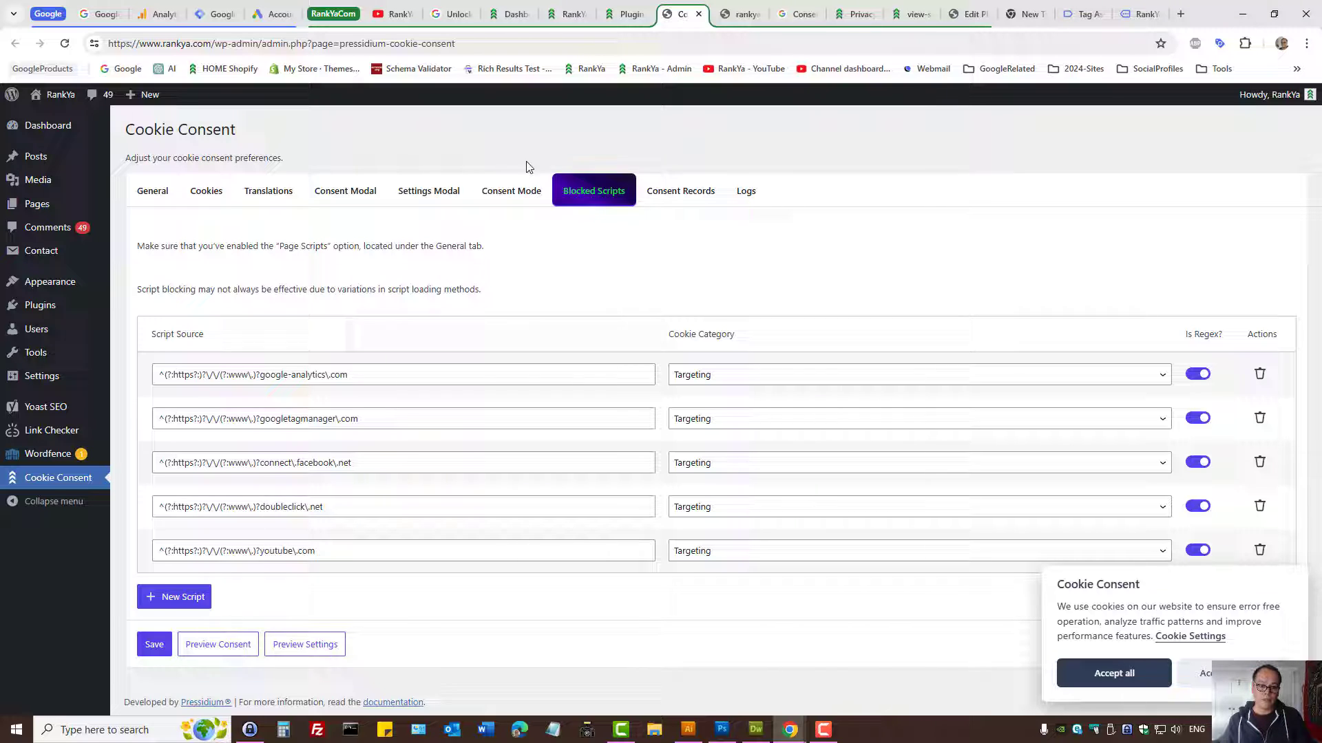
{"action": "left_click", "coordinate": [511, 190]}
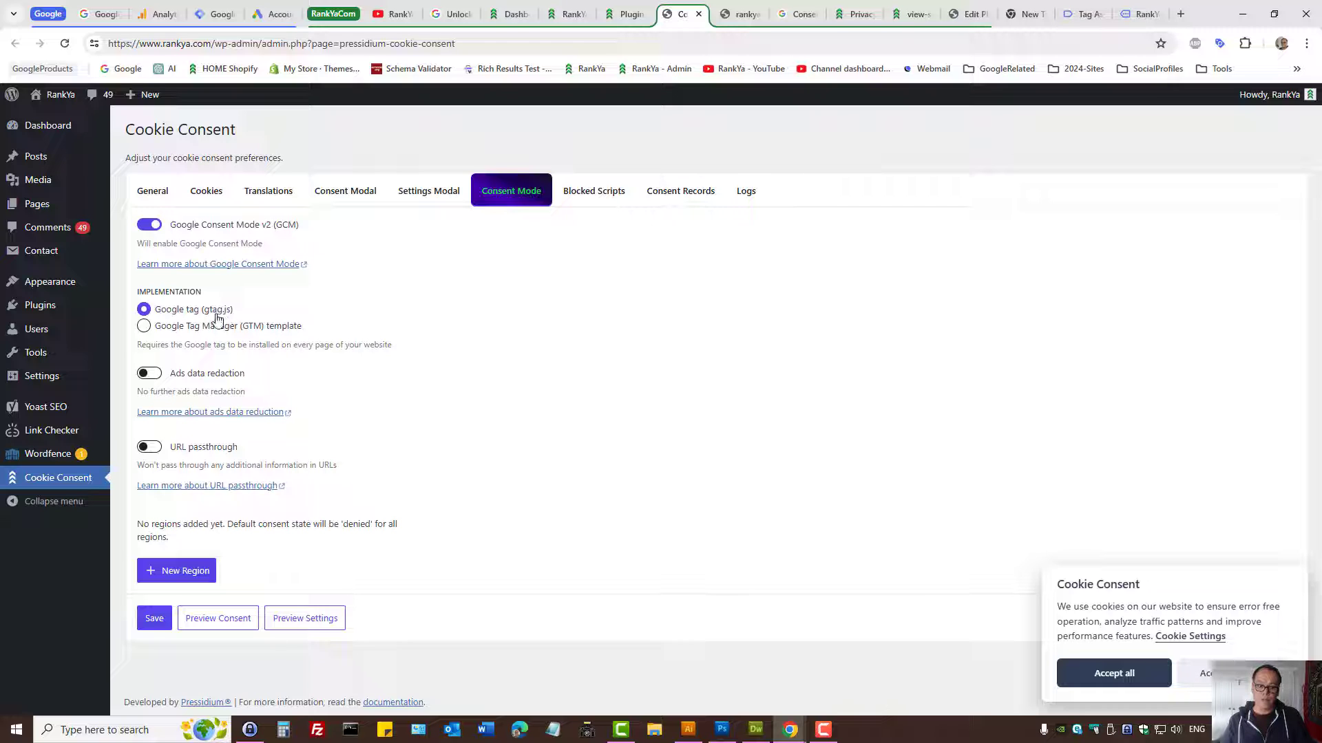
{"action": "mouse_move", "coordinate": [226, 331]}
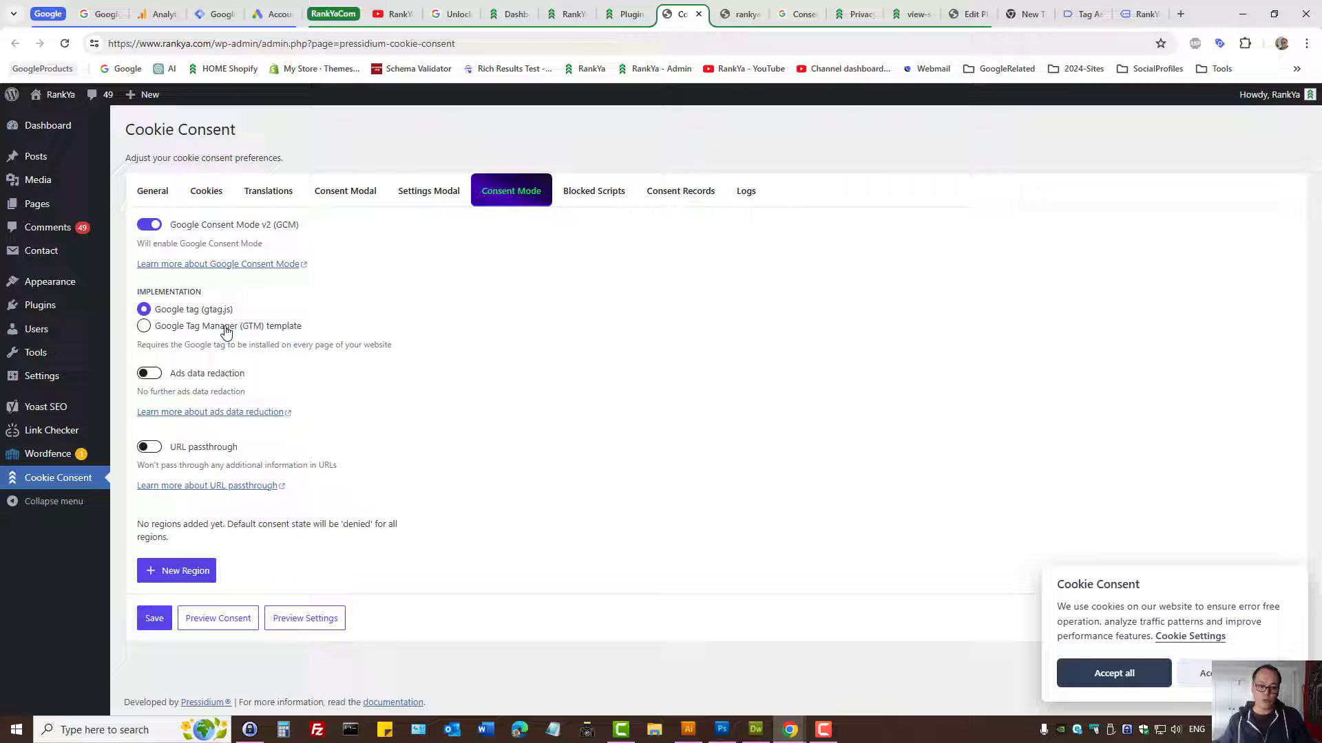
{"action": "mouse_move", "coordinate": [848, 264]}
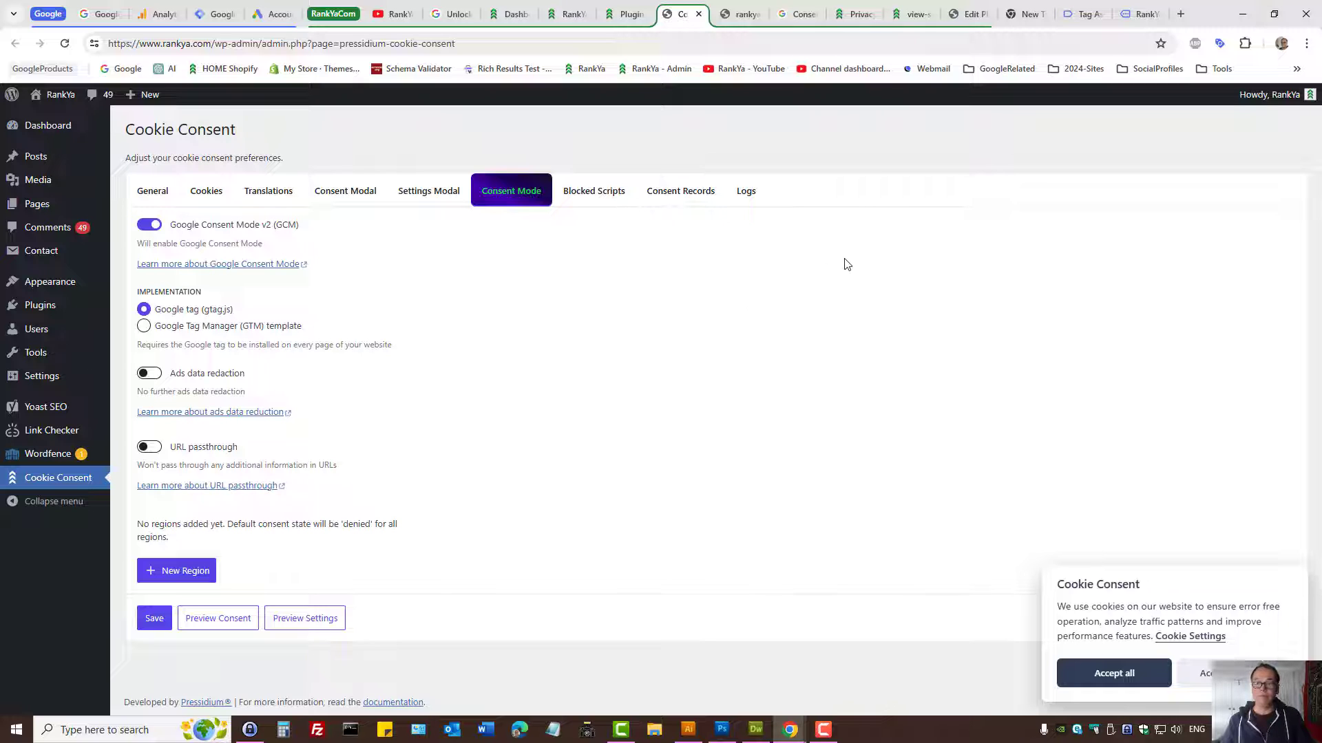
{"action": "mouse_move", "coordinate": [731, 156]}
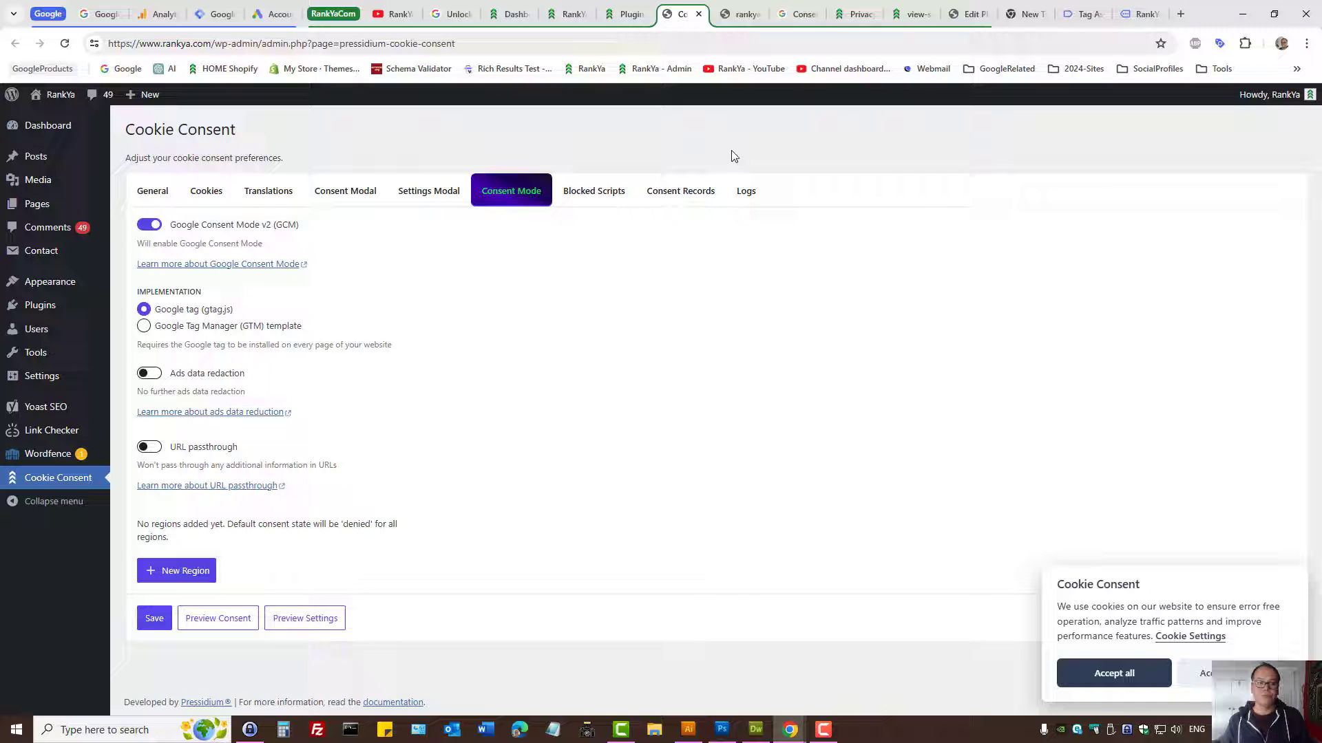
{"action": "left_click", "coordinate": [156, 14]}
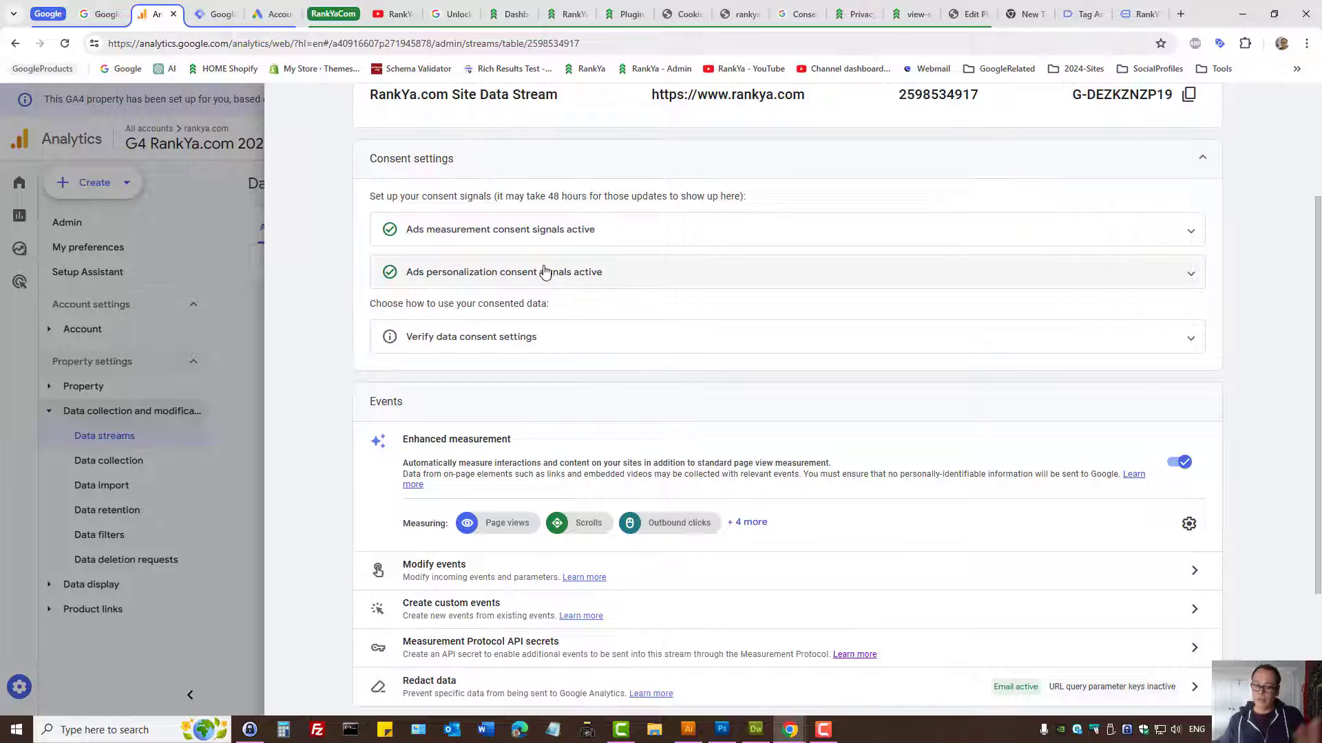
{"action": "left_click", "coordinate": [1081, 15]}
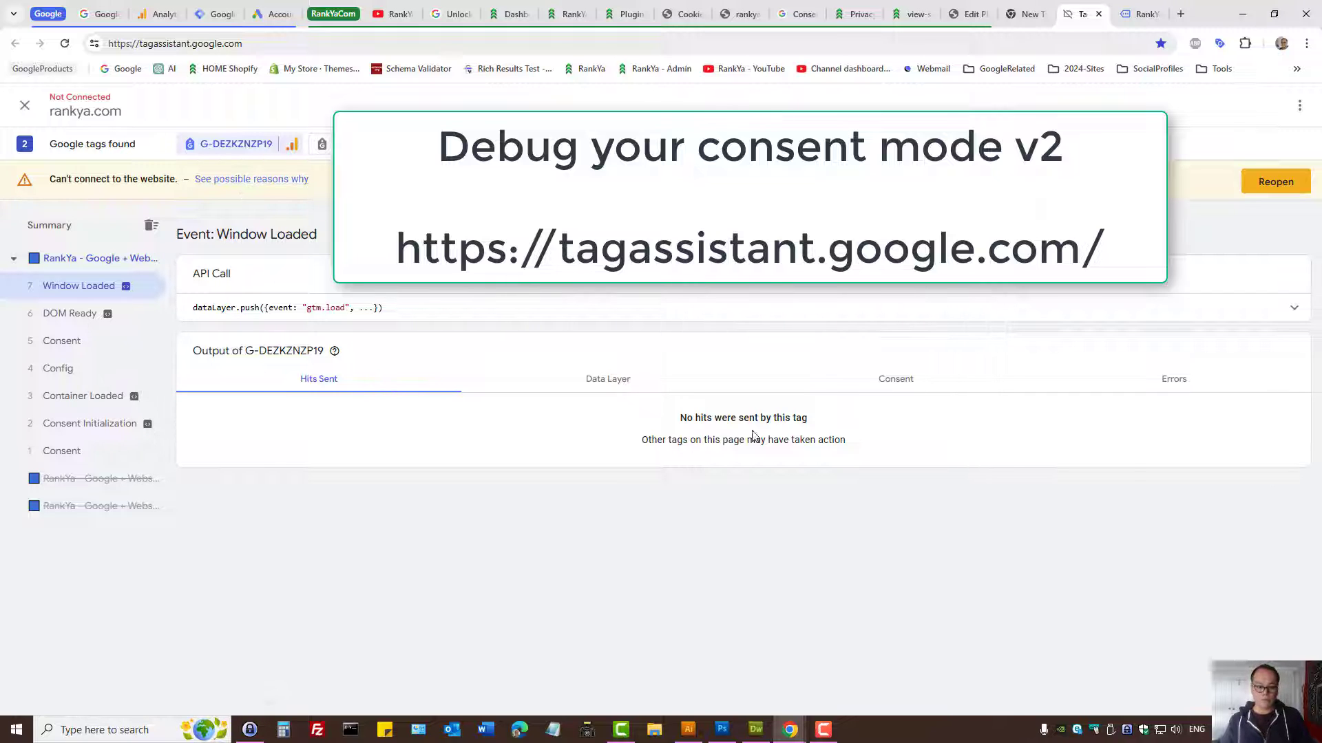
{"action": "mouse_move", "coordinate": [758, 288]}
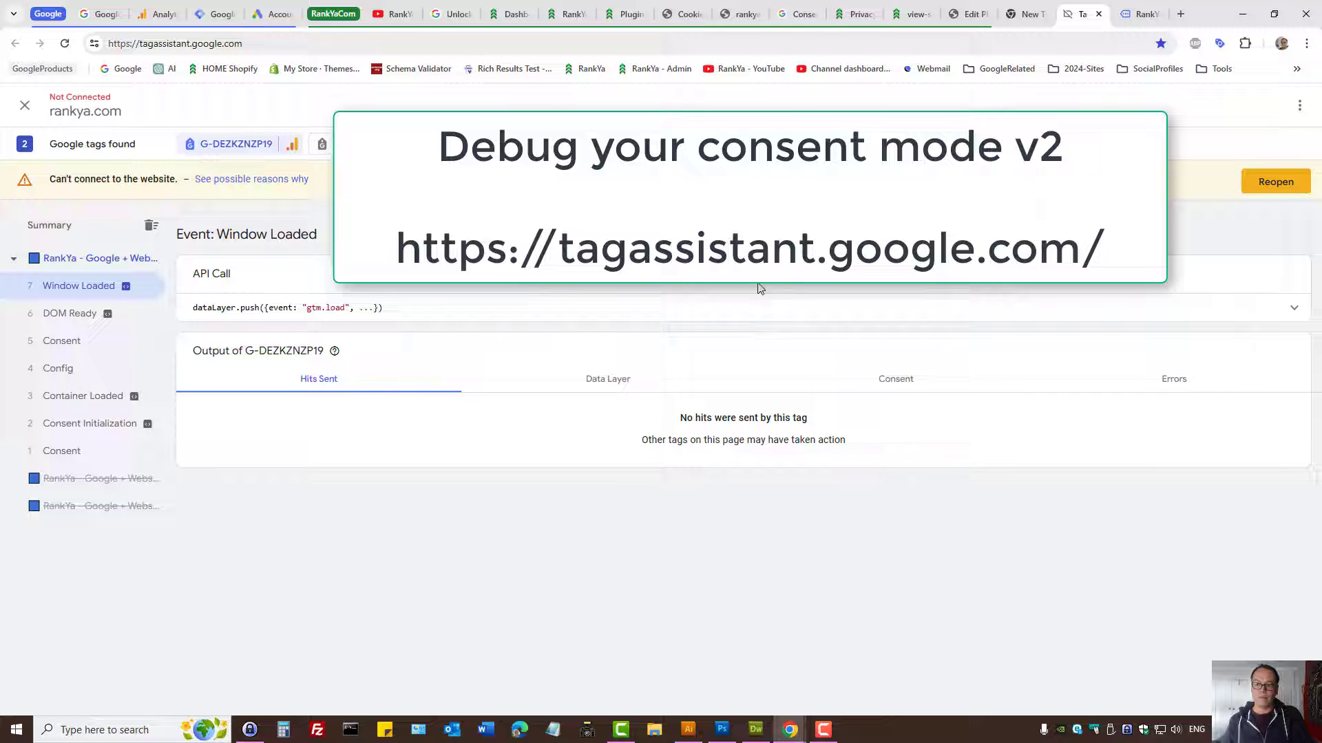
{"action": "mouse_move", "coordinate": [899, 384]}
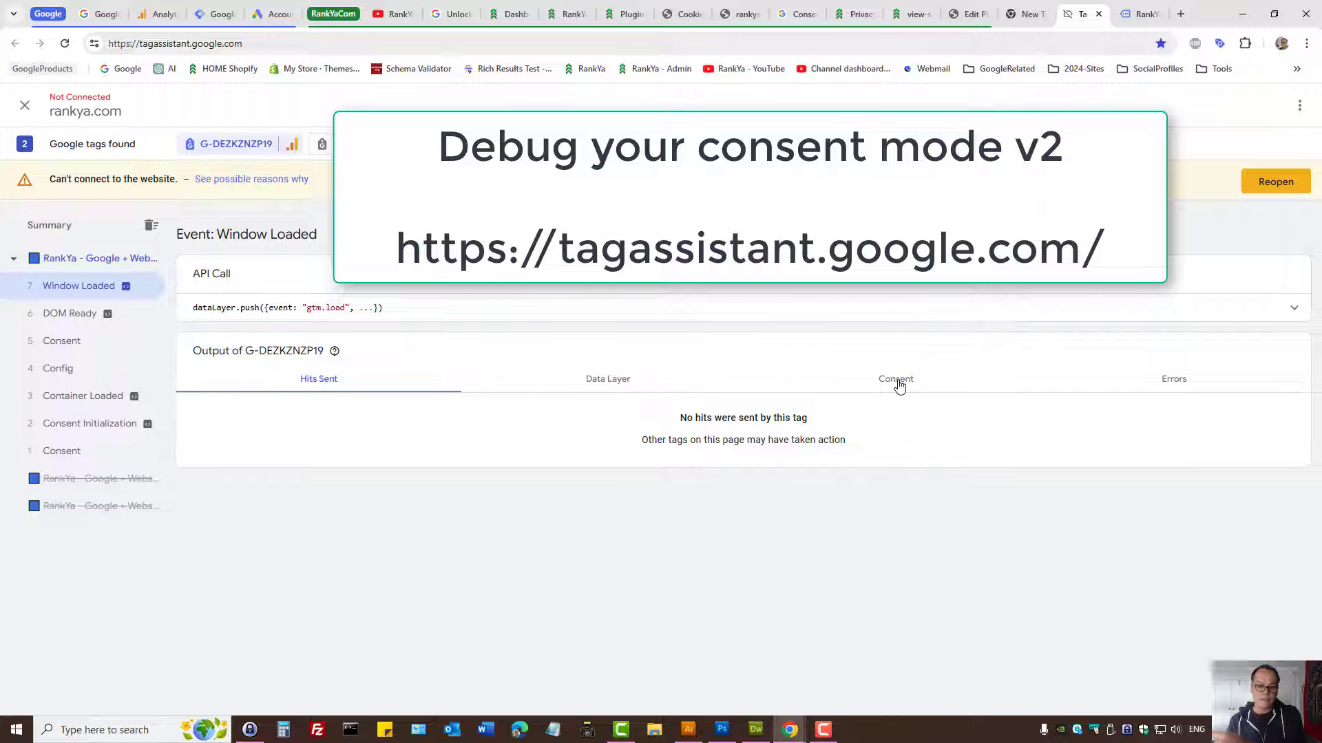
View G-DEZKZNZP19's Window Loaded consent table: seven types denied by default, granted on update
{"action": "left_click", "coordinate": [895, 378]}
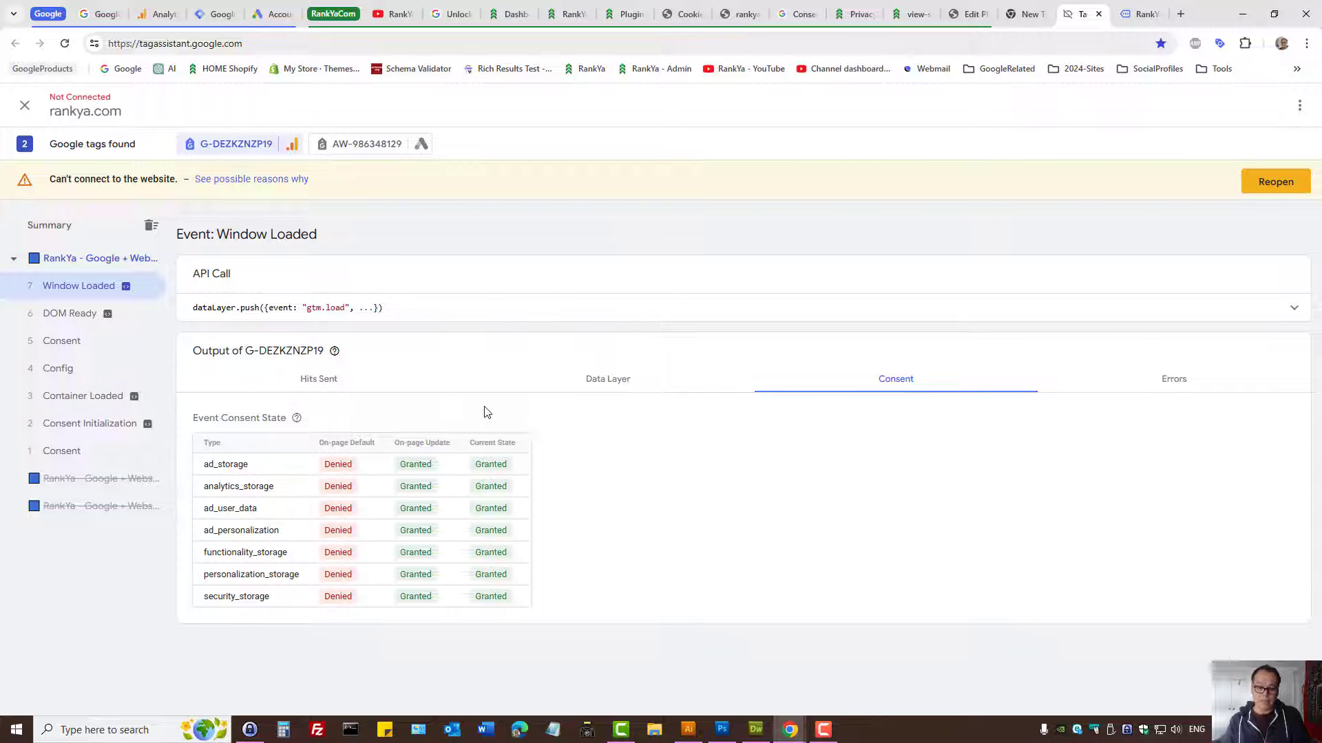
{"action": "double_click", "coordinate": [345, 442]}
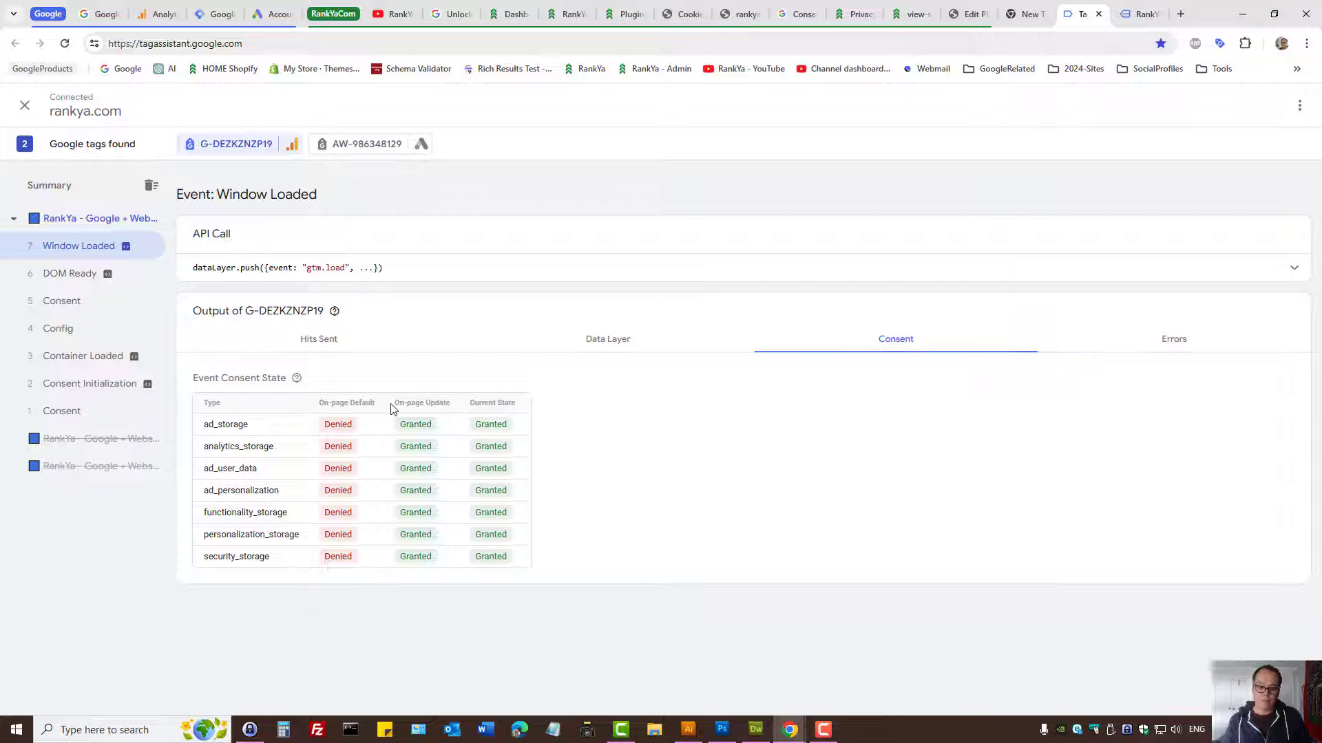
{"action": "left_click_drag", "start_coordinate": [390, 409], "coordinate": [445, 564]}
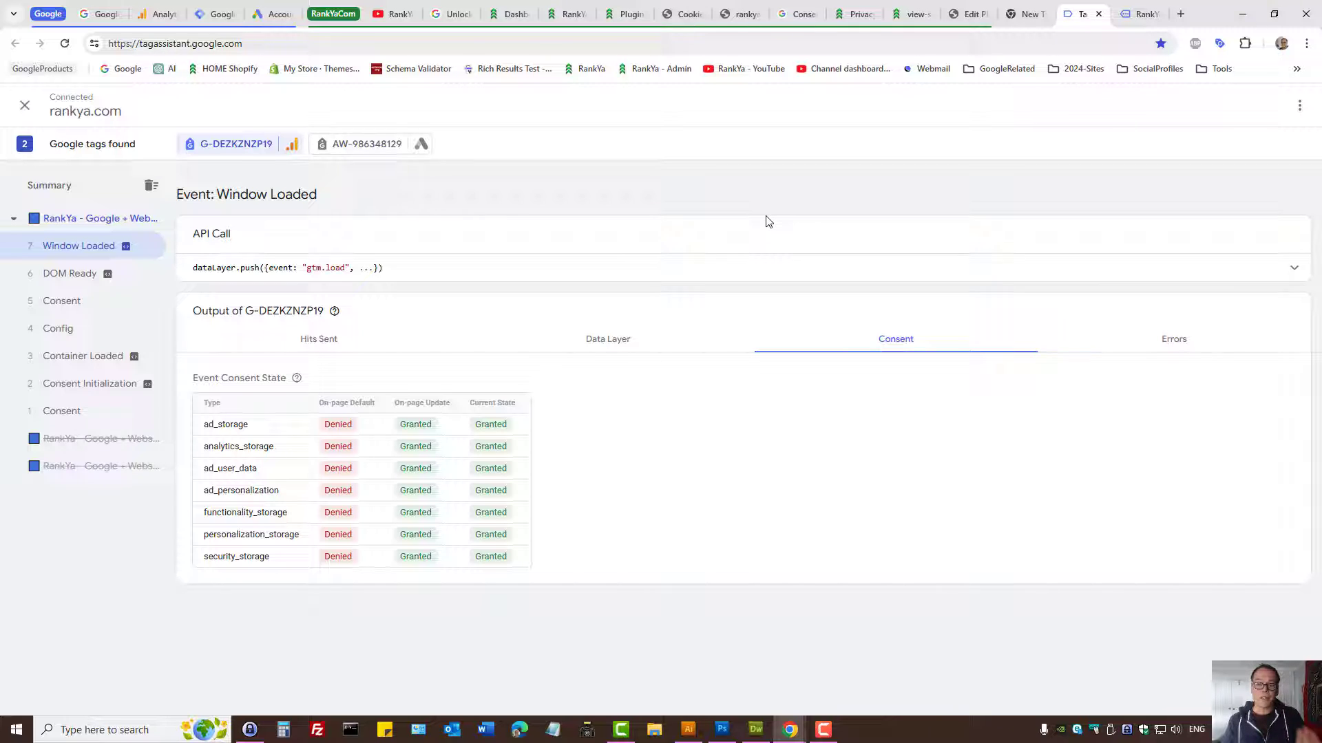
{"action": "mouse_move", "coordinate": [765, 221]}
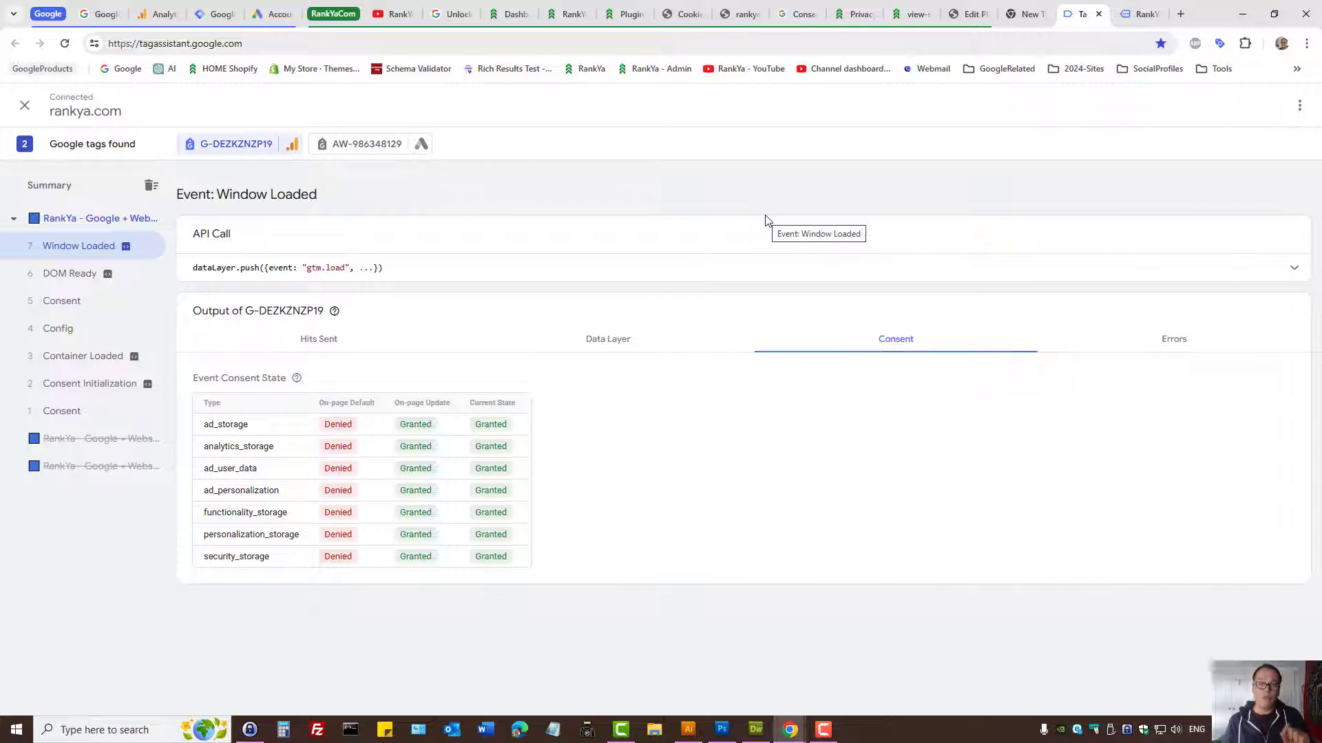
{"action": "mouse_move", "coordinate": [698, 211]}
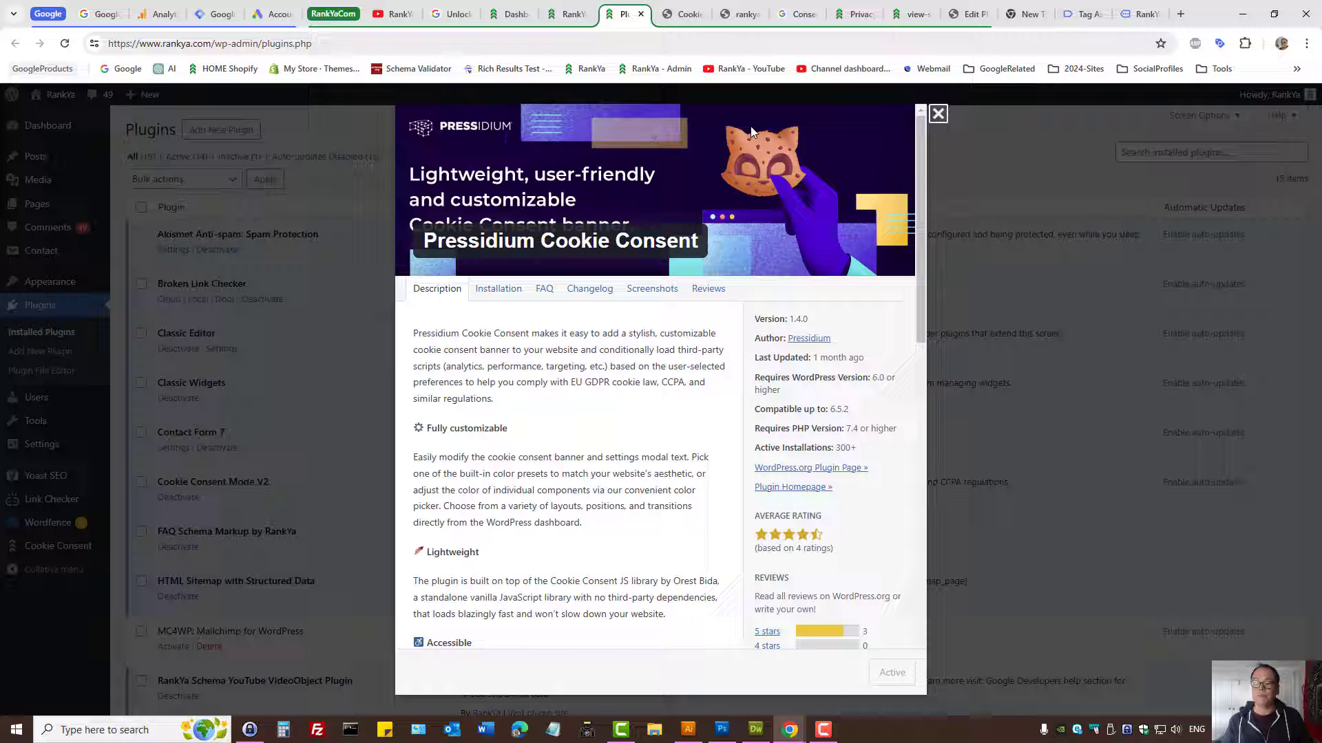
Browse the YouTube and homepage tabs, then return to the Privacy Policy page with its consent banner
{"action": "left_click", "coordinate": [391, 14]}
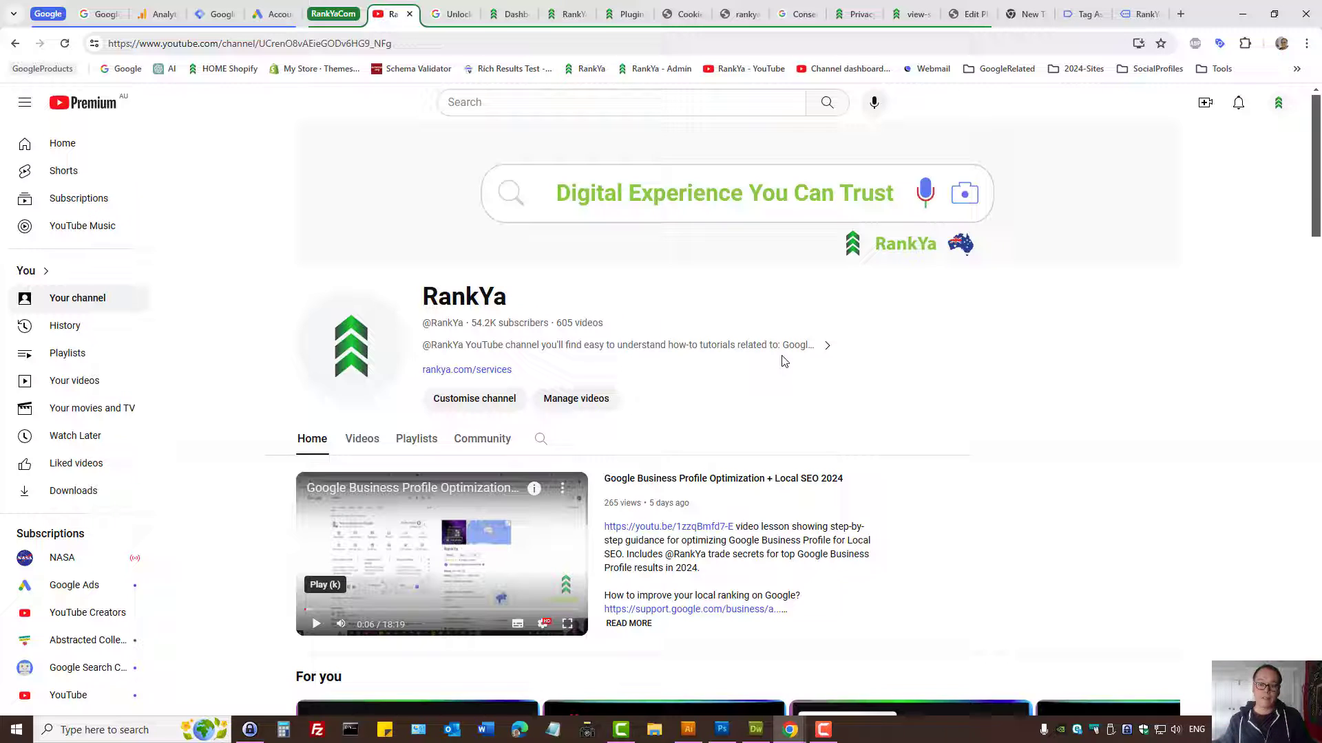
{"action": "mouse_move", "coordinate": [634, 305]}
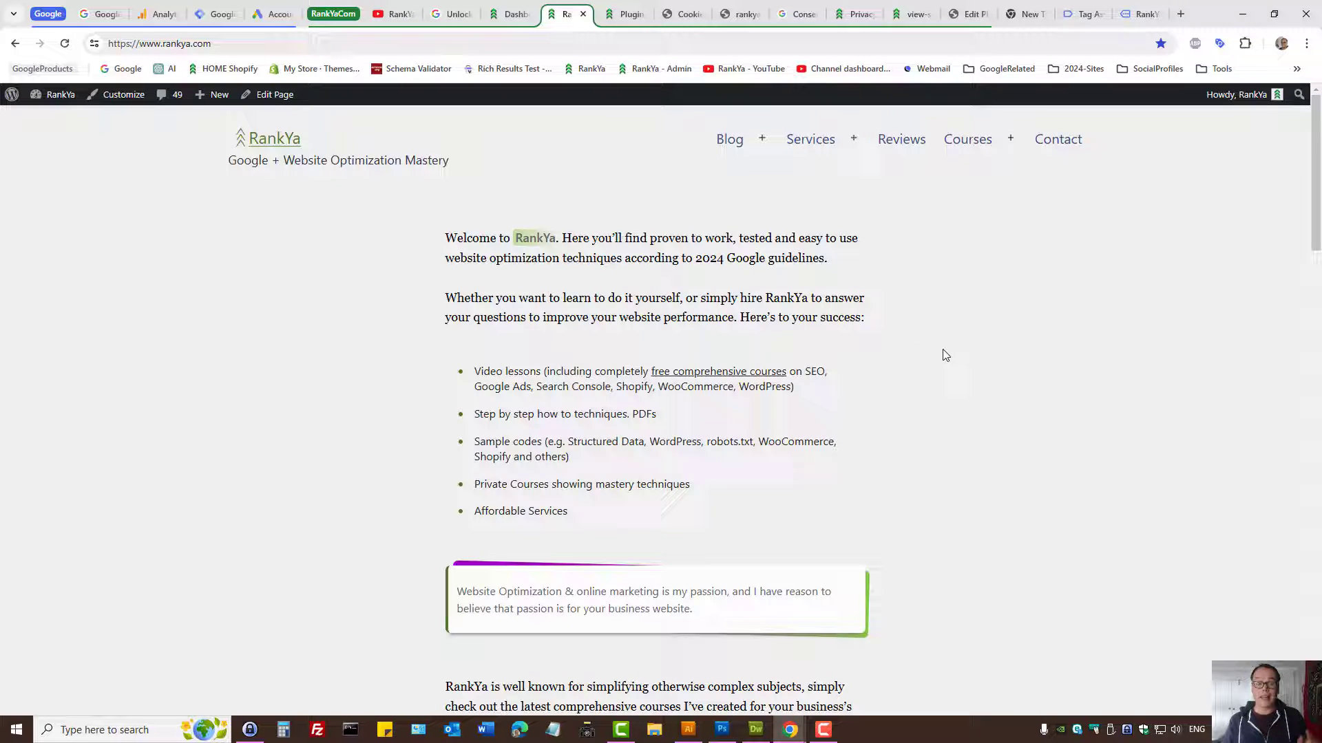
{"action": "mouse_move", "coordinate": [935, 349]}
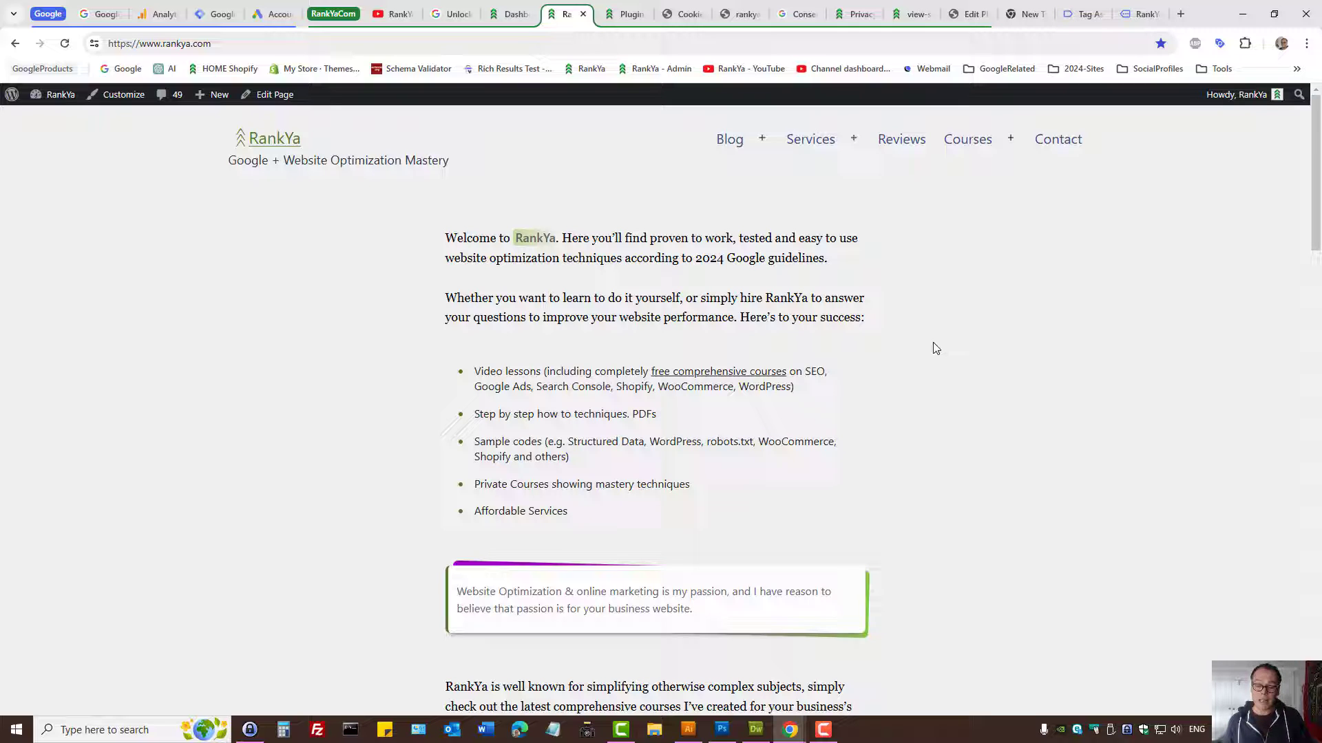
{"action": "left_click", "coordinate": [392, 14]}
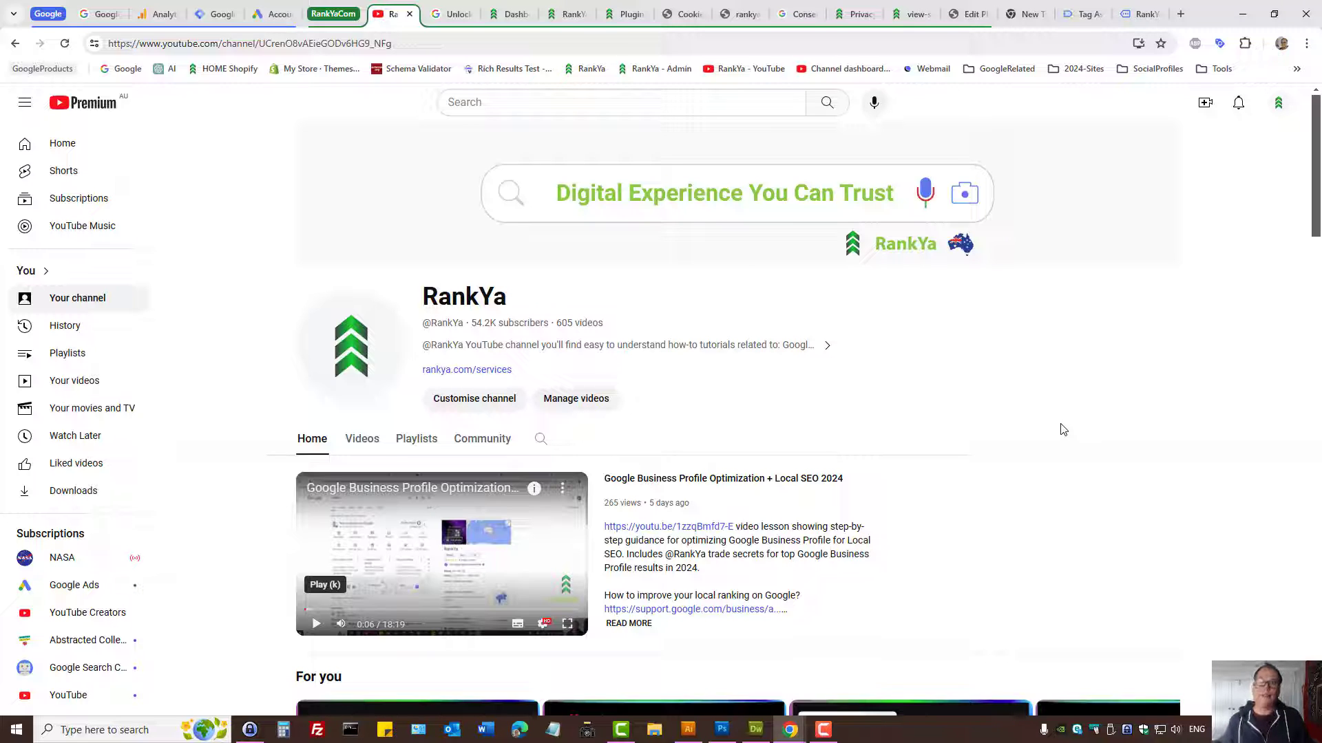
{"action": "left_click", "coordinate": [852, 14]}
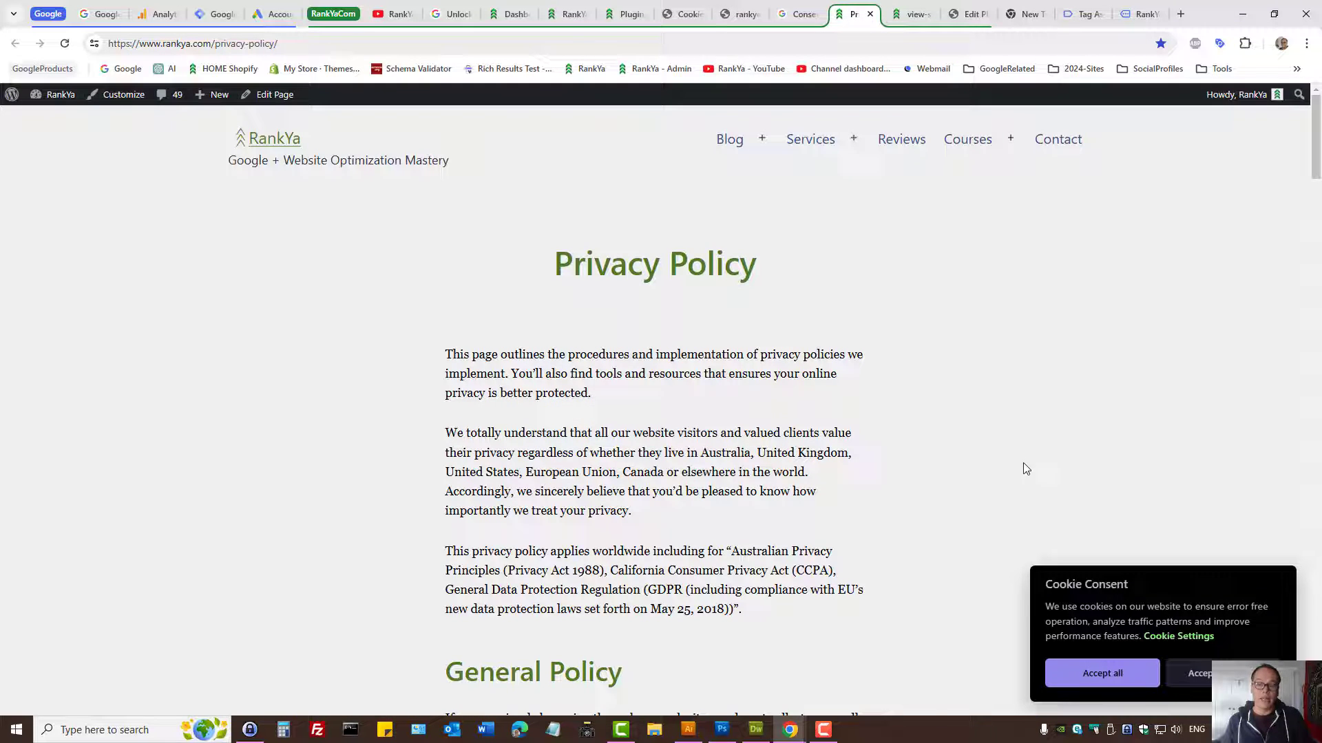
{"action": "double_click", "coordinate": [605, 263]}
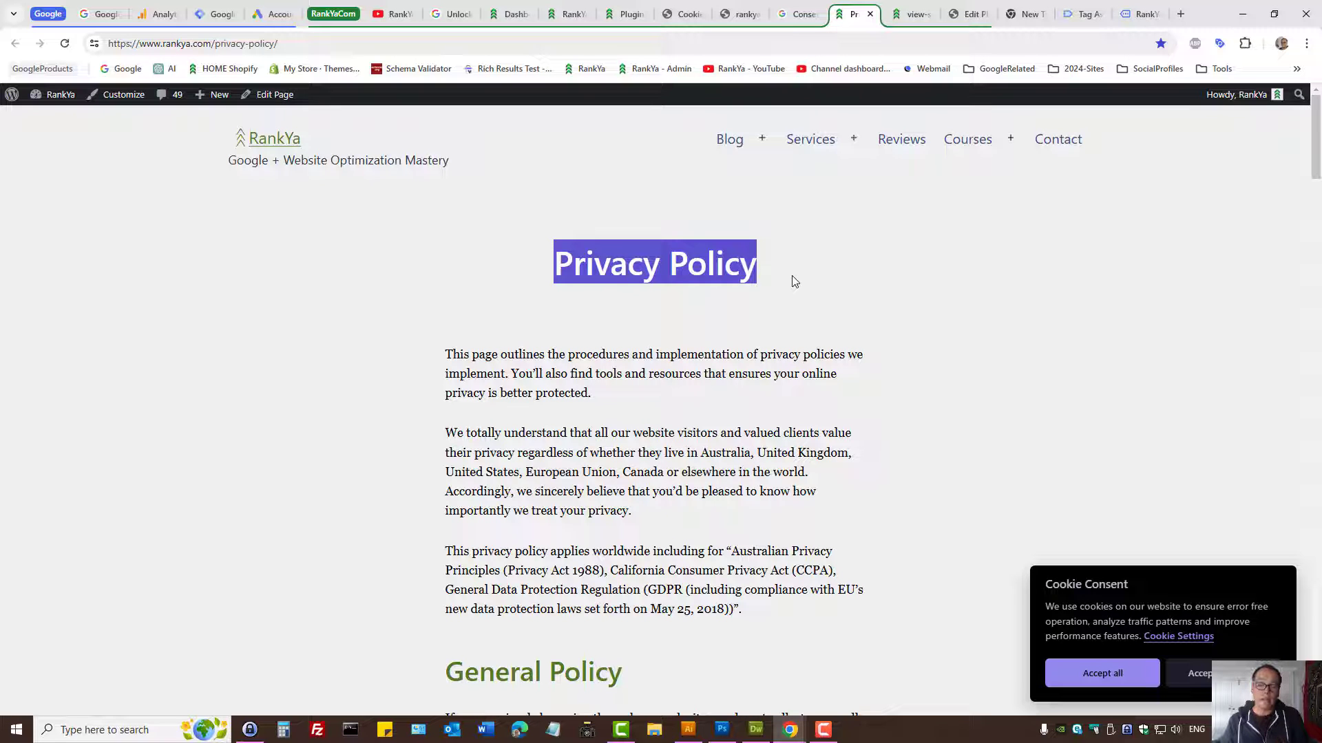
{"action": "left_click", "coordinate": [793, 282]}
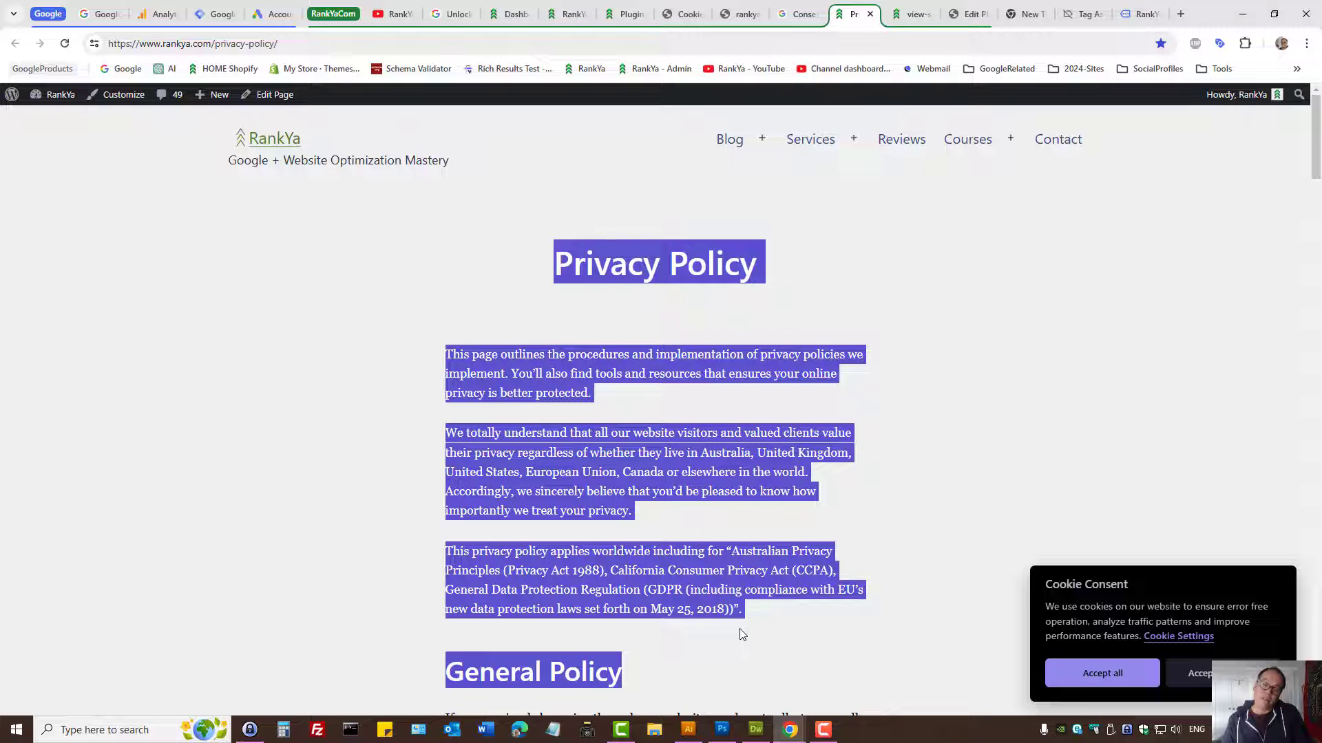
{"action": "scroll", "scroll_direction": "down", "scroll_amount": 3}
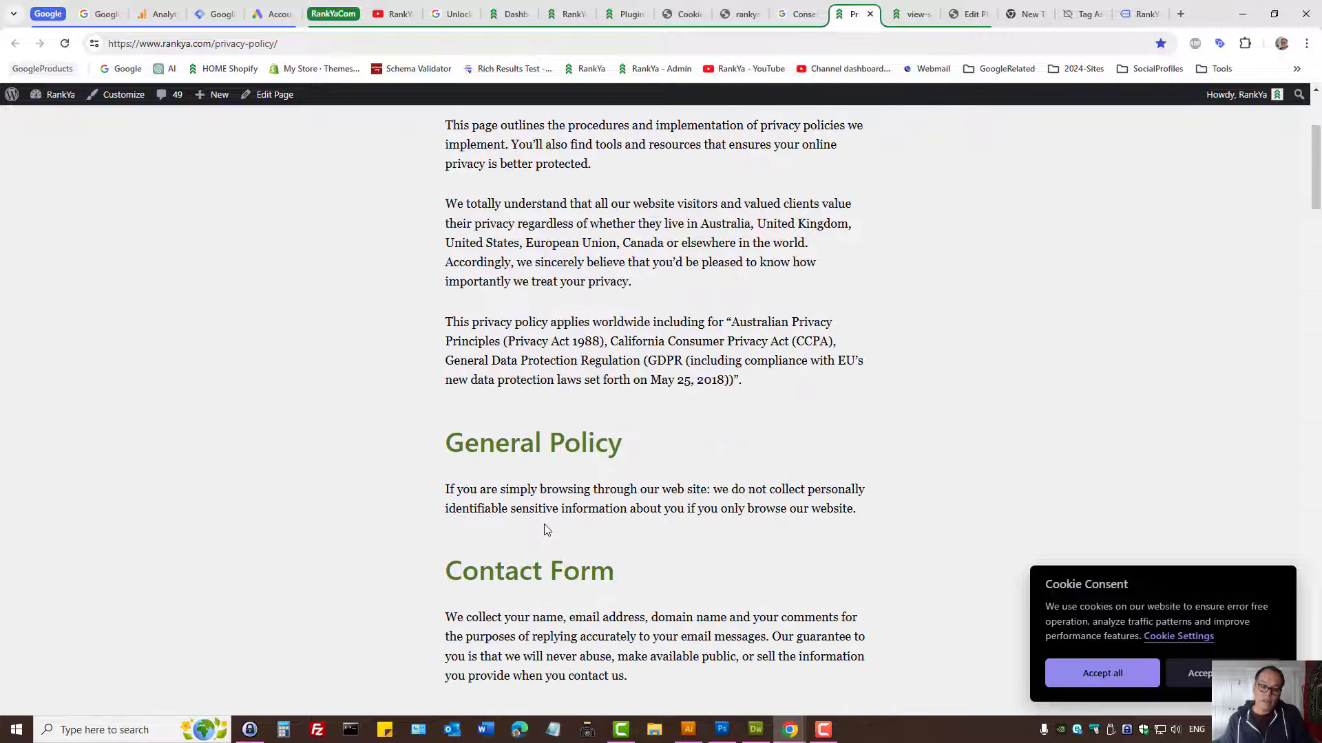
{"action": "left_click_drag", "start_coordinate": [445, 430], "coordinate": [859, 514]}
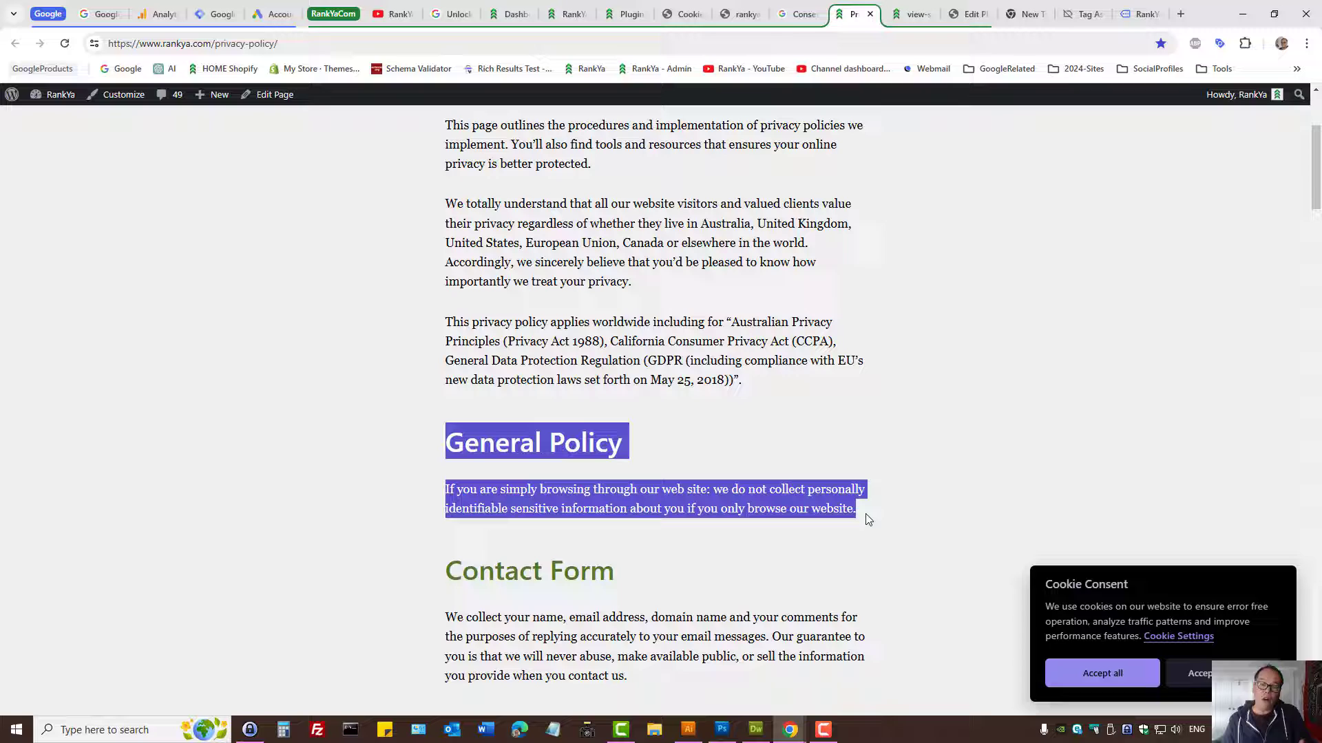